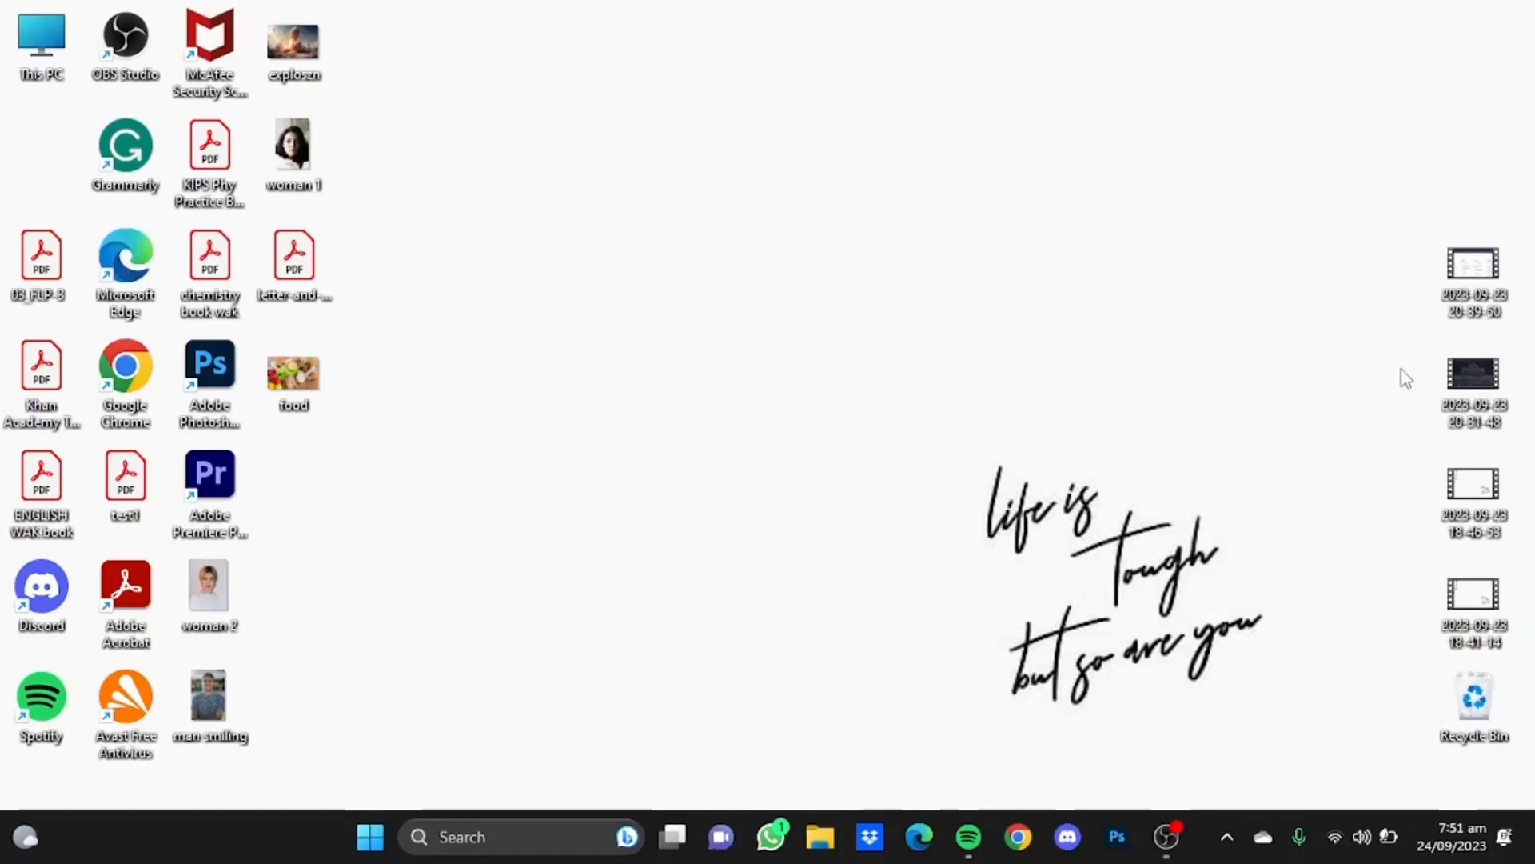
# Launch Google Chrome from the desktop, landing on the Murf AI pricing page
pyautogui.click(1018, 837)
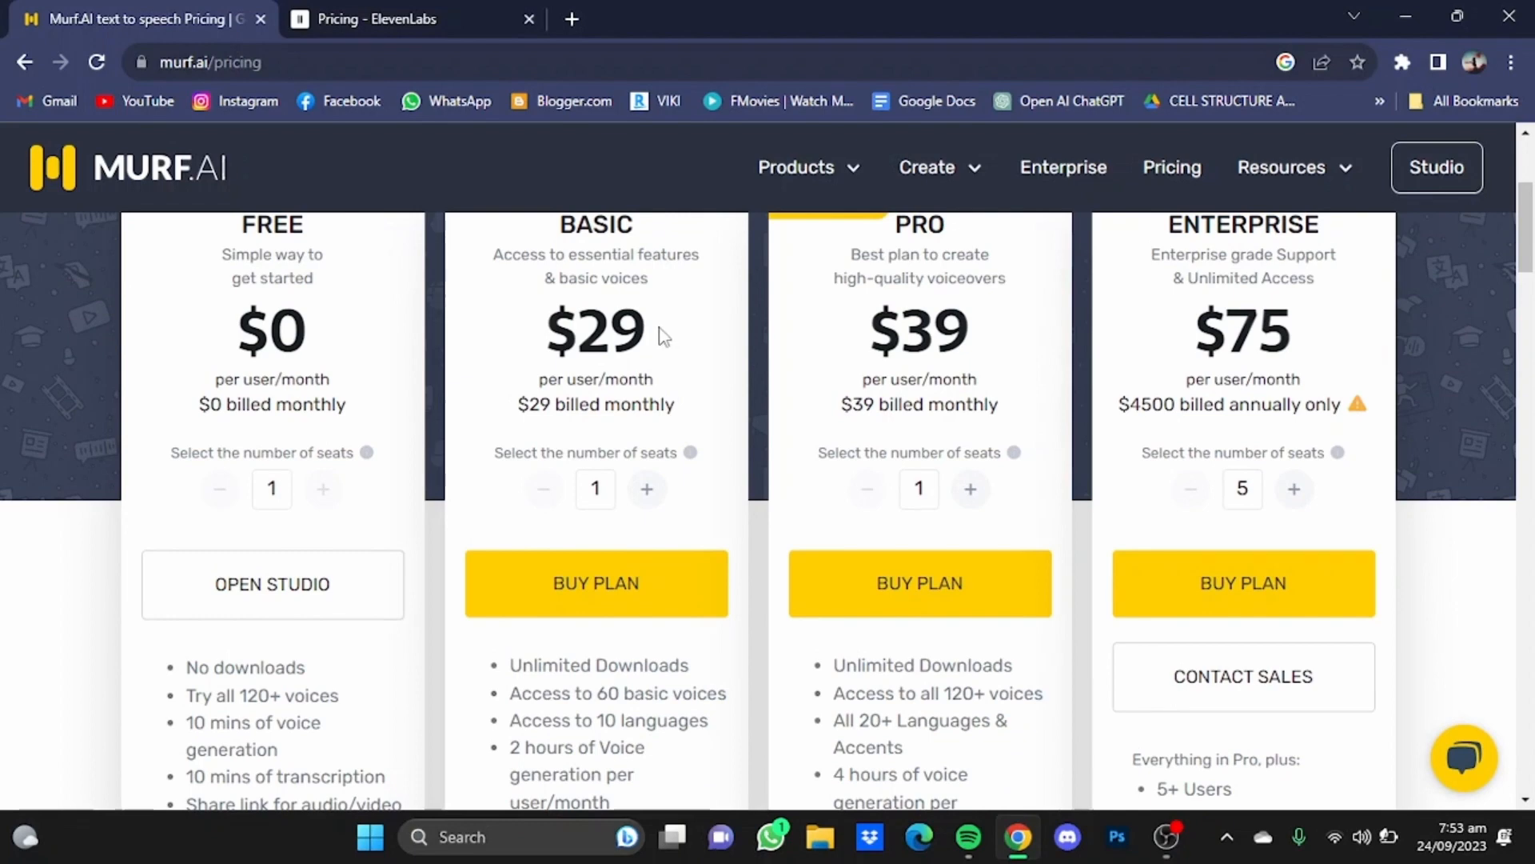
pyautogui.moveTo(654, 338)
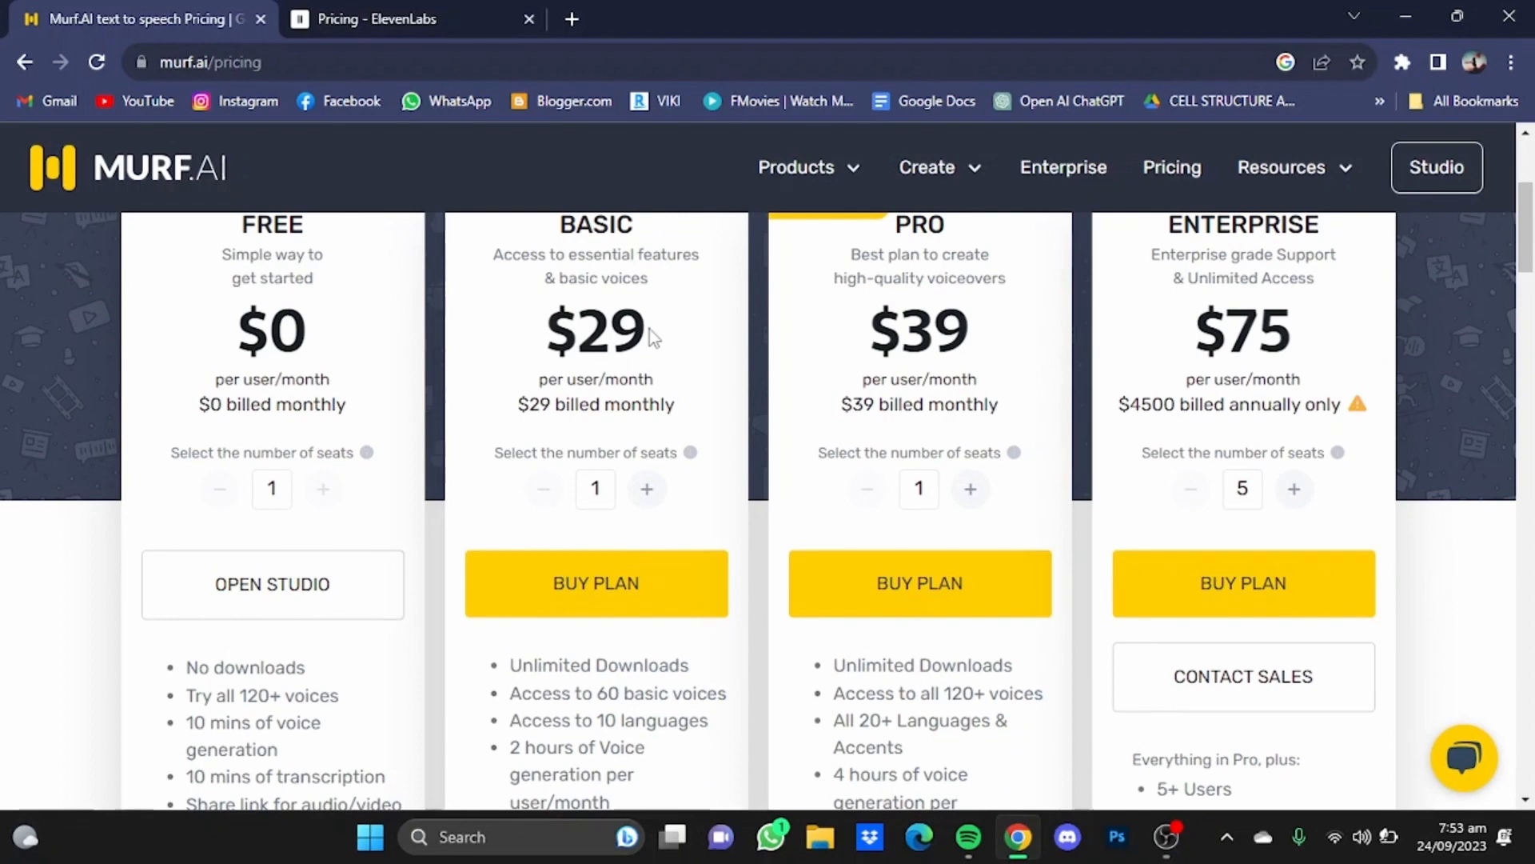
pyautogui.click(392, 19)
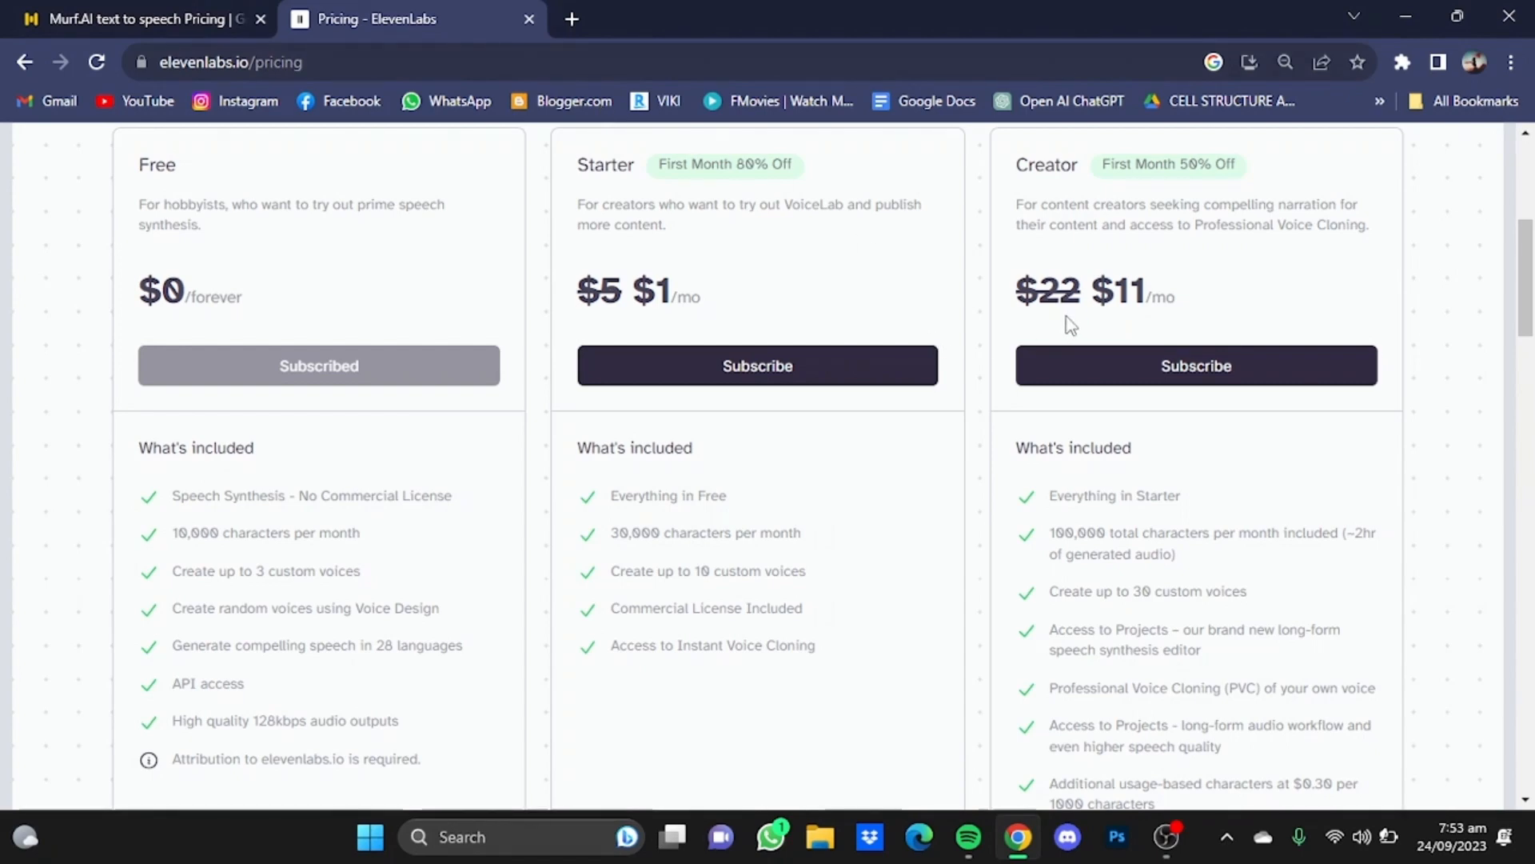
pyautogui.moveTo(801, 307)
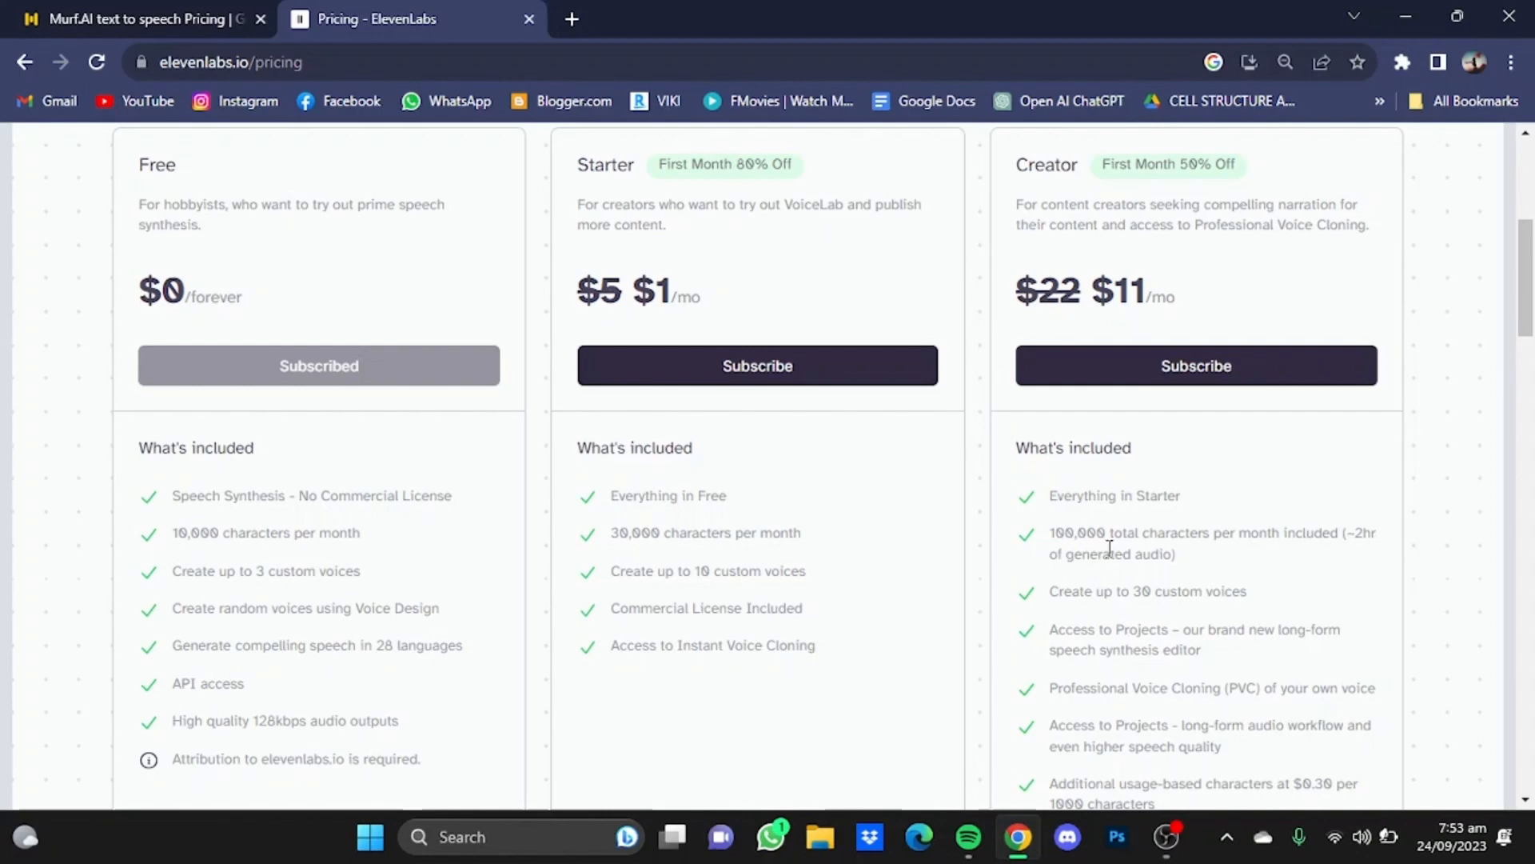
pyautogui.click(138, 19)
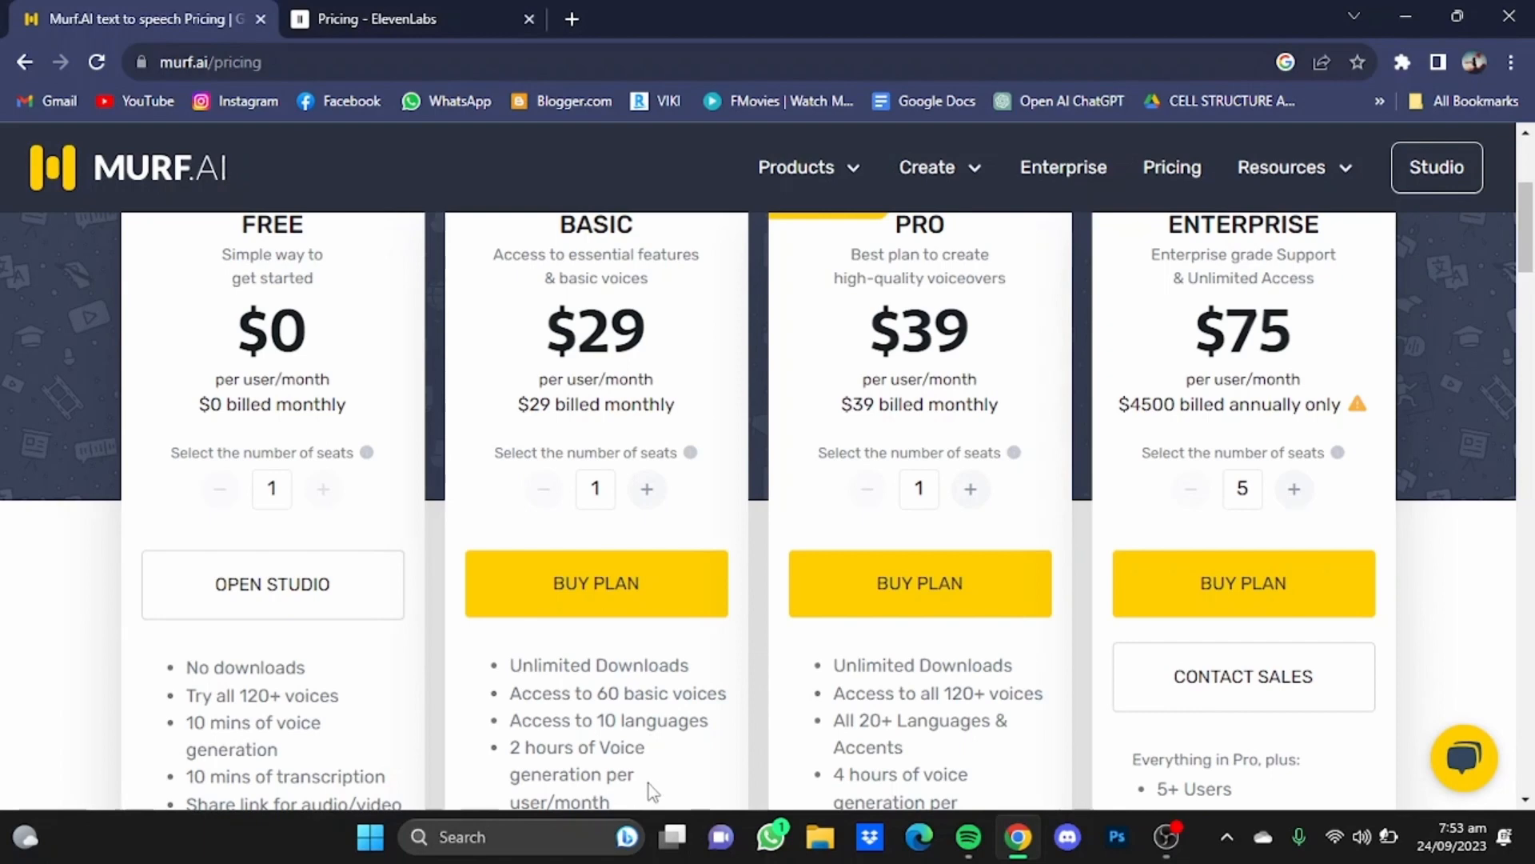
pyautogui.moveTo(547, 692)
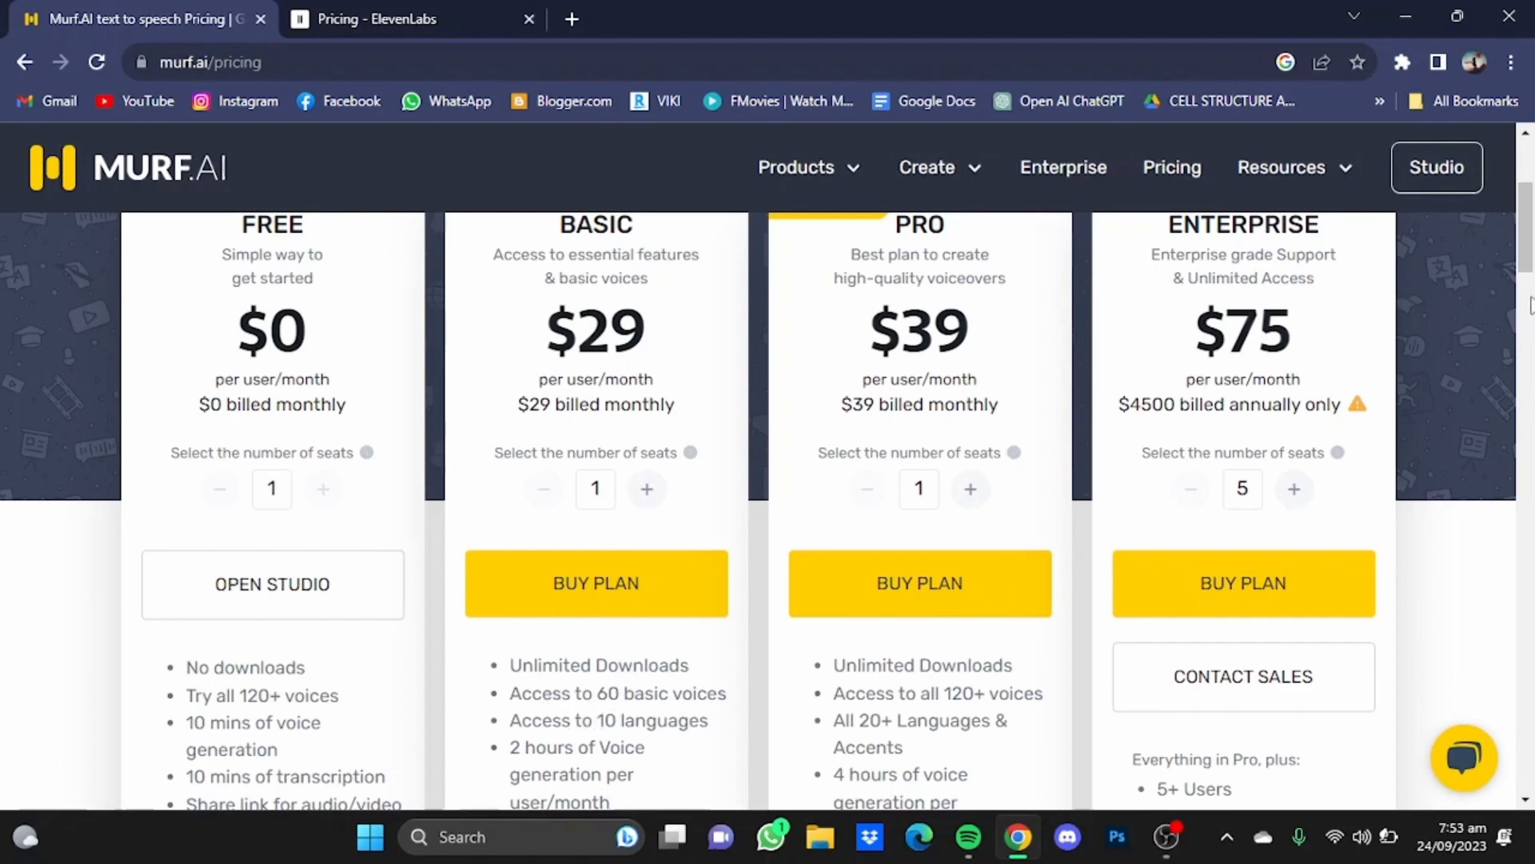
pyautogui.scroll(-3)
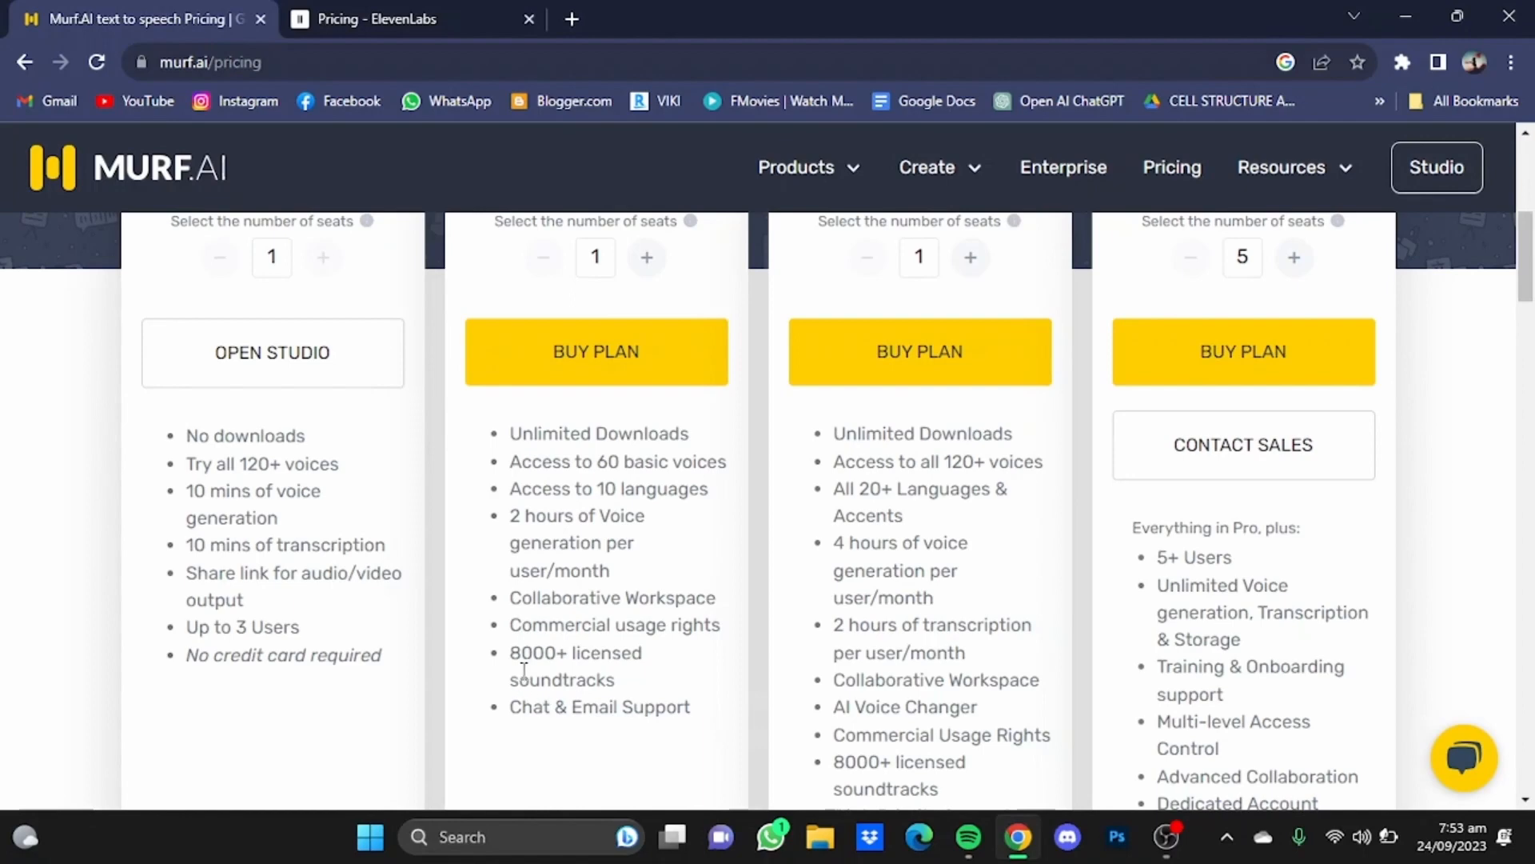
pyautogui.moveTo(675, 668)
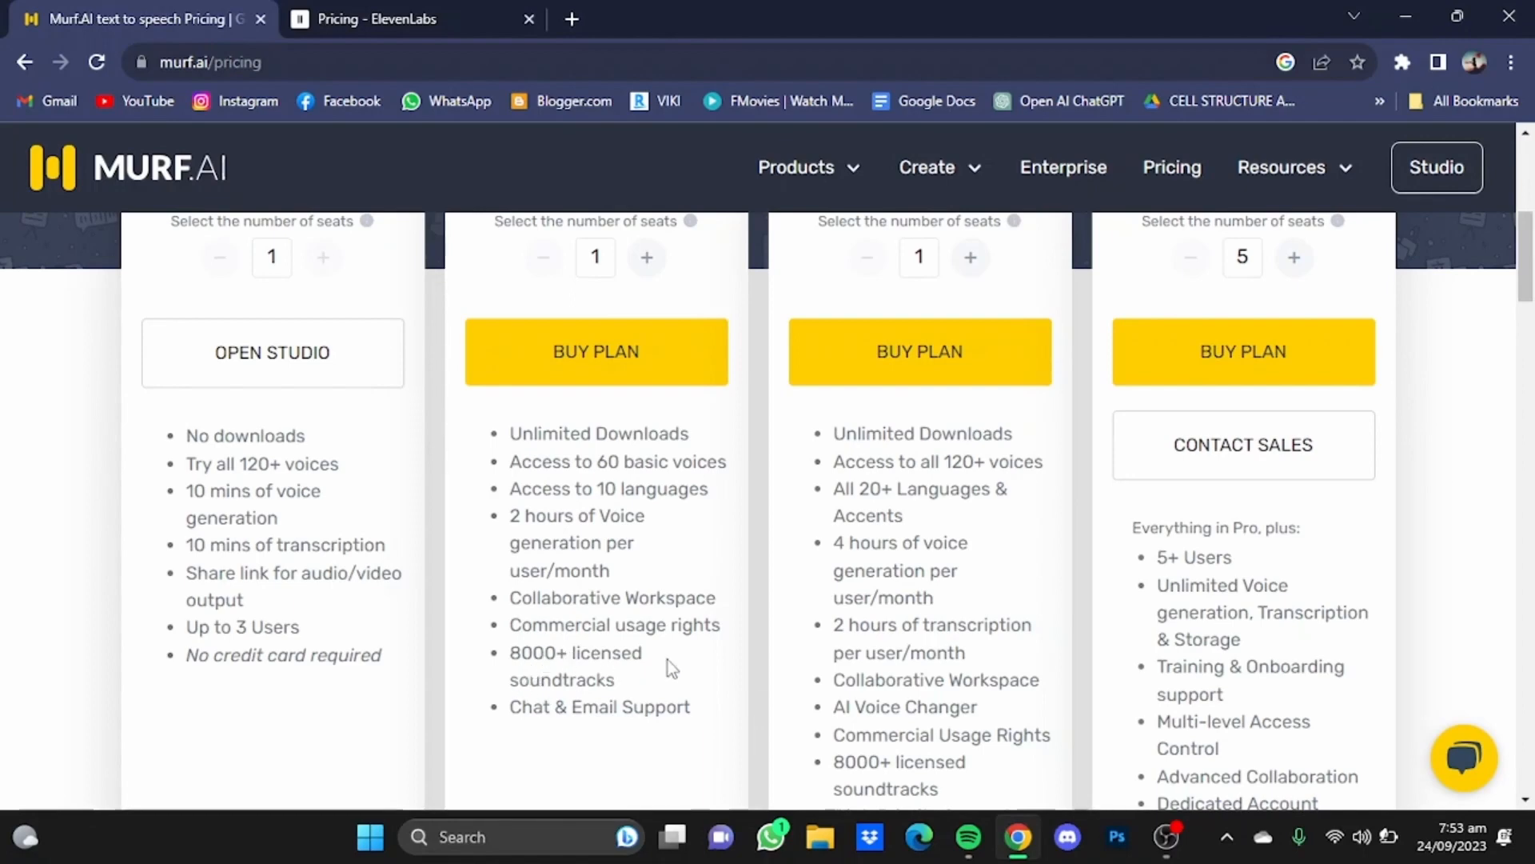
pyautogui.click(374, 20)
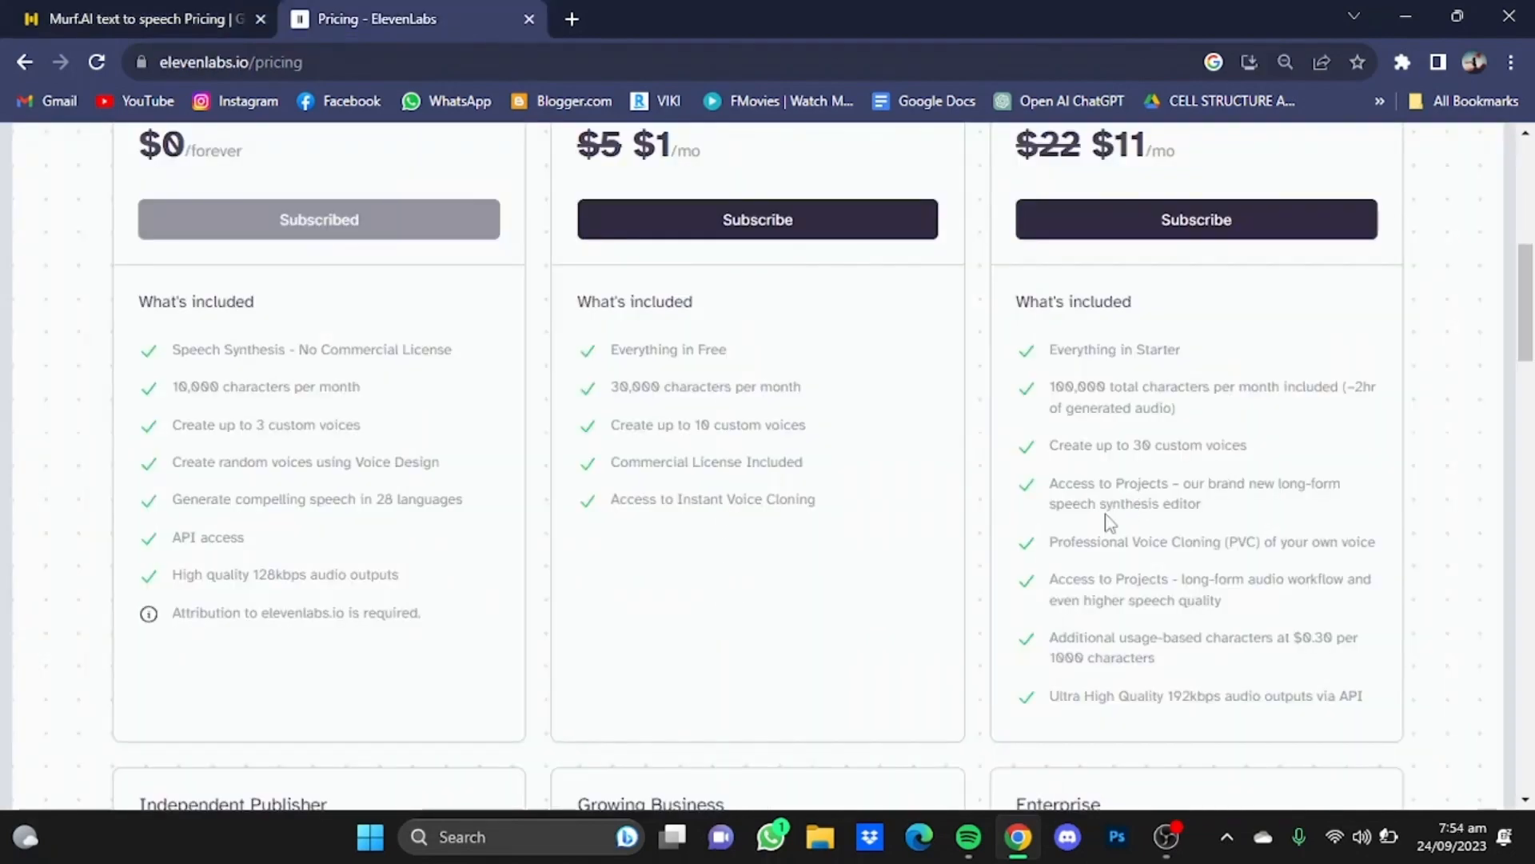
pyautogui.moveTo(1148, 464)
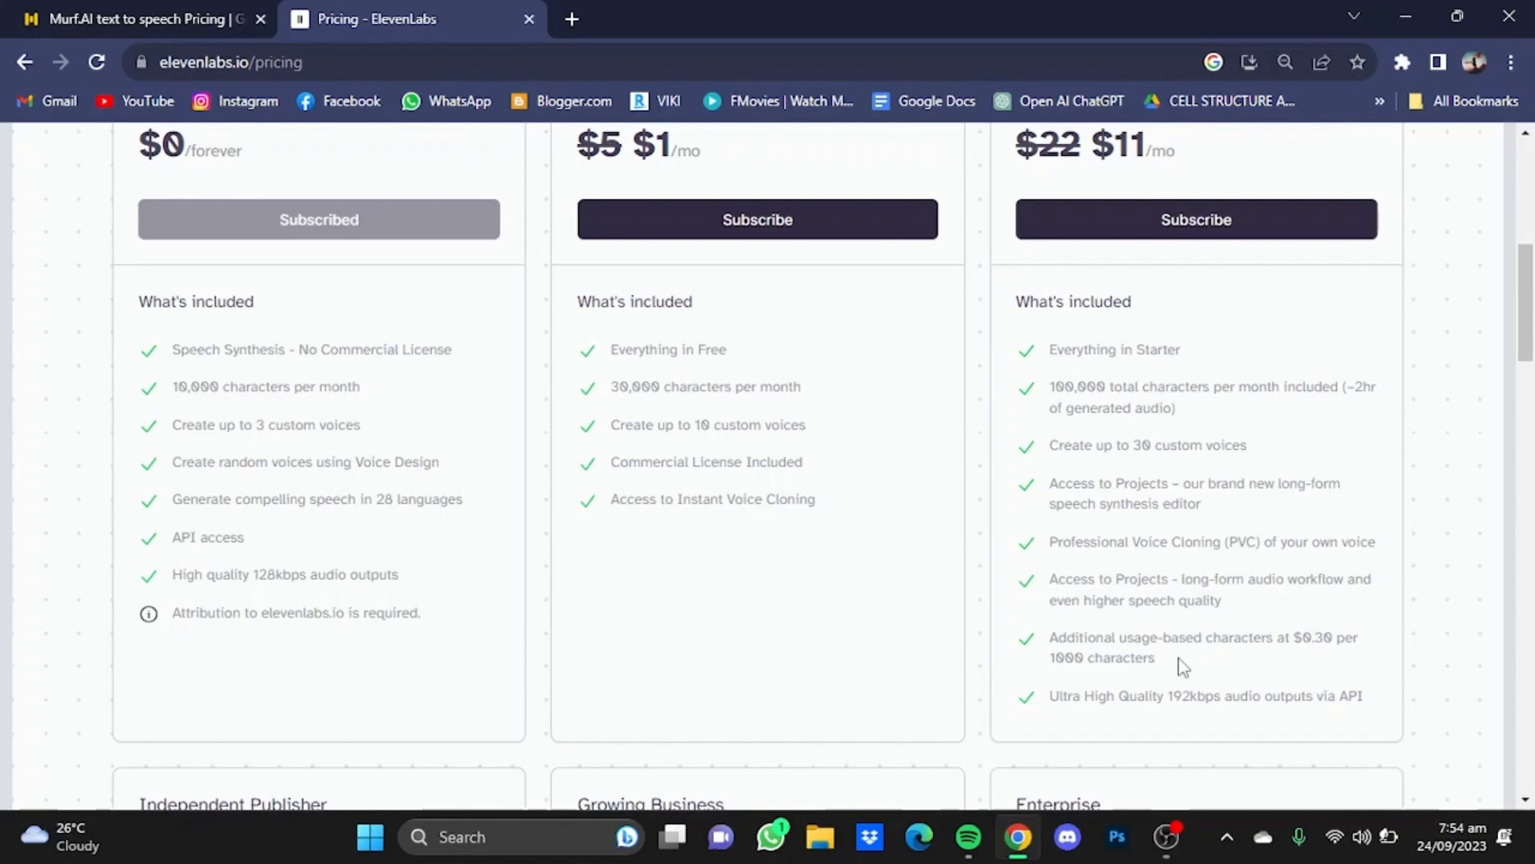
pyautogui.moveTo(1069, 560)
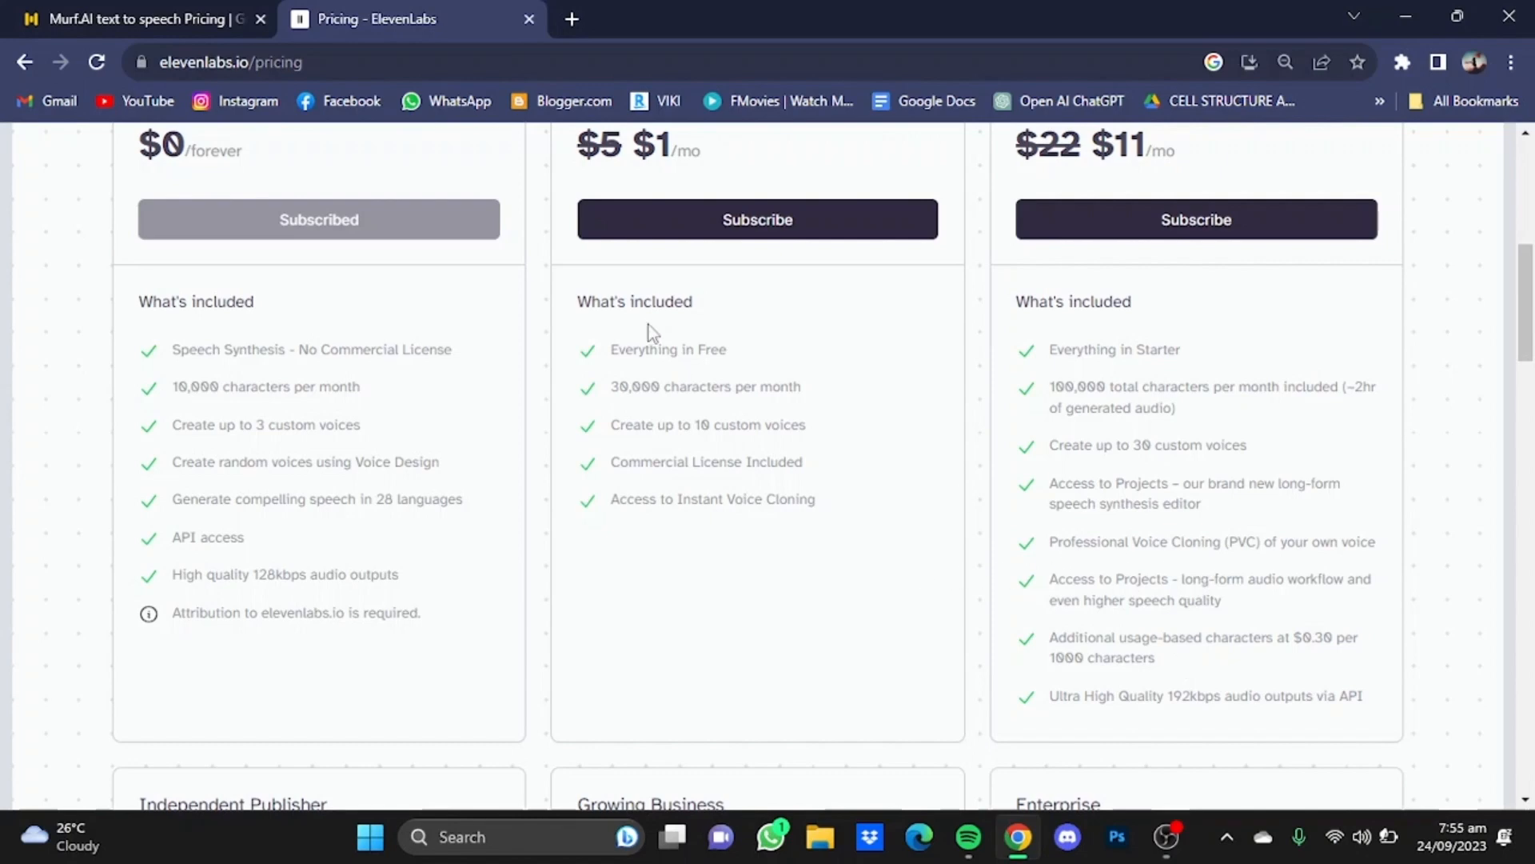
pyautogui.click(137, 20)
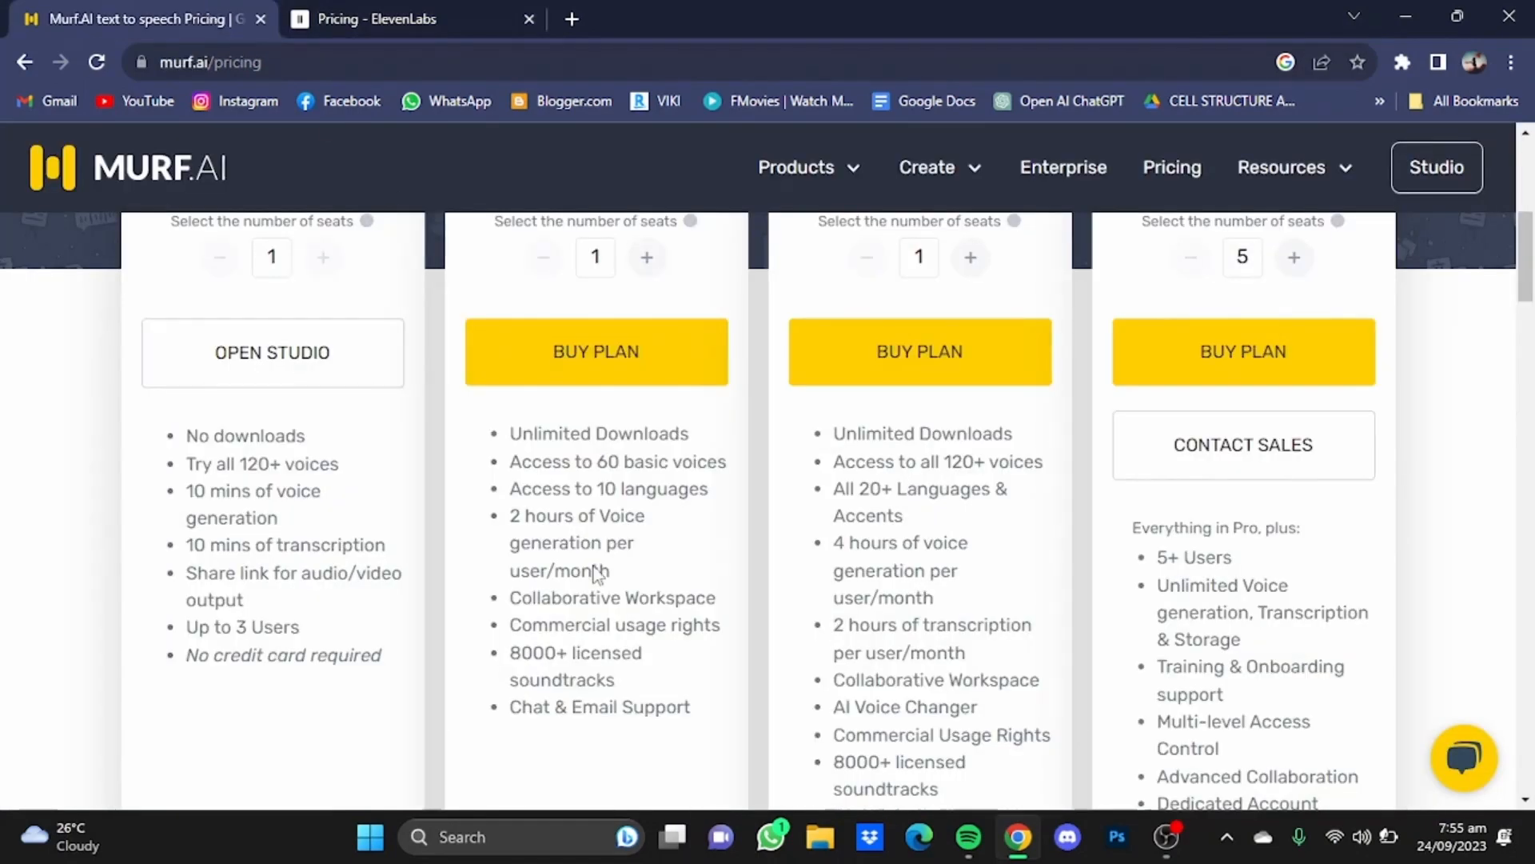
pyautogui.moveTo(605, 769)
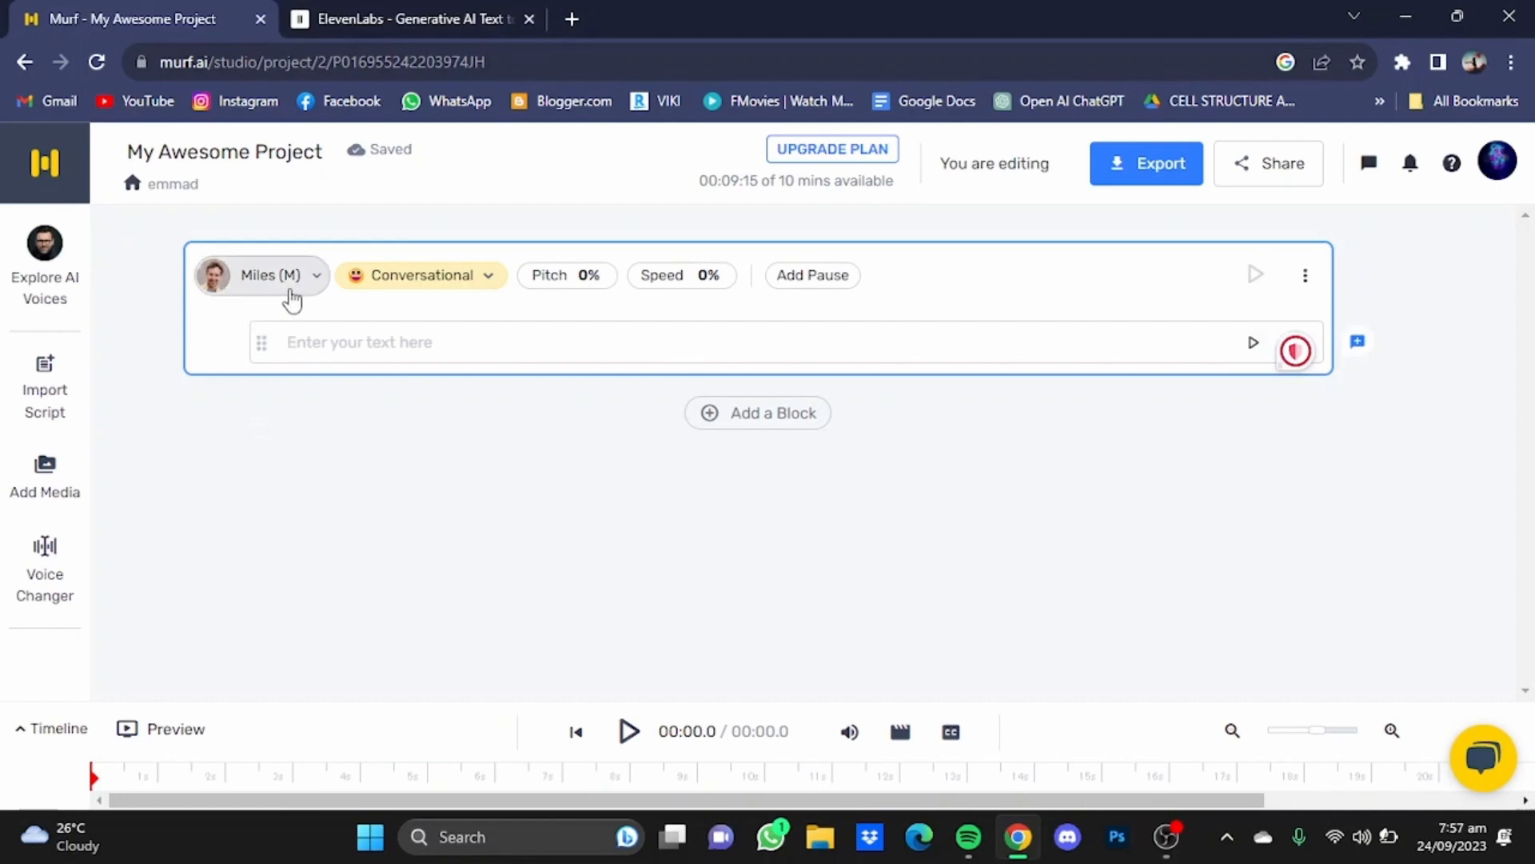
# Bring up the Select a Voice window from the block's Miles voice chip
pyautogui.click(260, 275)
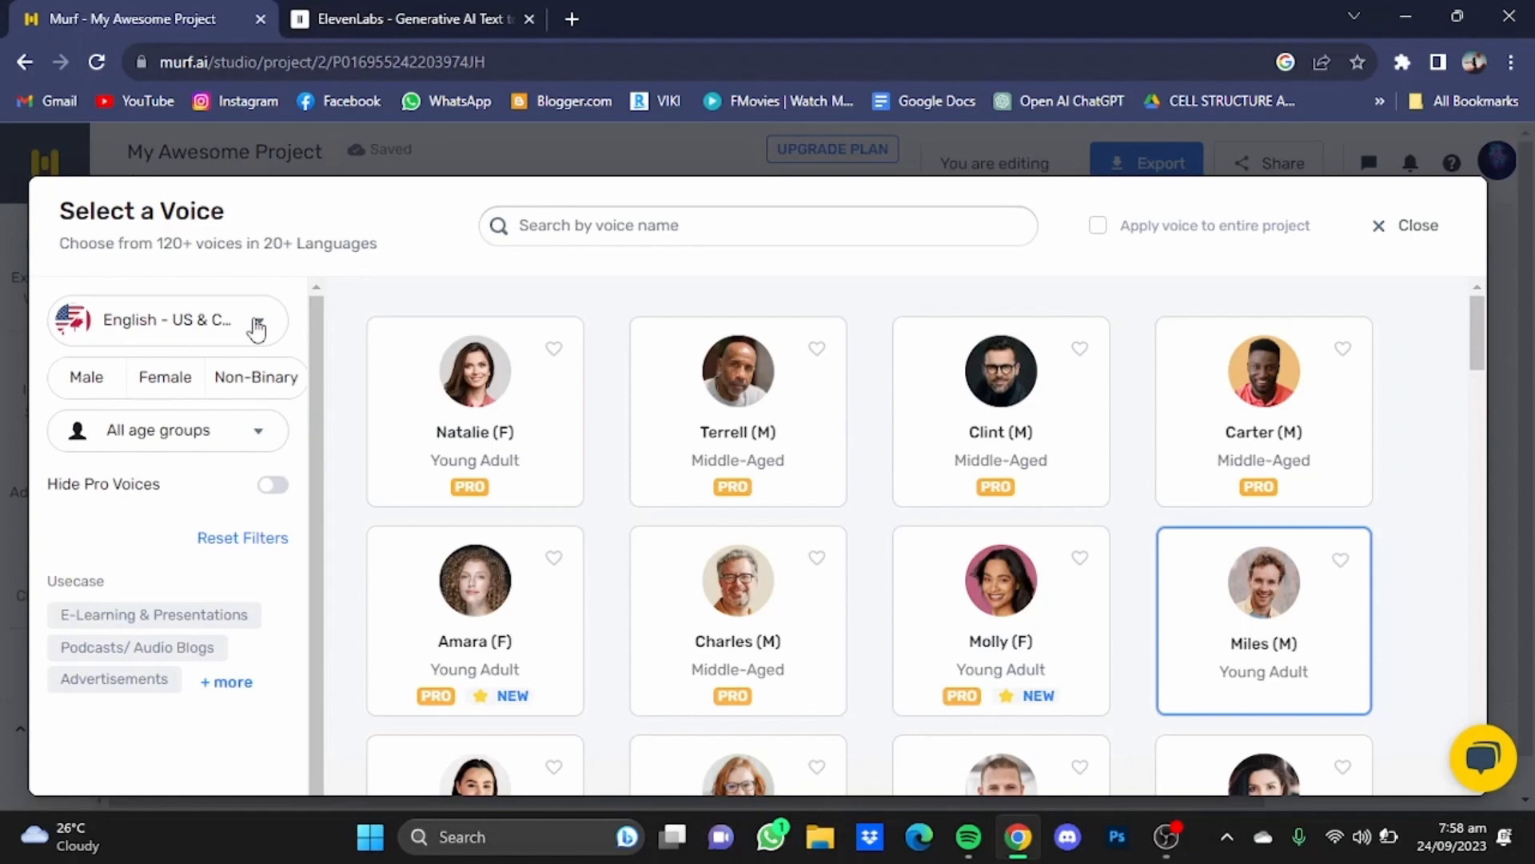
pyautogui.click(168, 320)
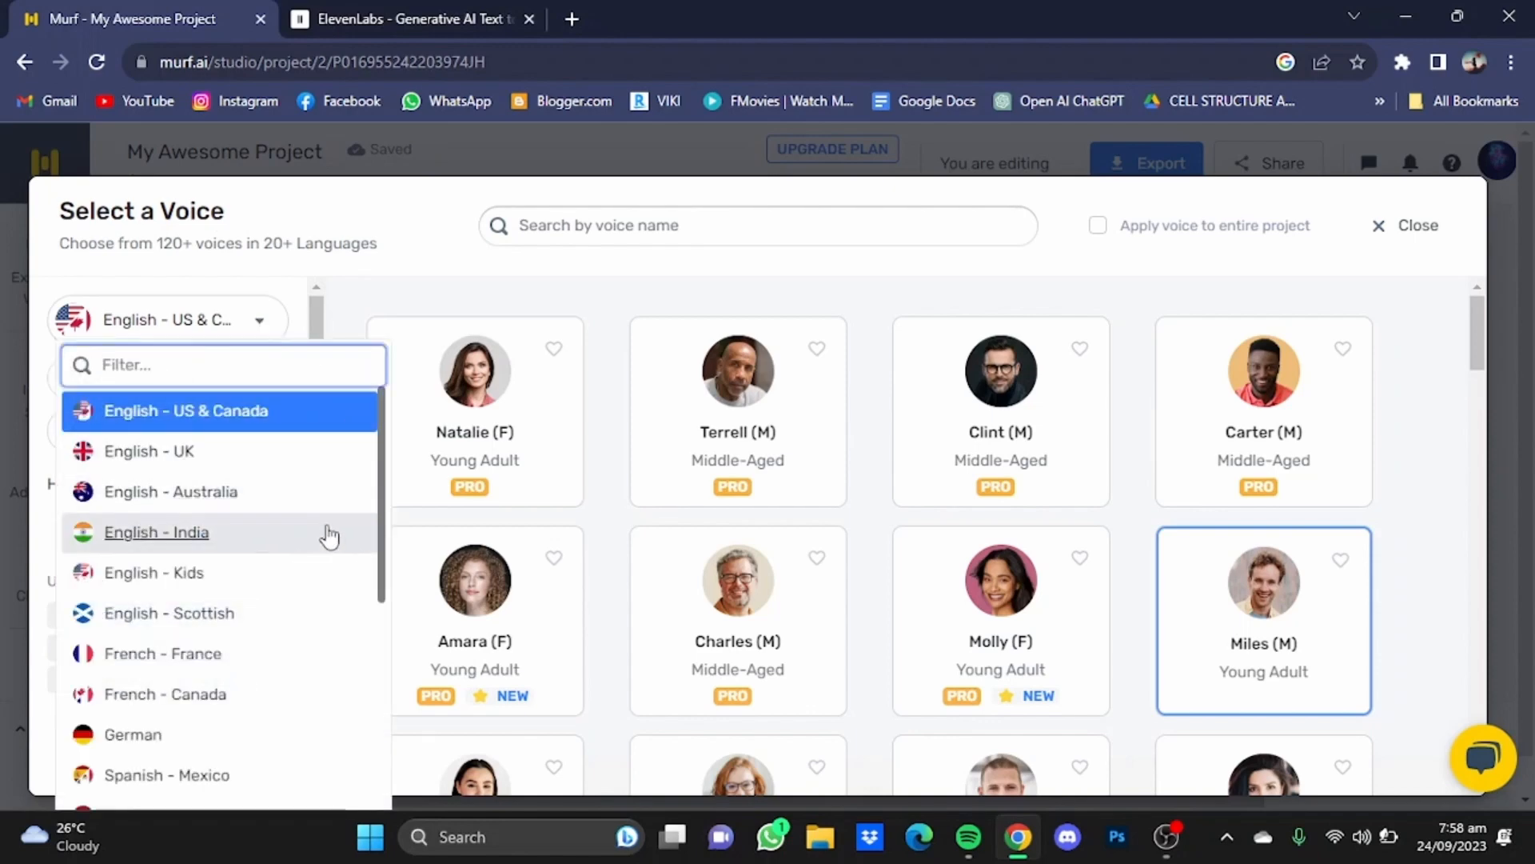
pyautogui.moveTo(378, 585)
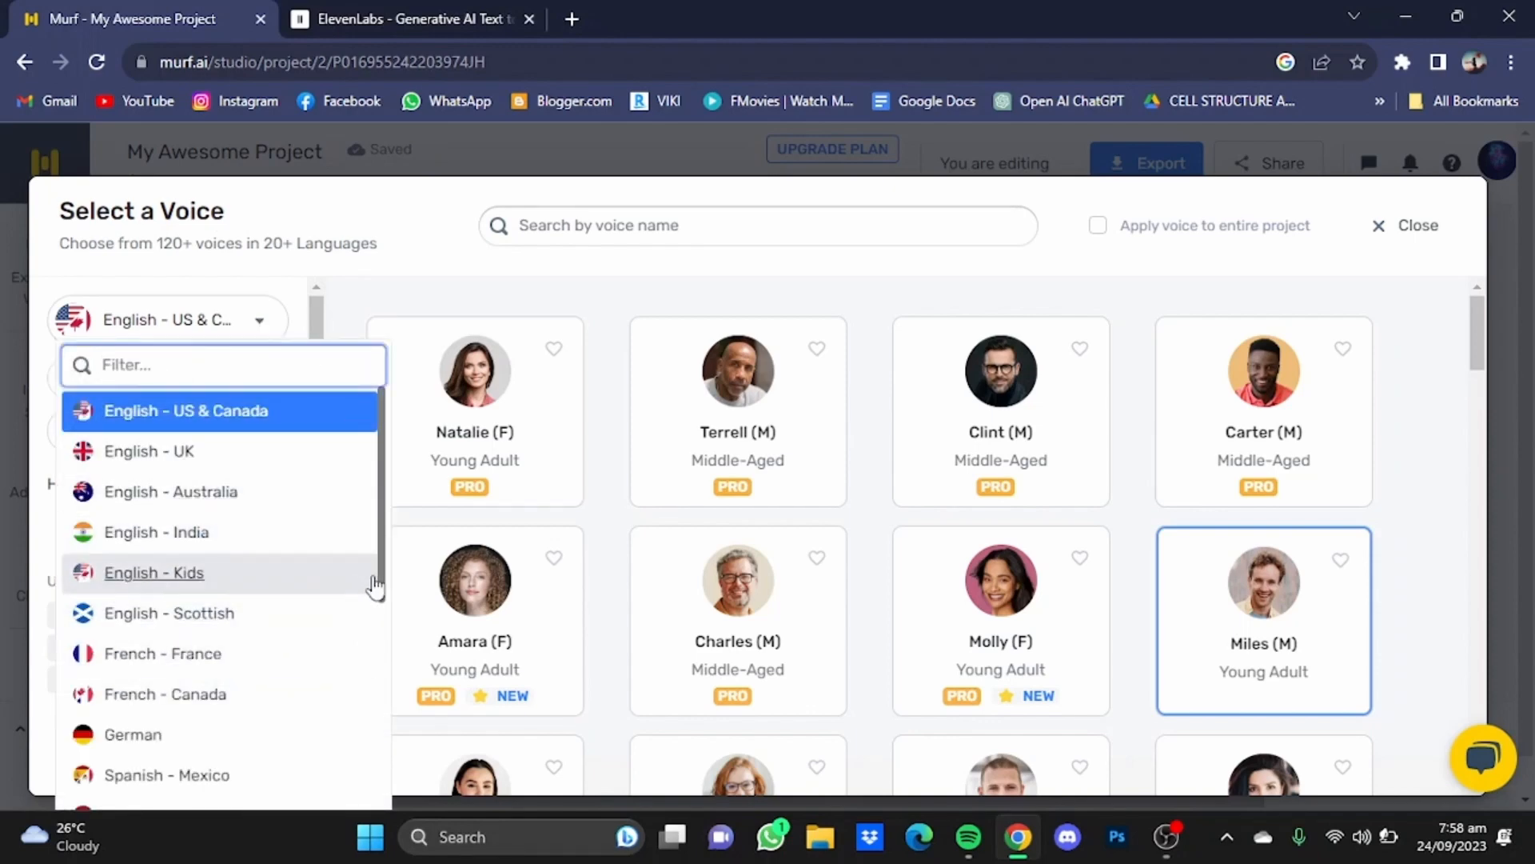
pyautogui.scroll(-3)
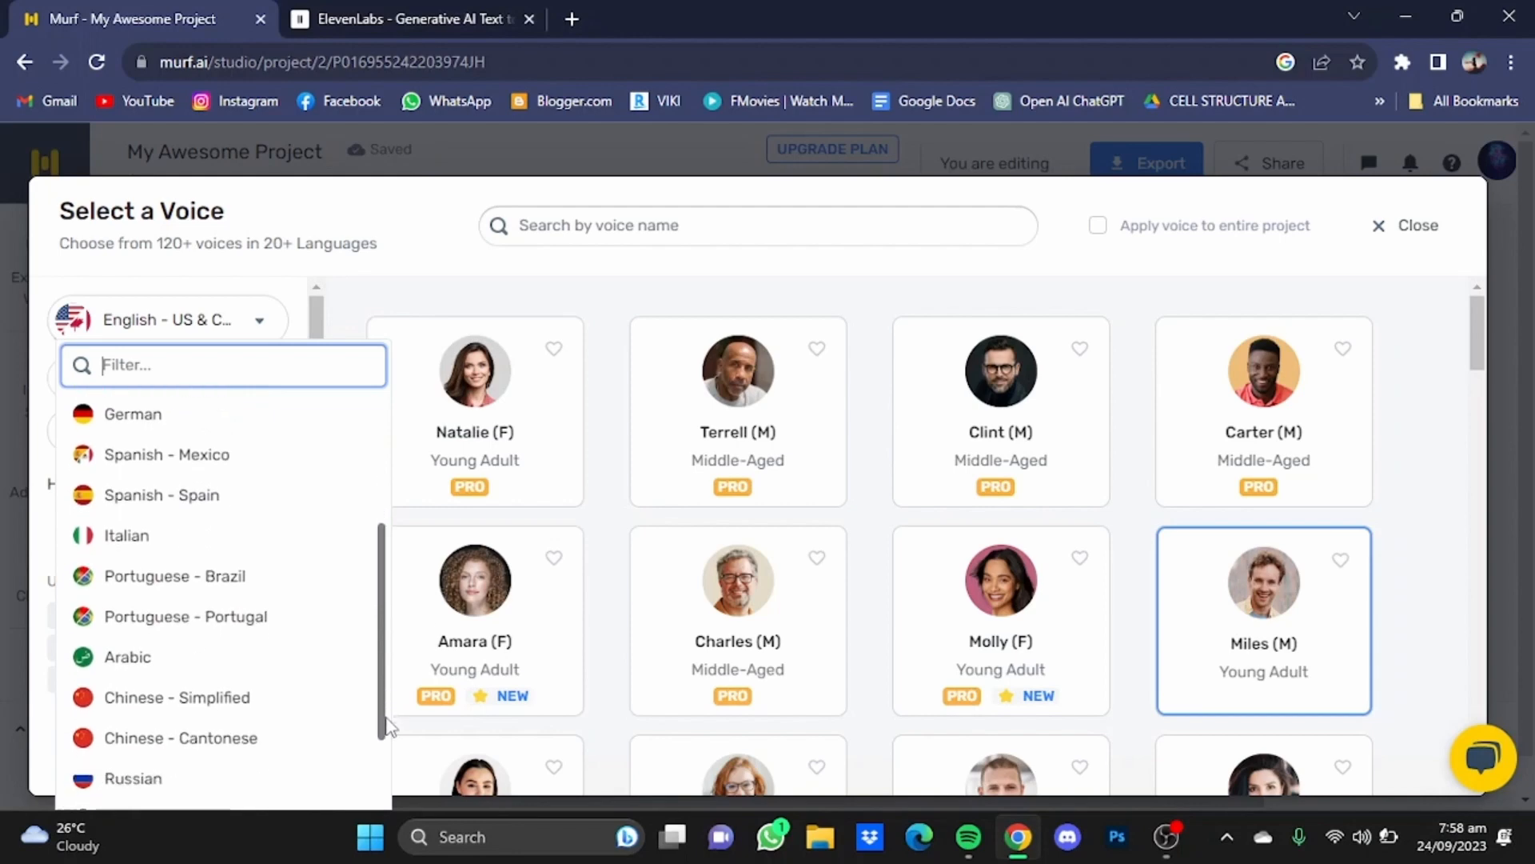
pyautogui.scroll(-3)
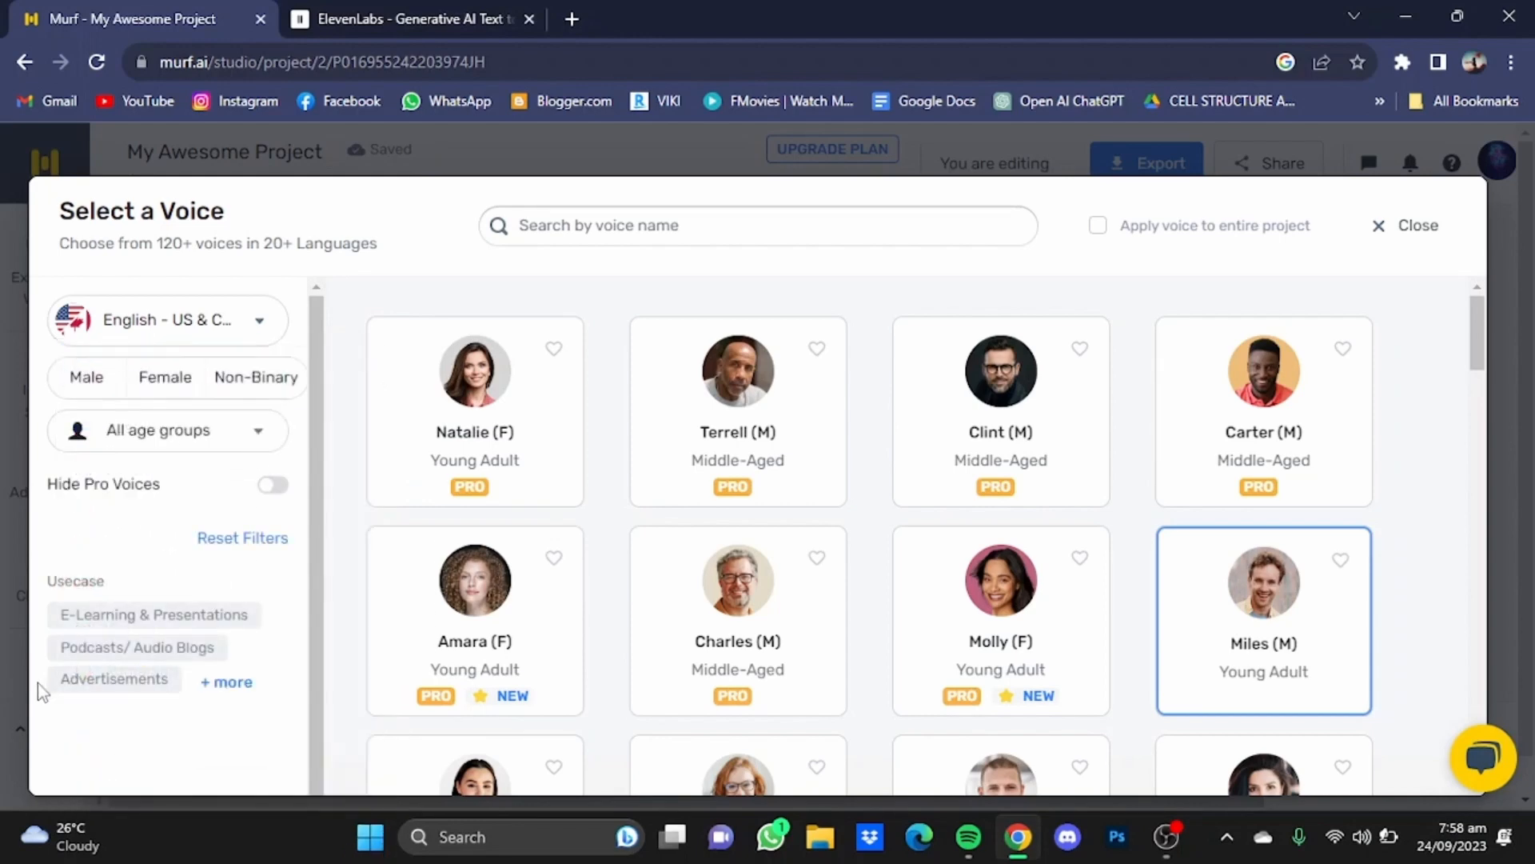
pyautogui.click(166, 430)
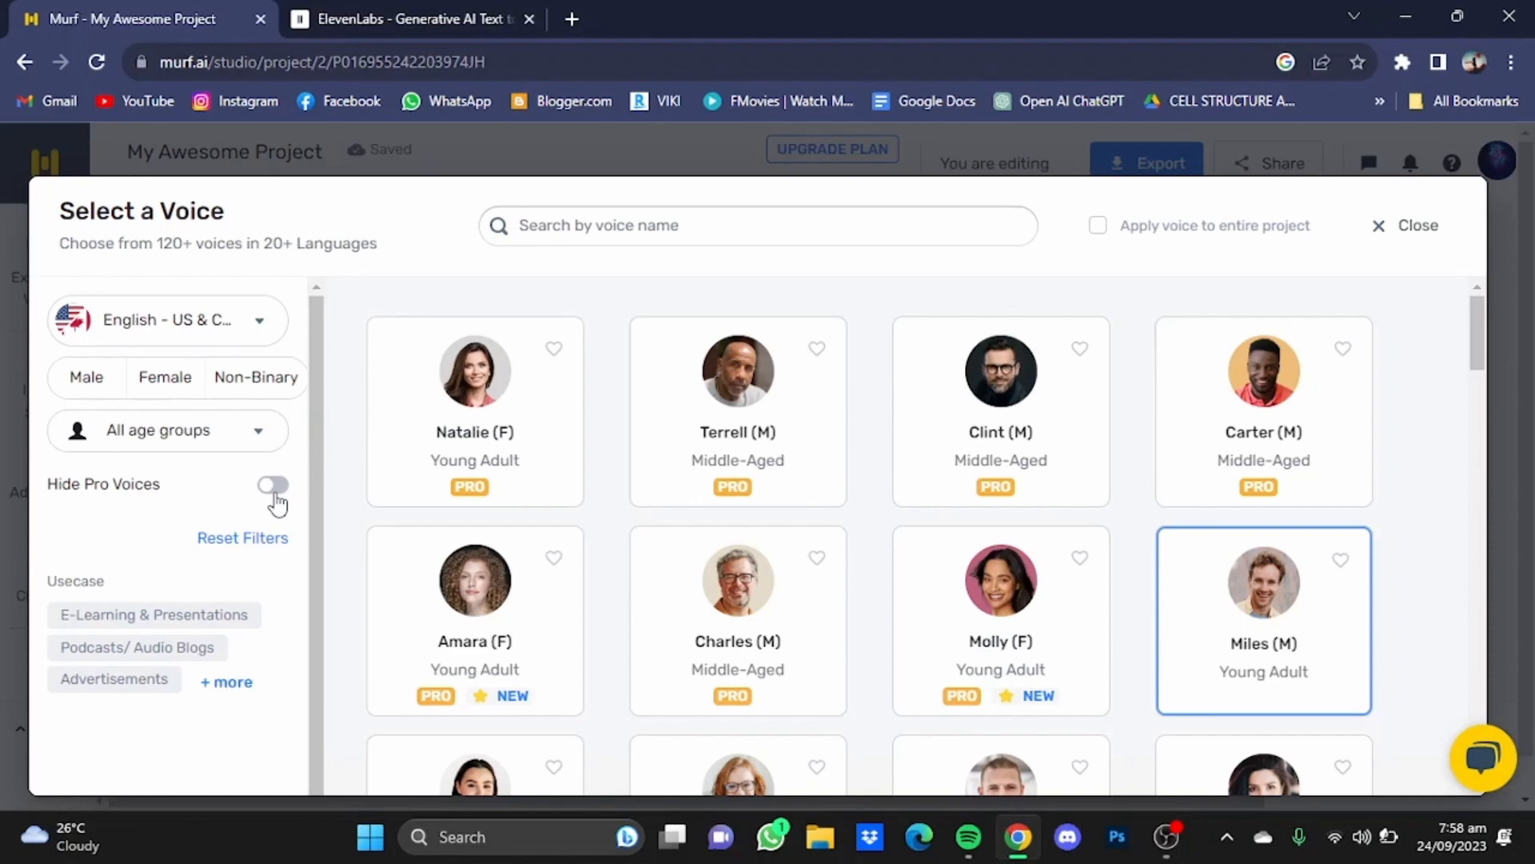
# Hide Pro voices from the list and preview a sample of Nate's voice
pyautogui.click(272, 486)
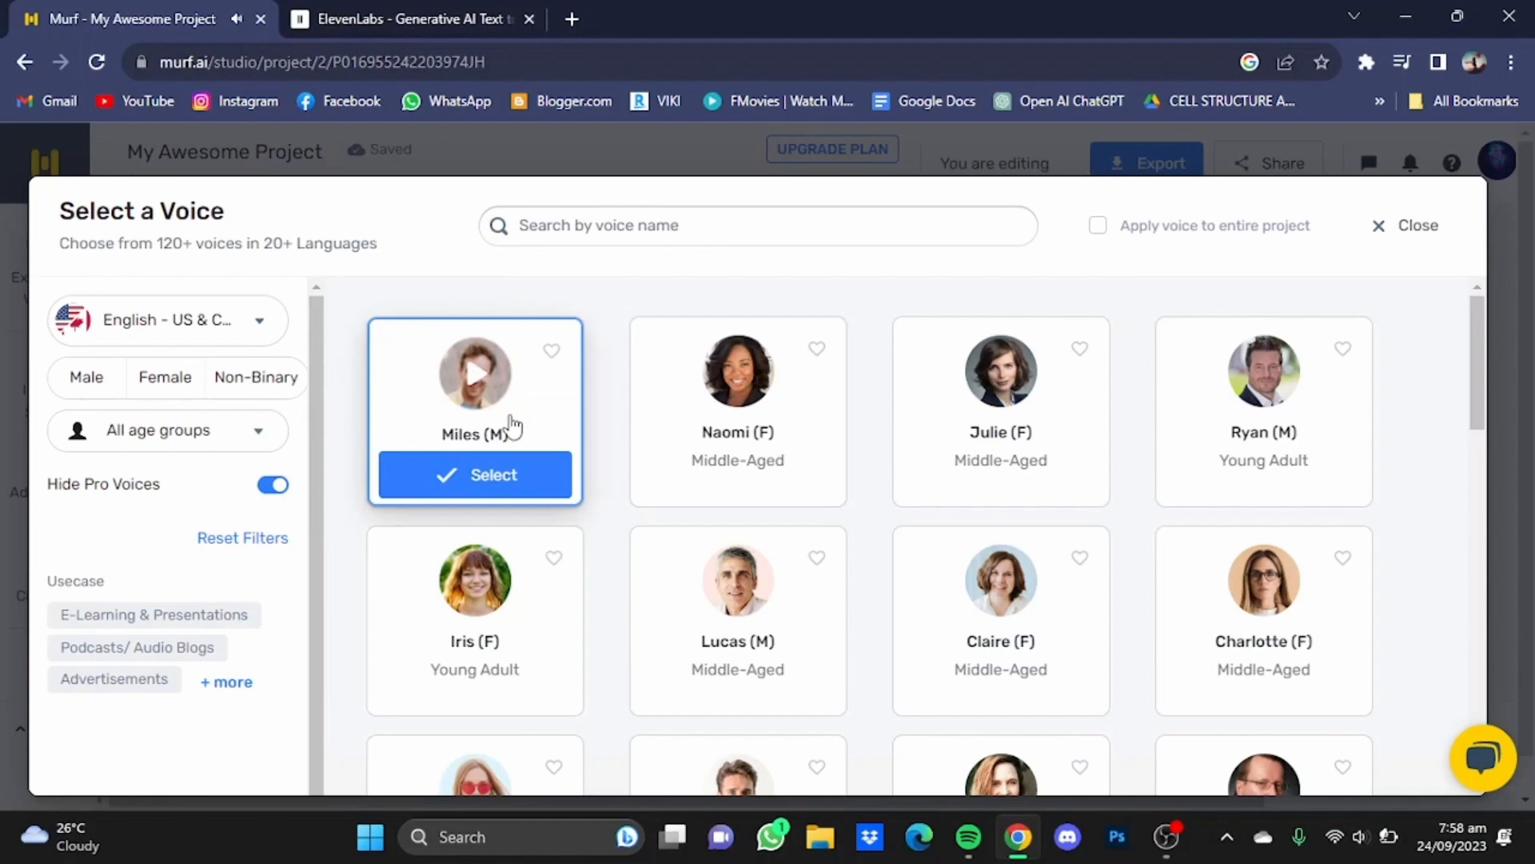
pyautogui.moveTo(527, 422)
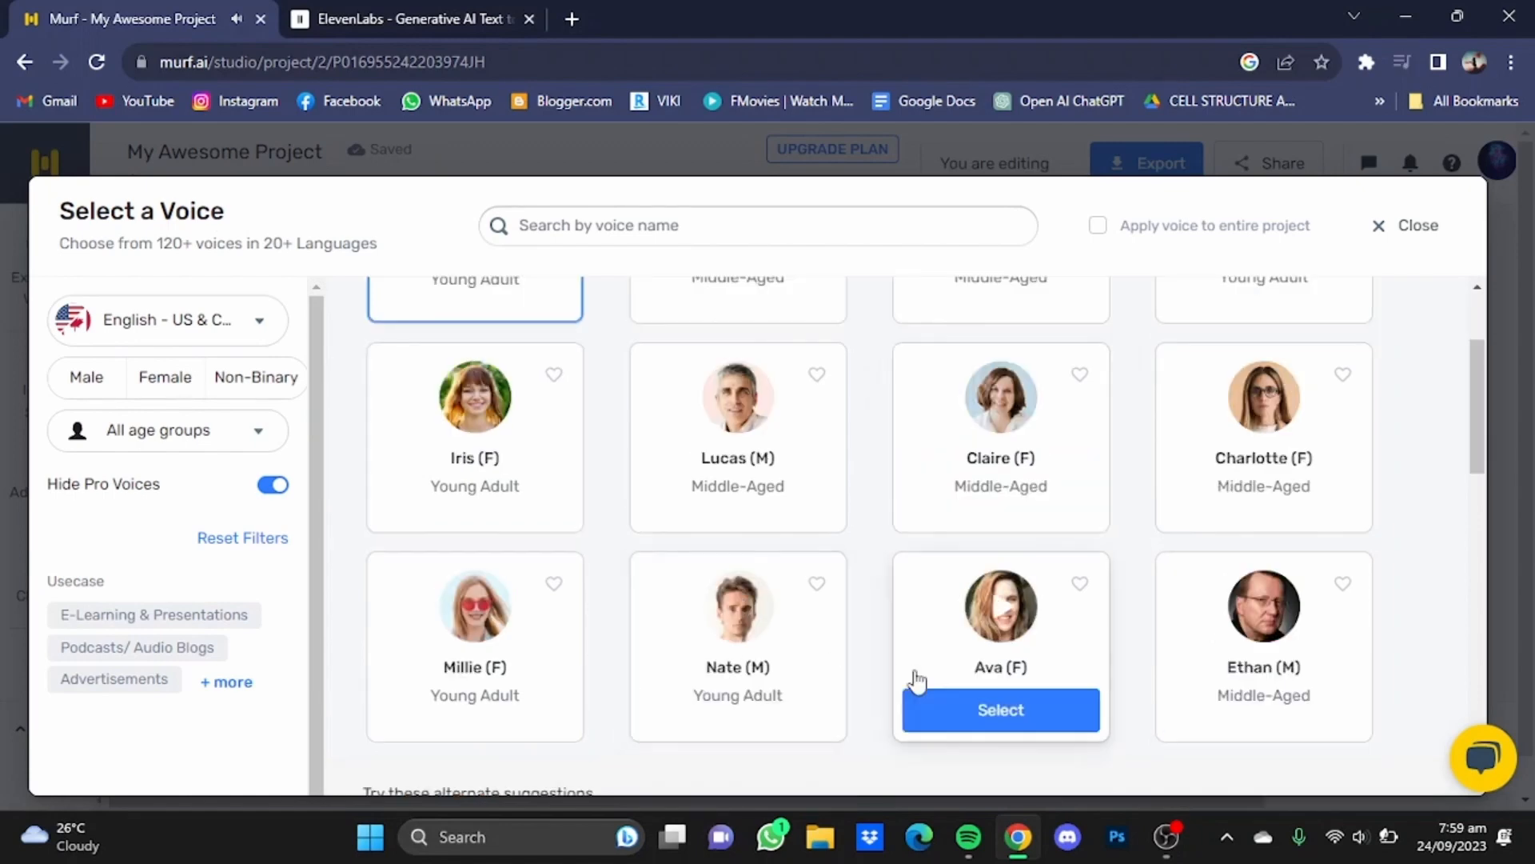
pyautogui.moveTo(737, 605)
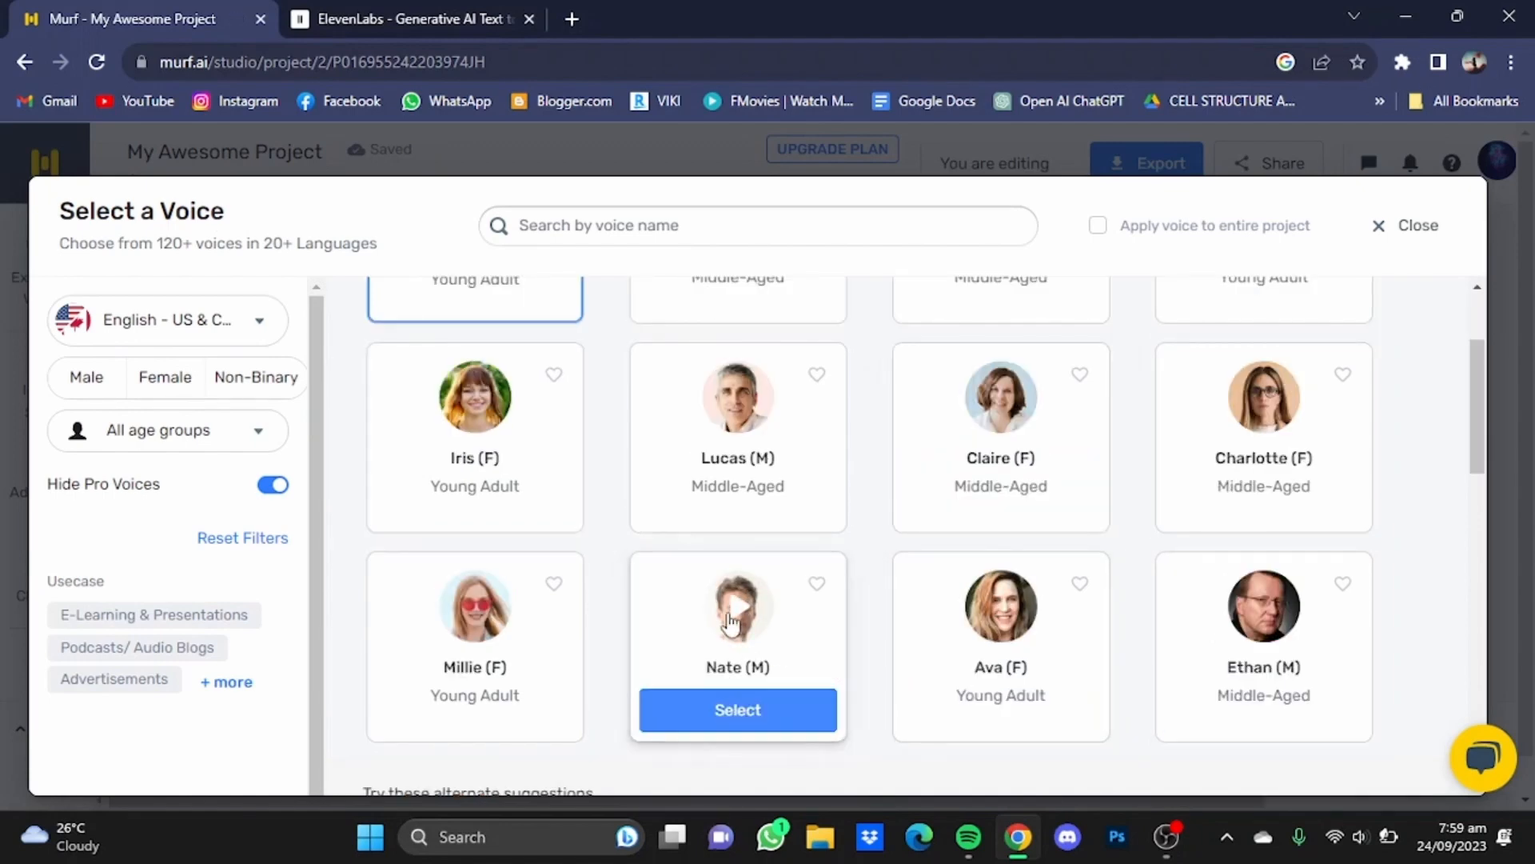
pyautogui.click(738, 604)
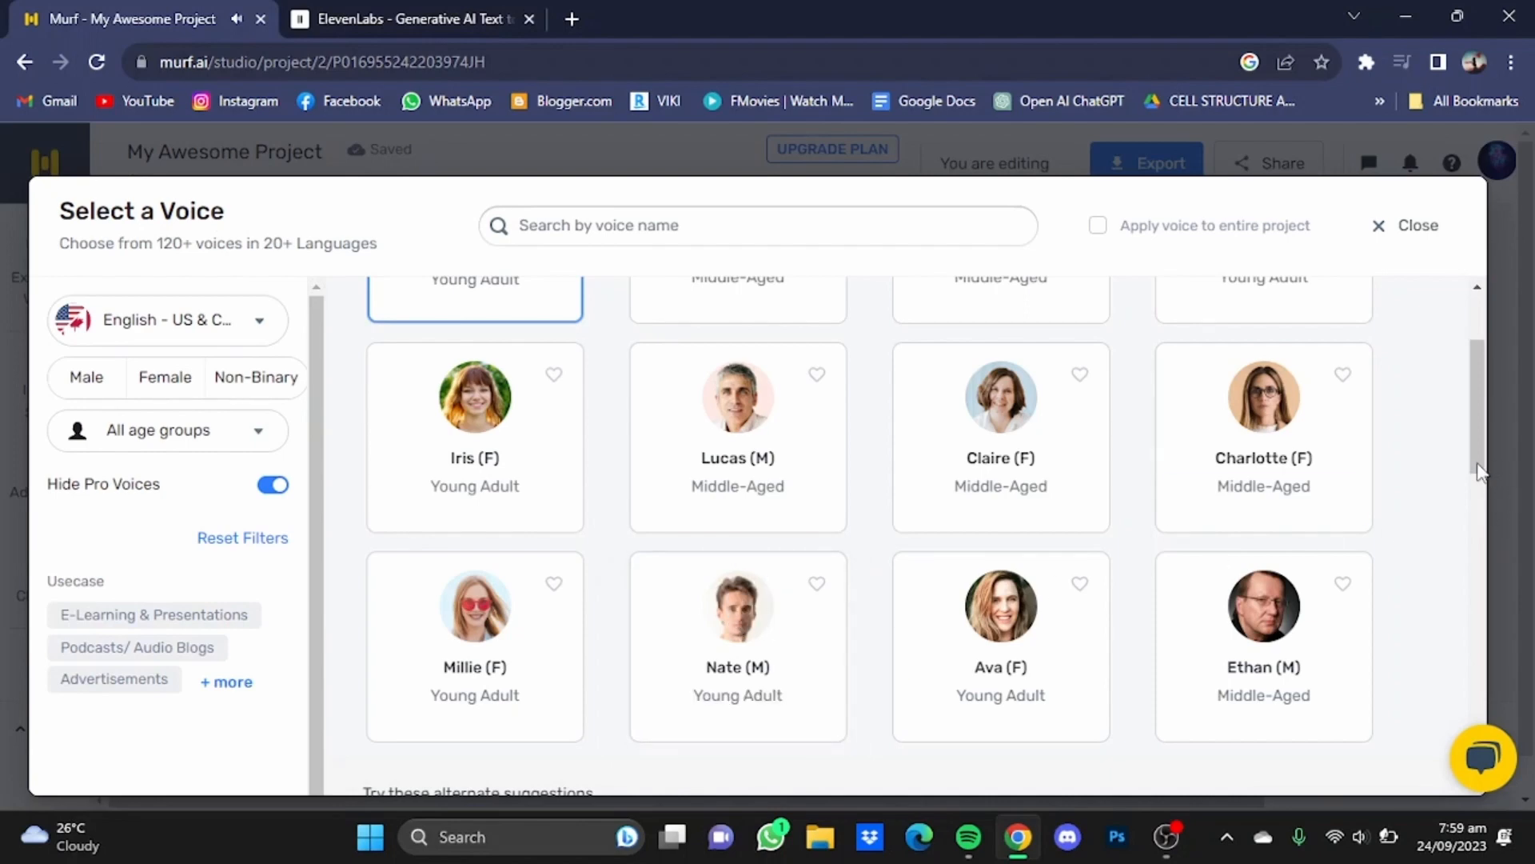
pyautogui.scroll(3)
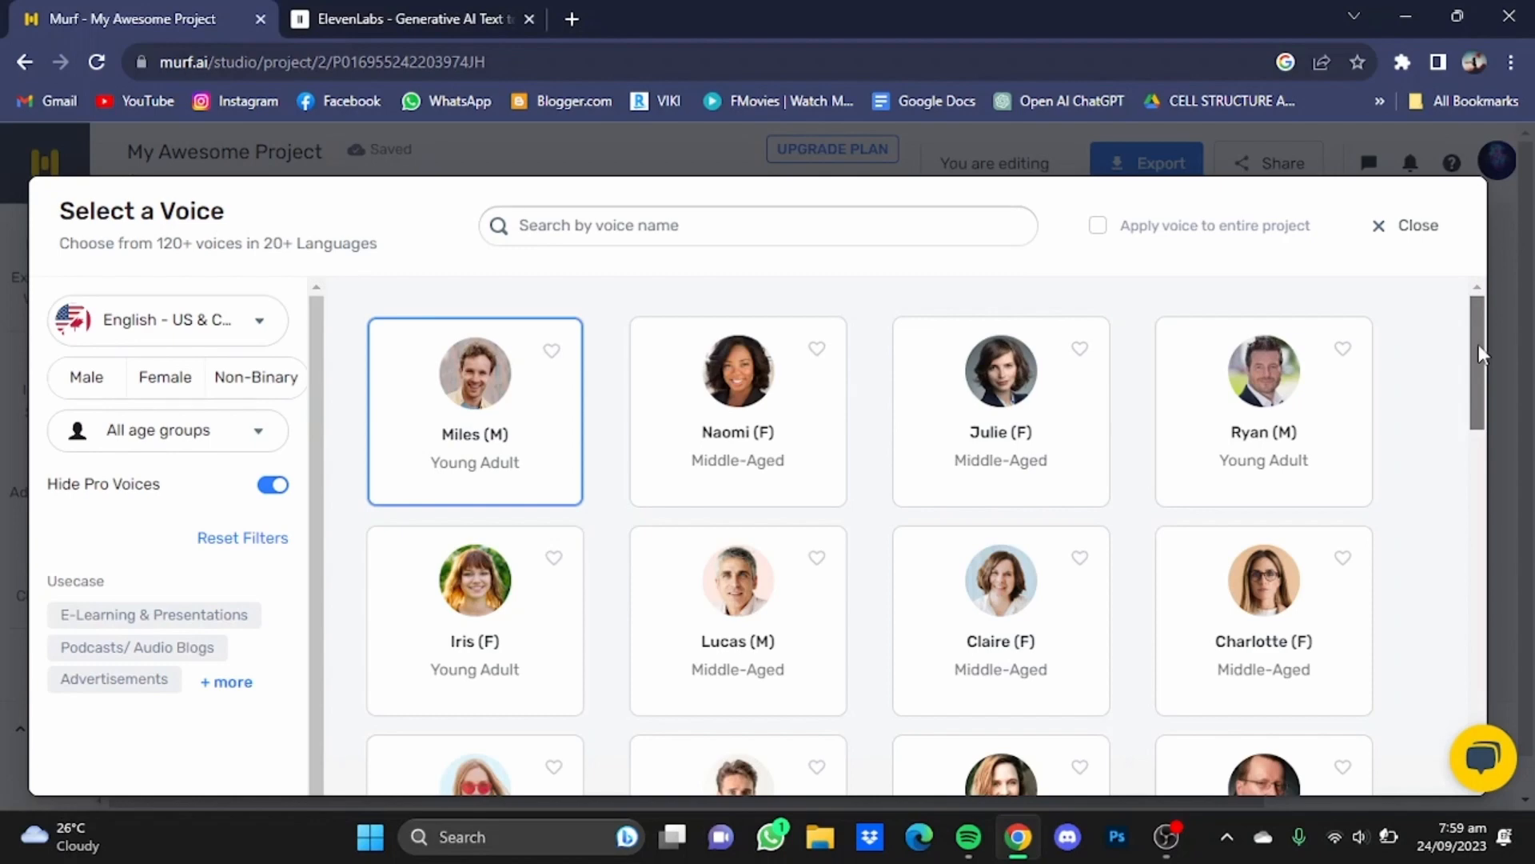
pyautogui.moveTo(475, 392)
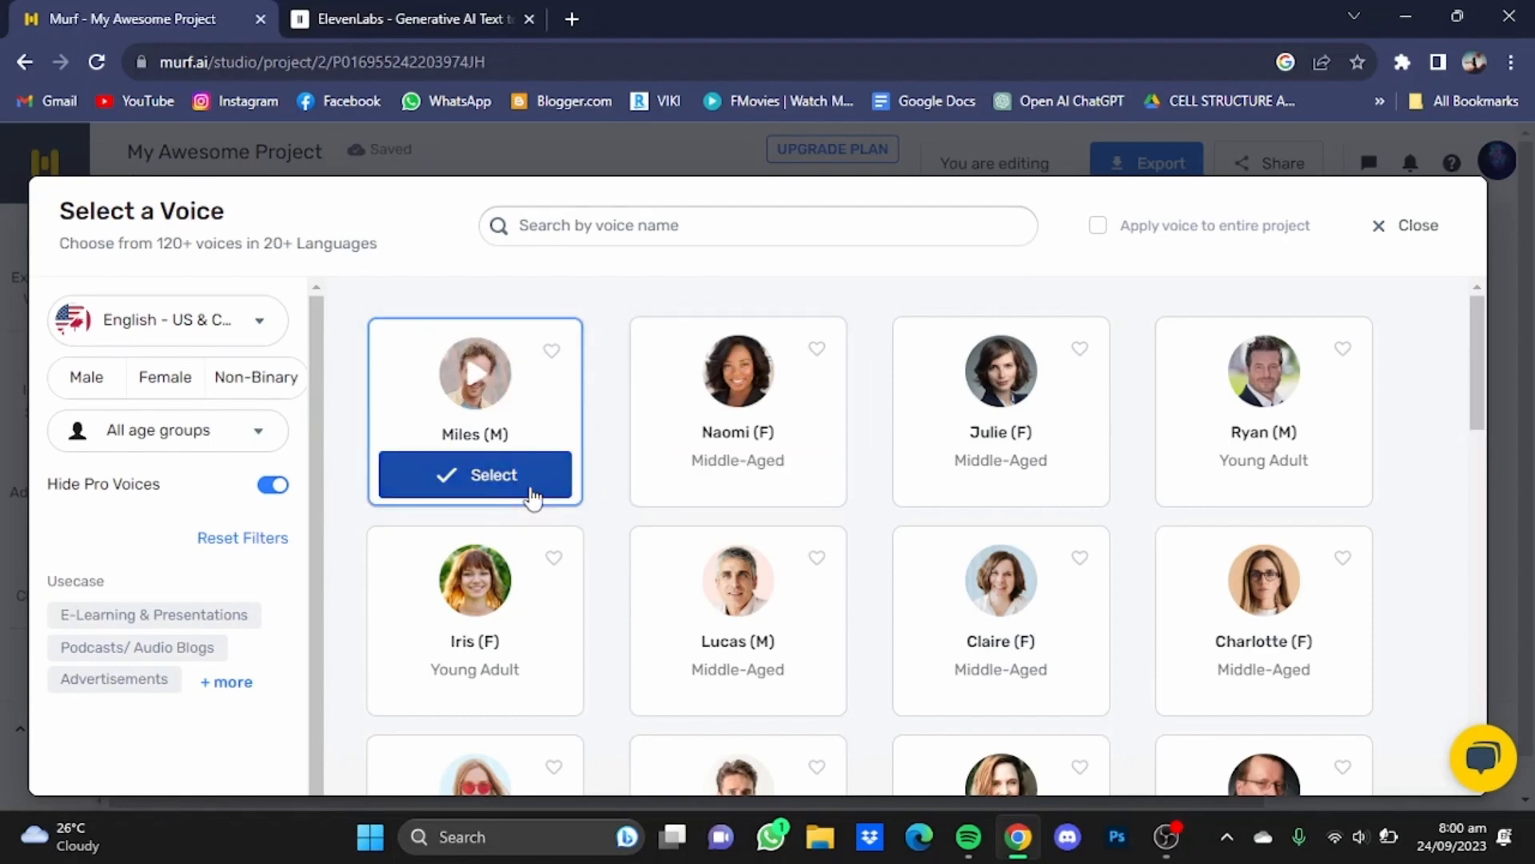
# Assign Miles to the block and enter the four-paragraph green energy script
pyautogui.click(475, 474)
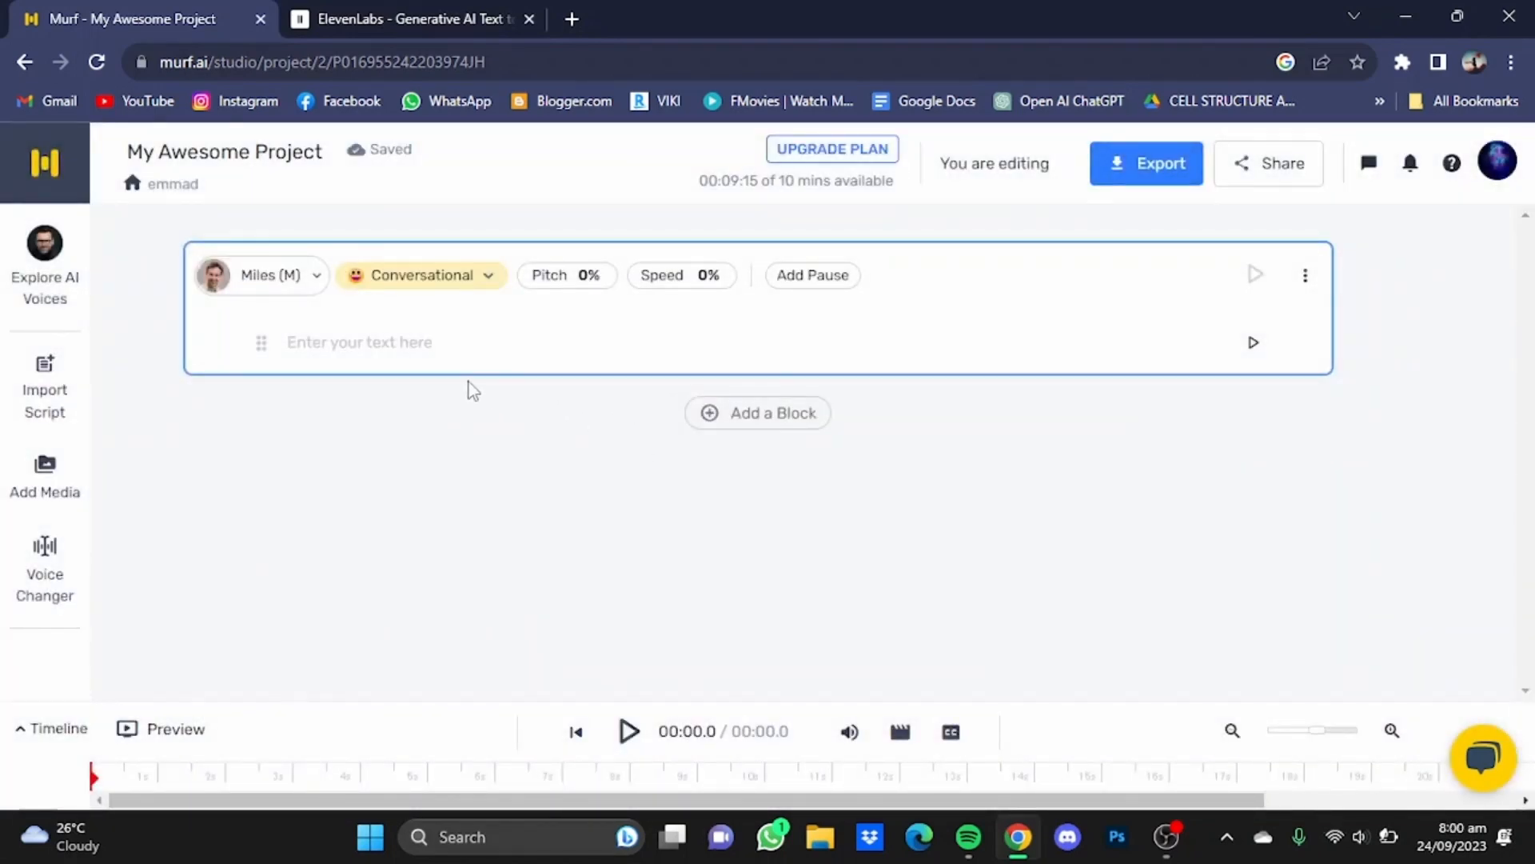
pyautogui.click(465, 342)
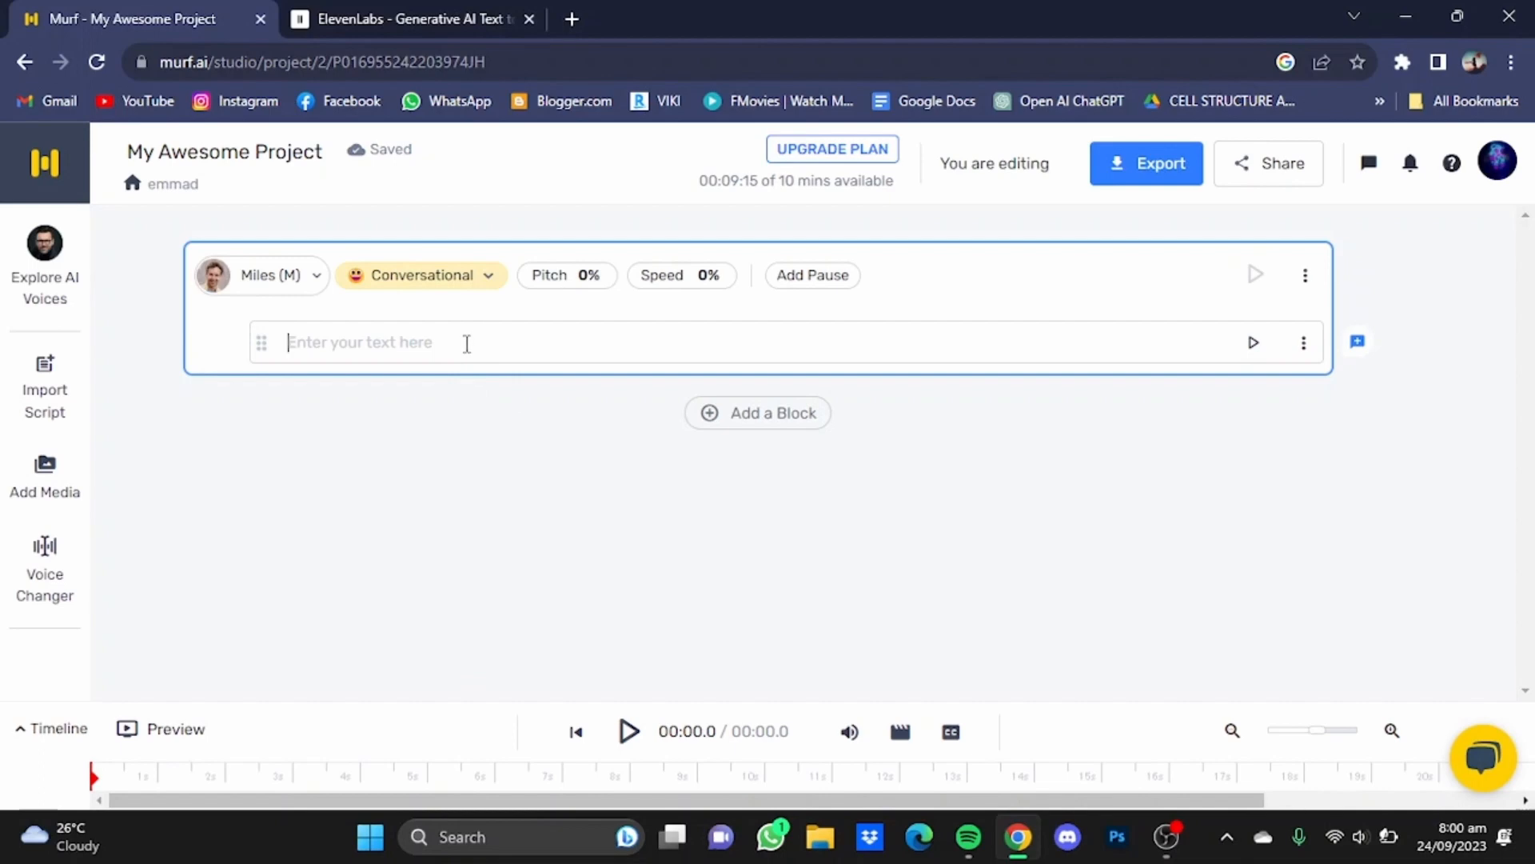
pyautogui.write('Green energy, also known as renewable energy, harnesses natural resources like sunlight, wind, and water to generate electricity and heat, reducing our reliance on fossil fuels.')
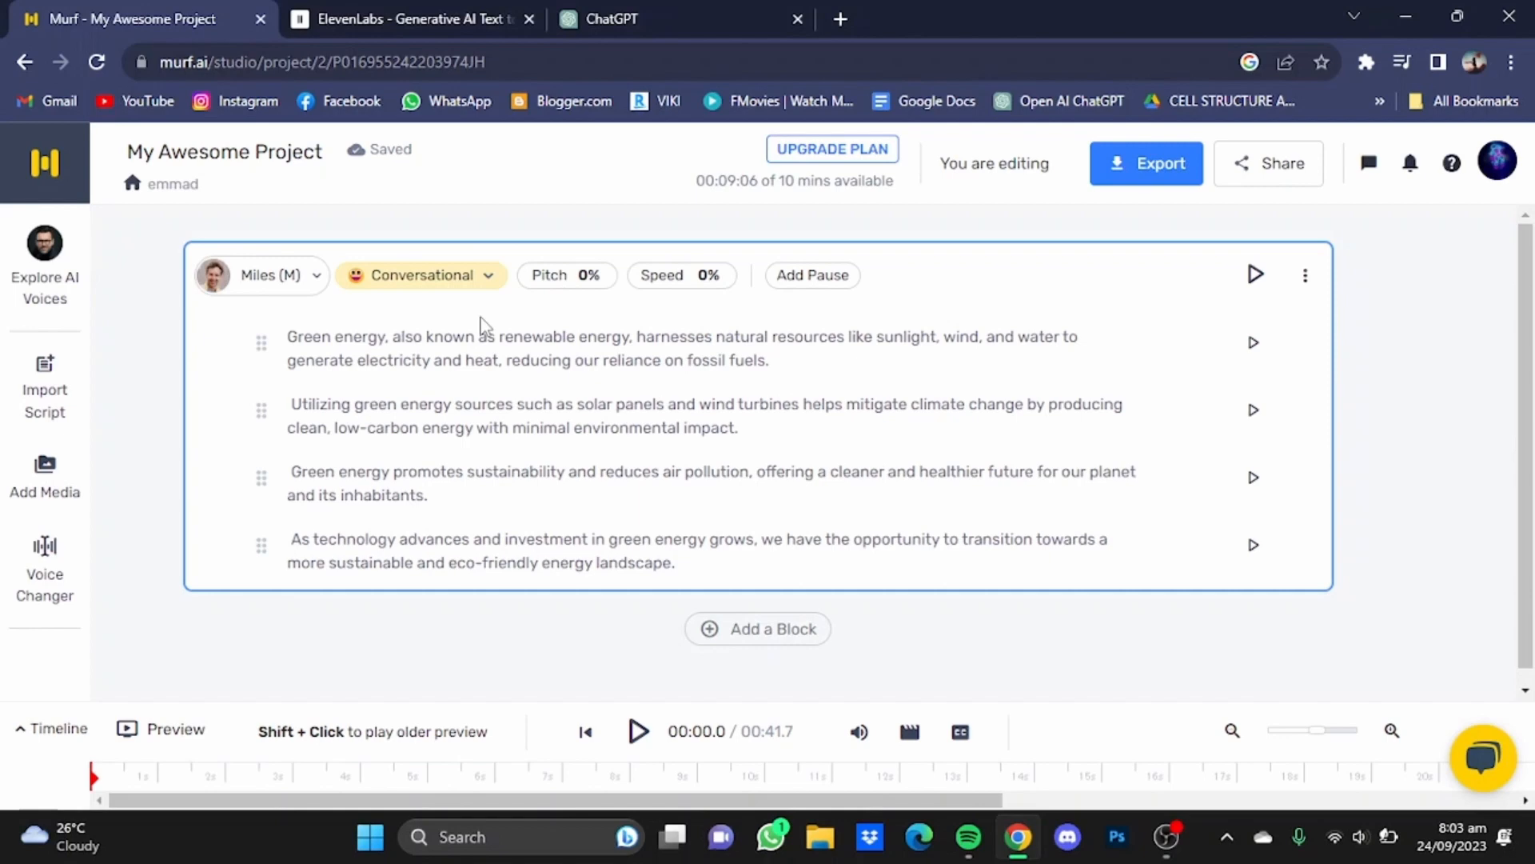
pyautogui.moveTo(488, 294)
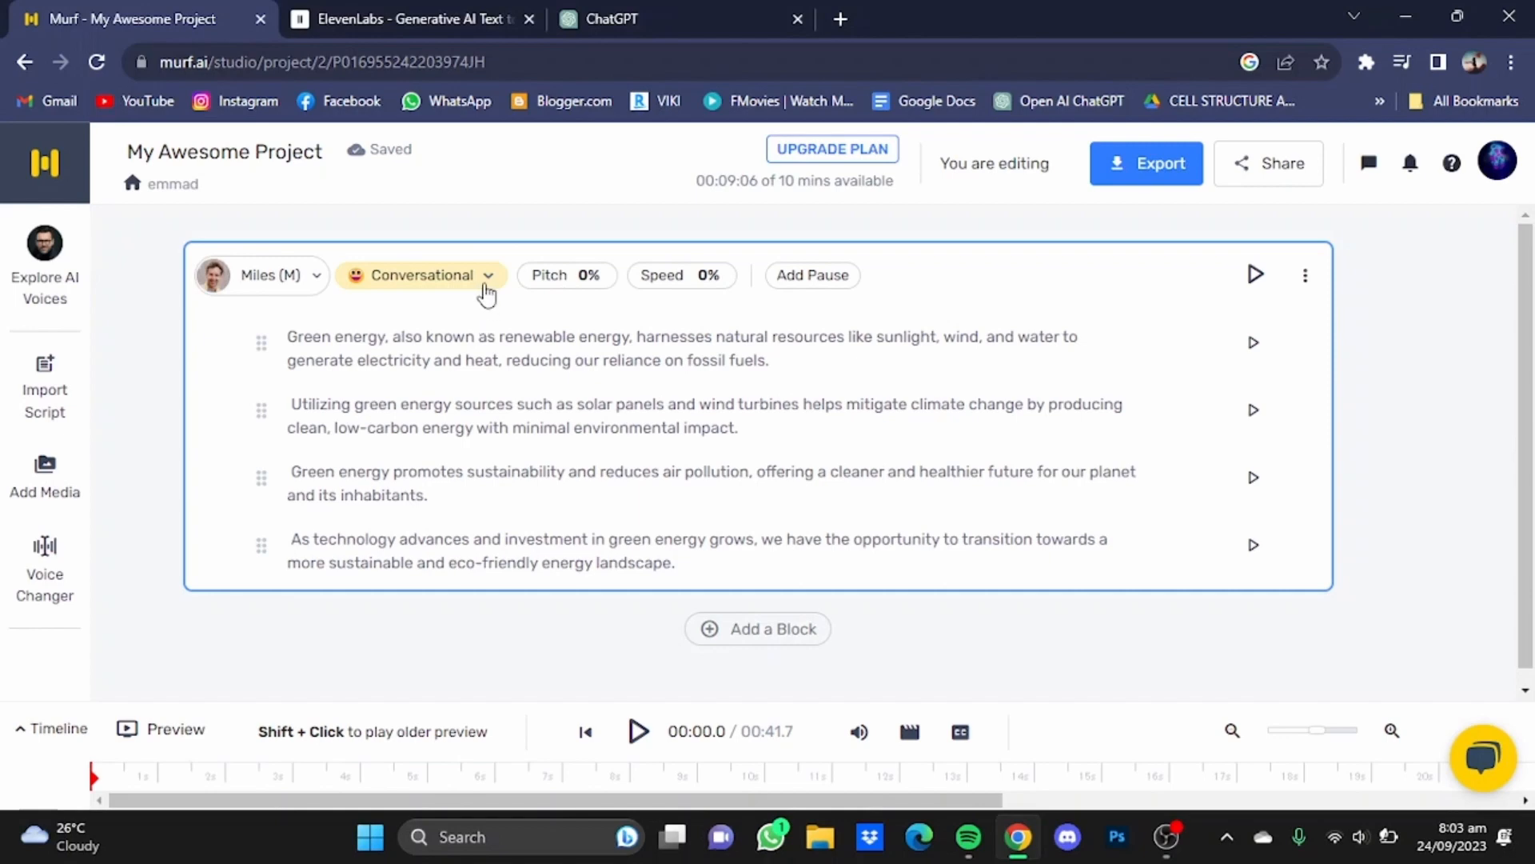
pyautogui.moveTo(566, 275)
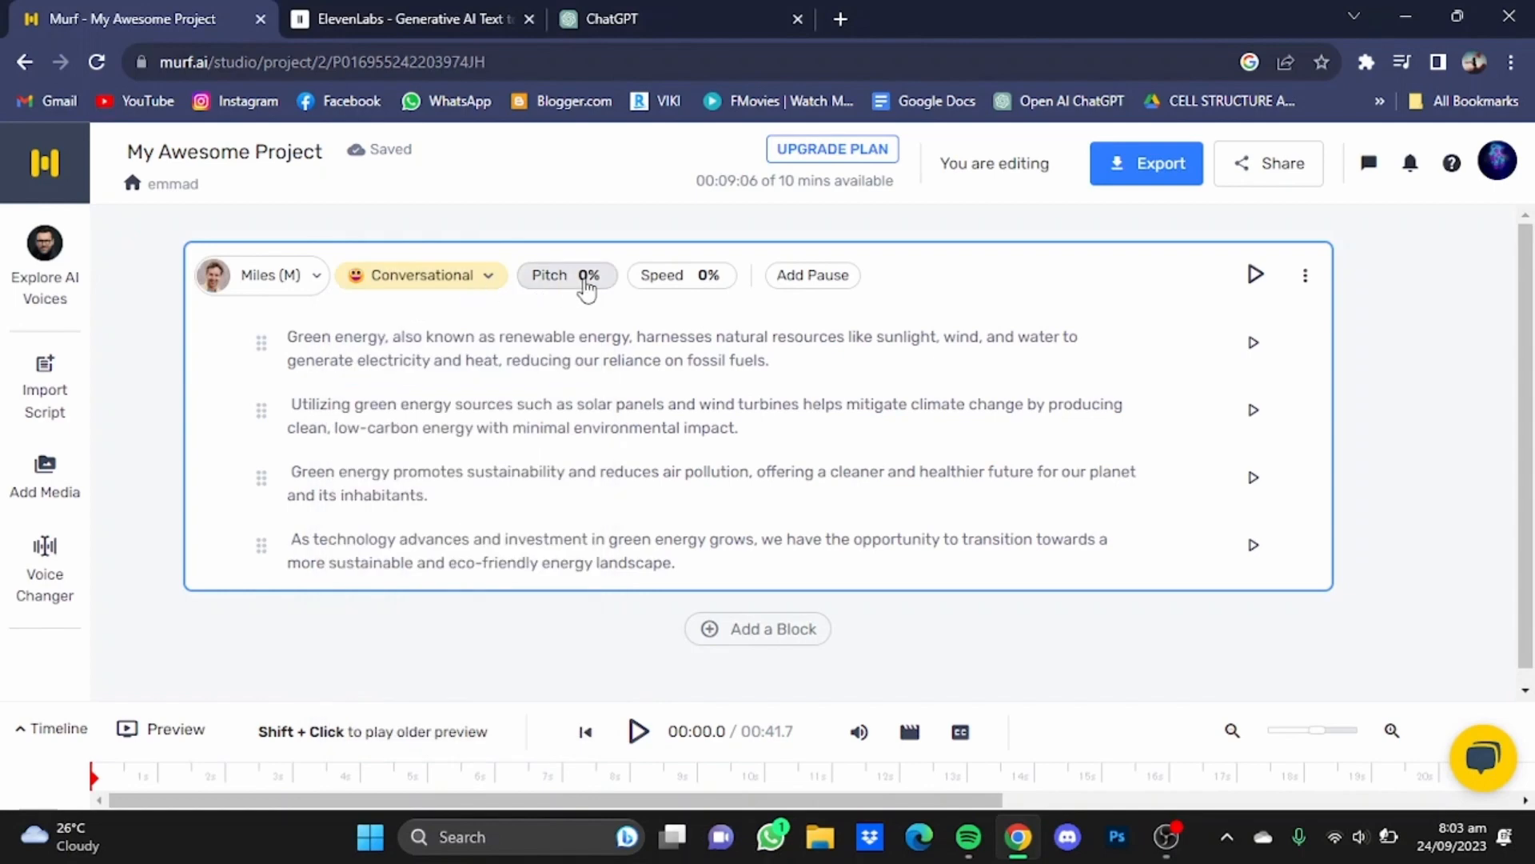
pyautogui.moveTo(681, 275)
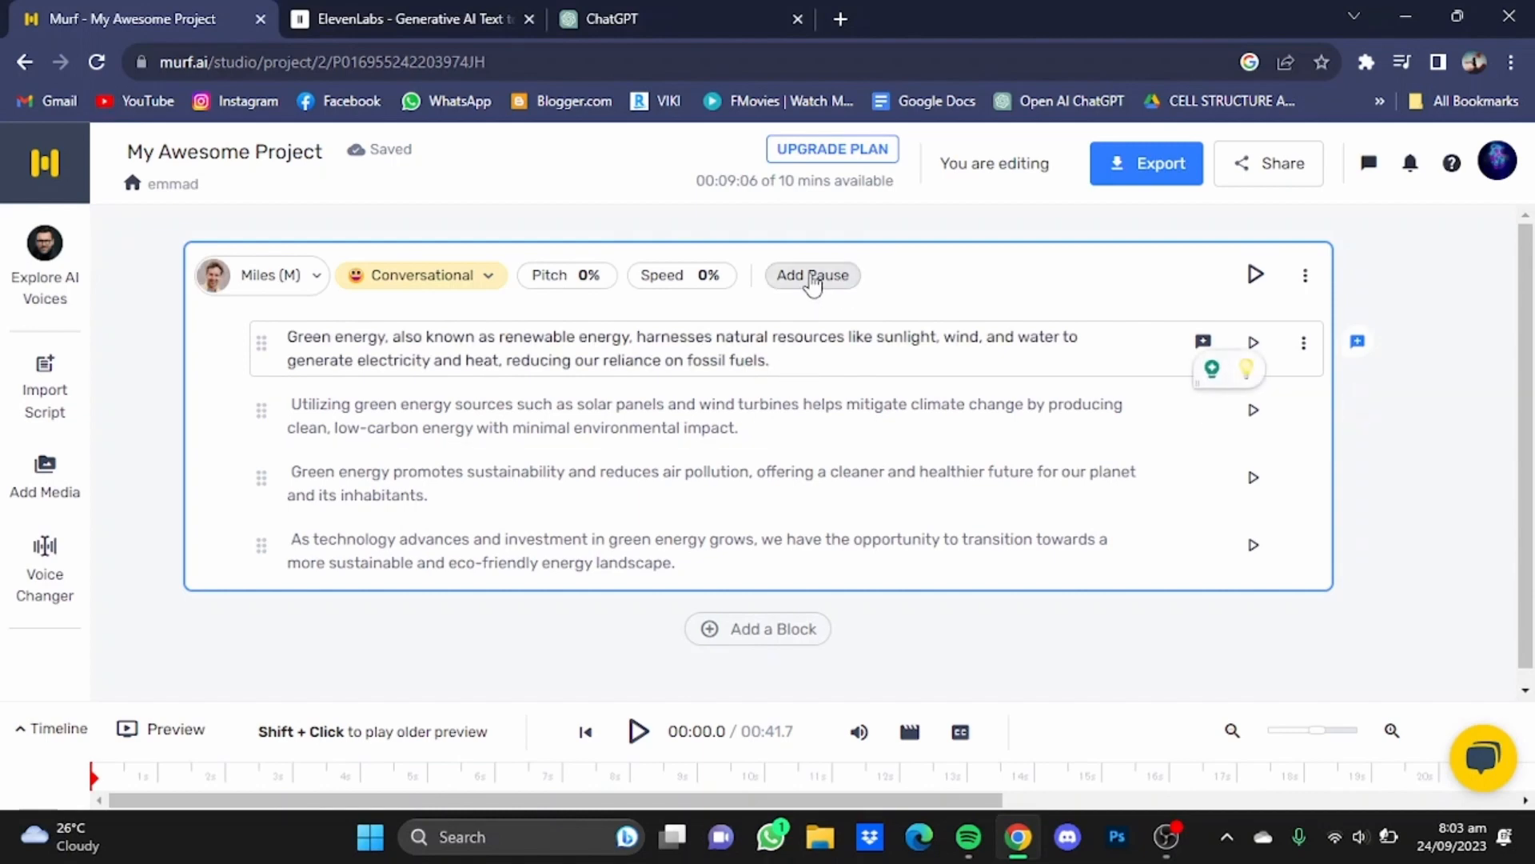
# Insert a Strong (1s) pause after the first paragraph ending in fossil fuels
pyautogui.click(813, 275)
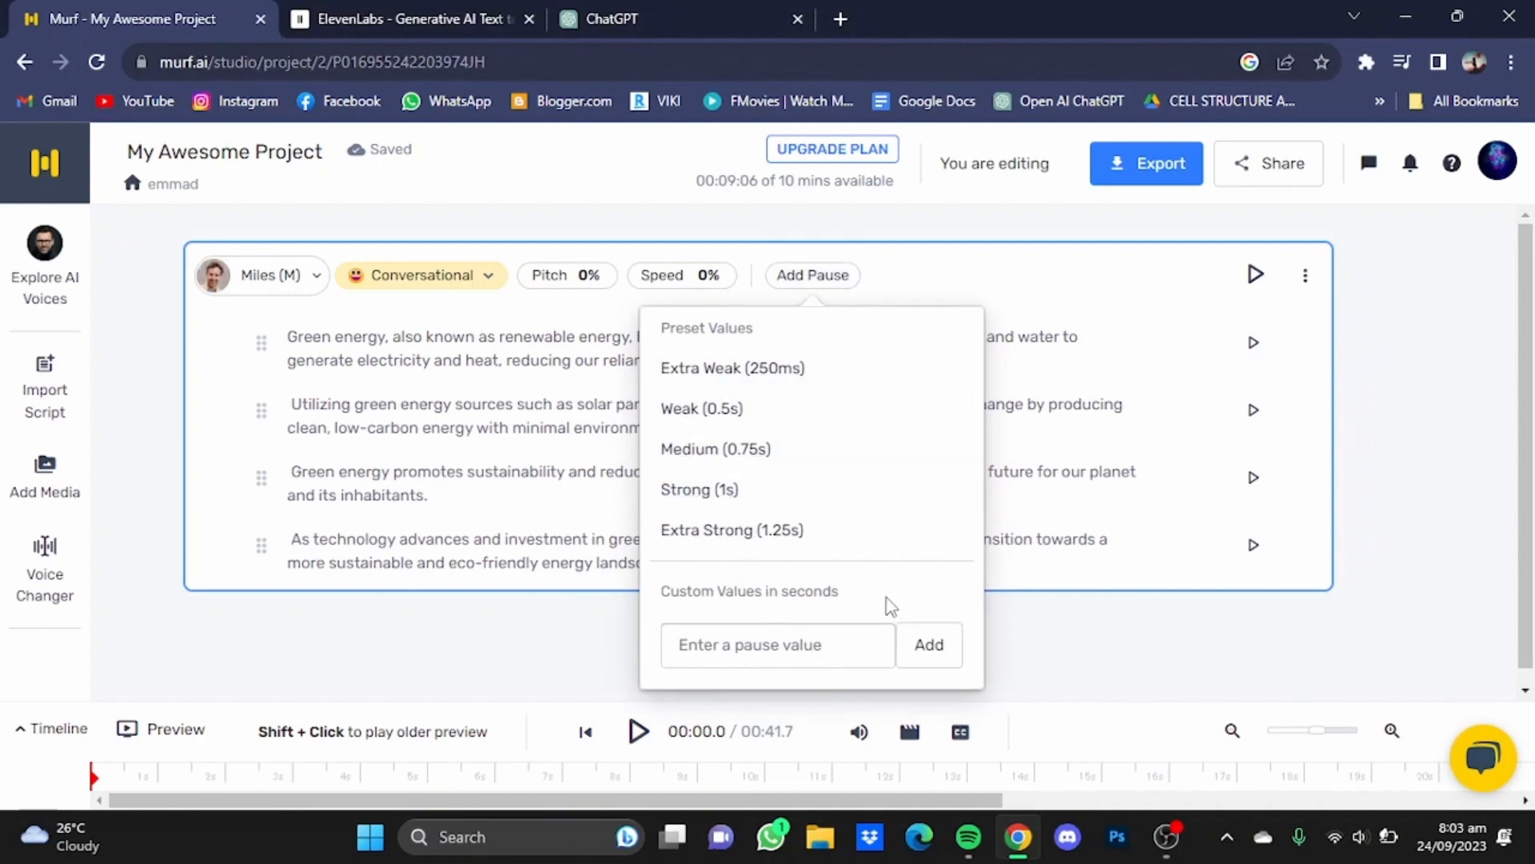
pyautogui.moveTo(821, 587)
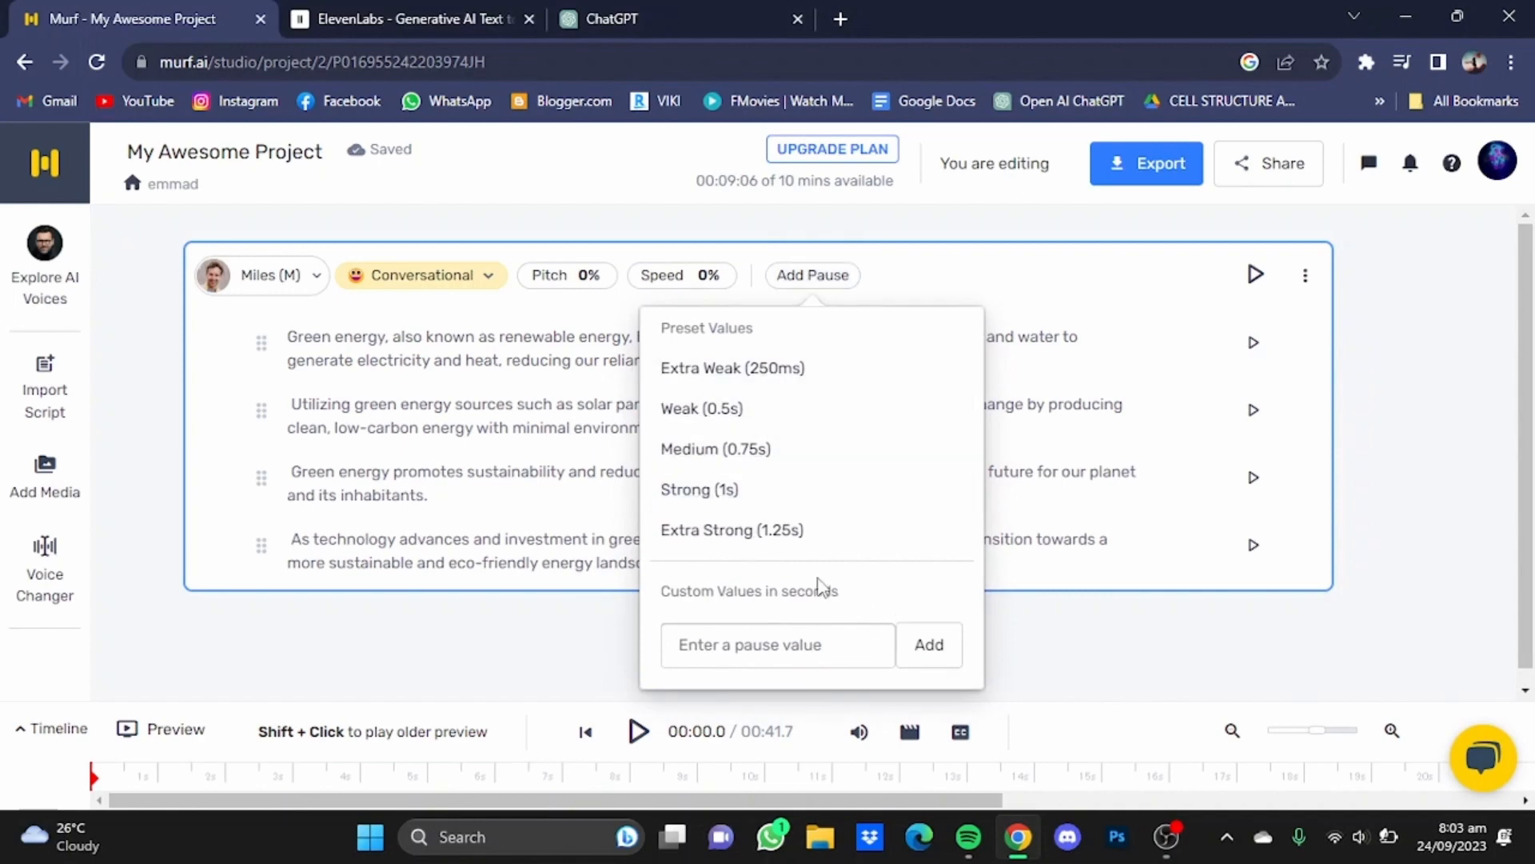
pyautogui.moveTo(837, 495)
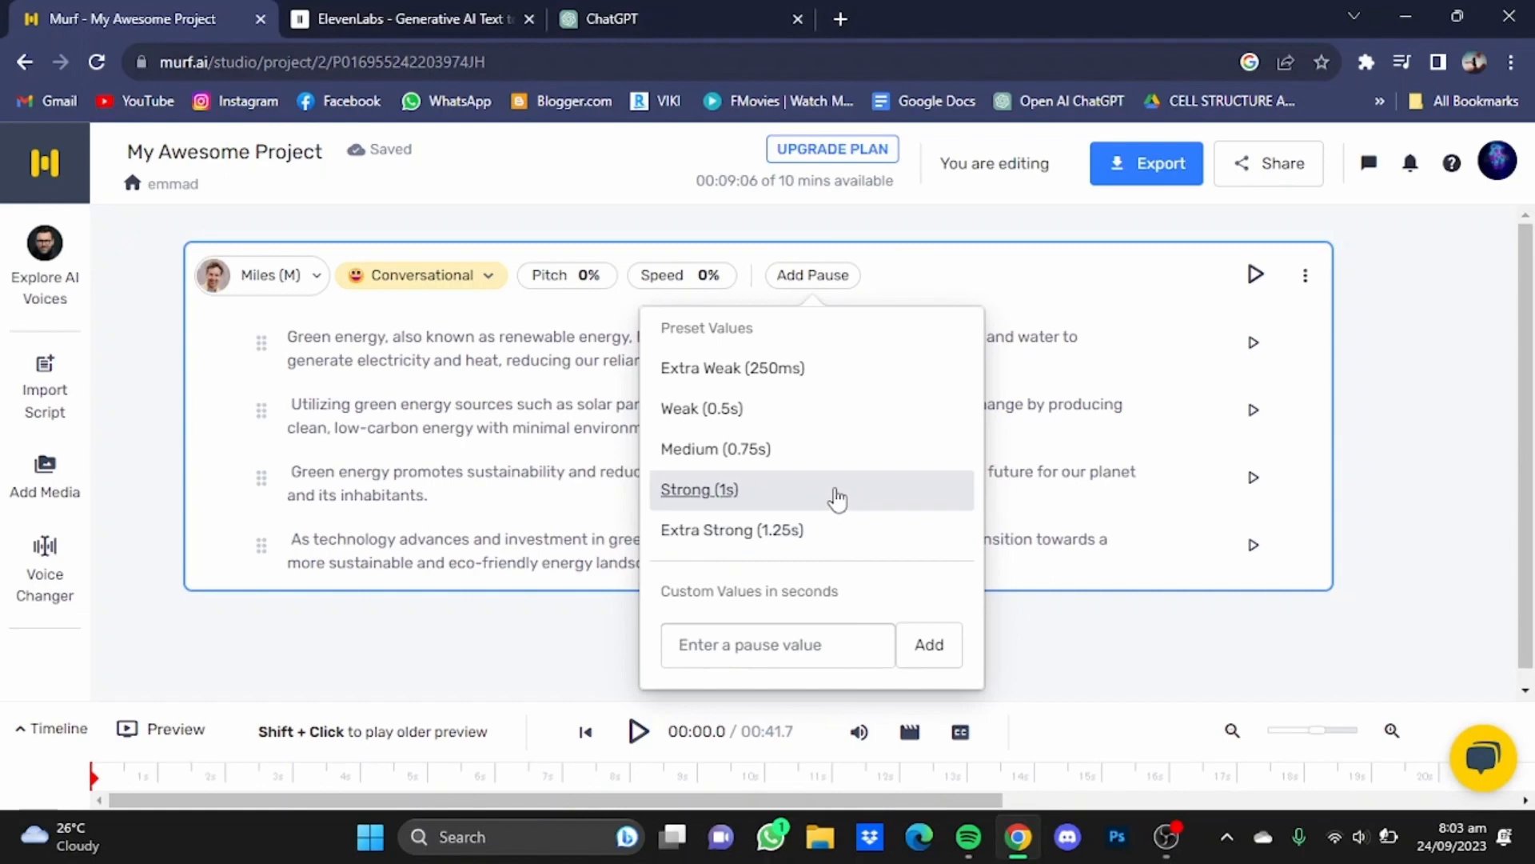
pyautogui.click(699, 489)
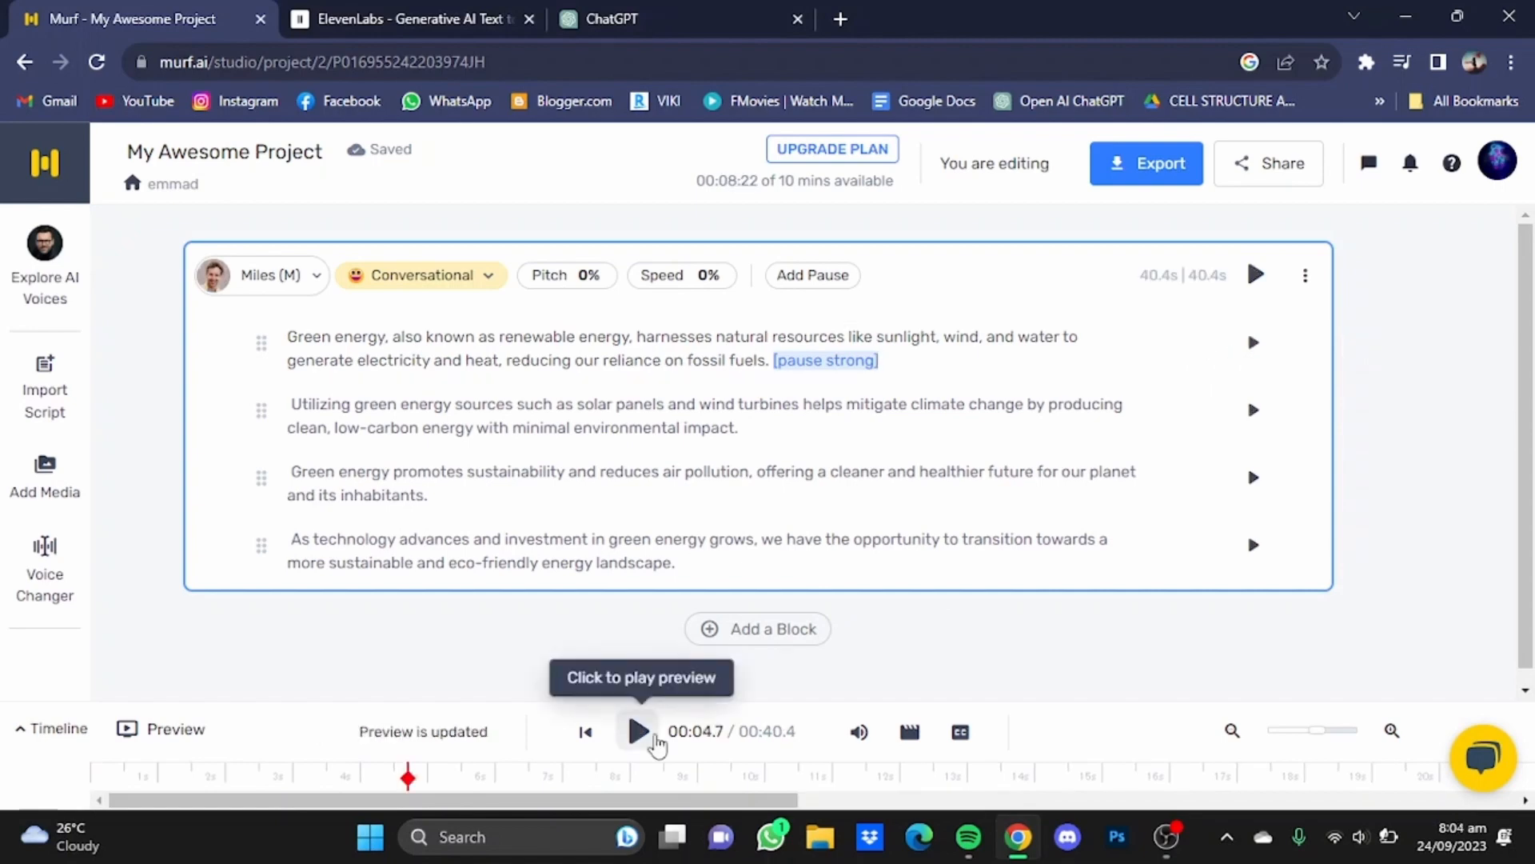
# Play the voiceover preview to about 11.6 seconds and stop it
pyautogui.click(635, 731)
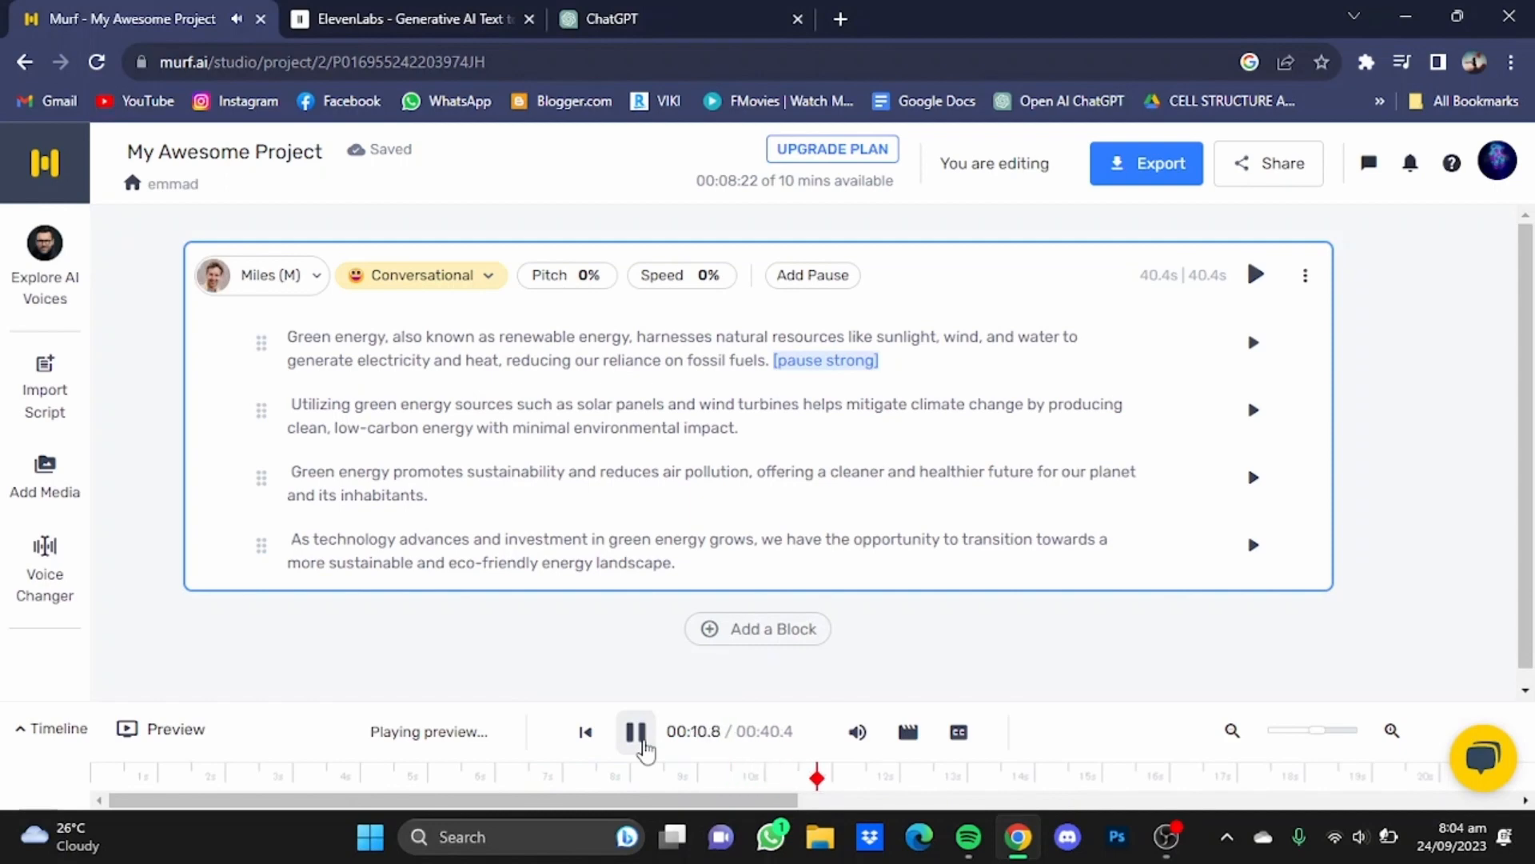
pyautogui.click(635, 730)
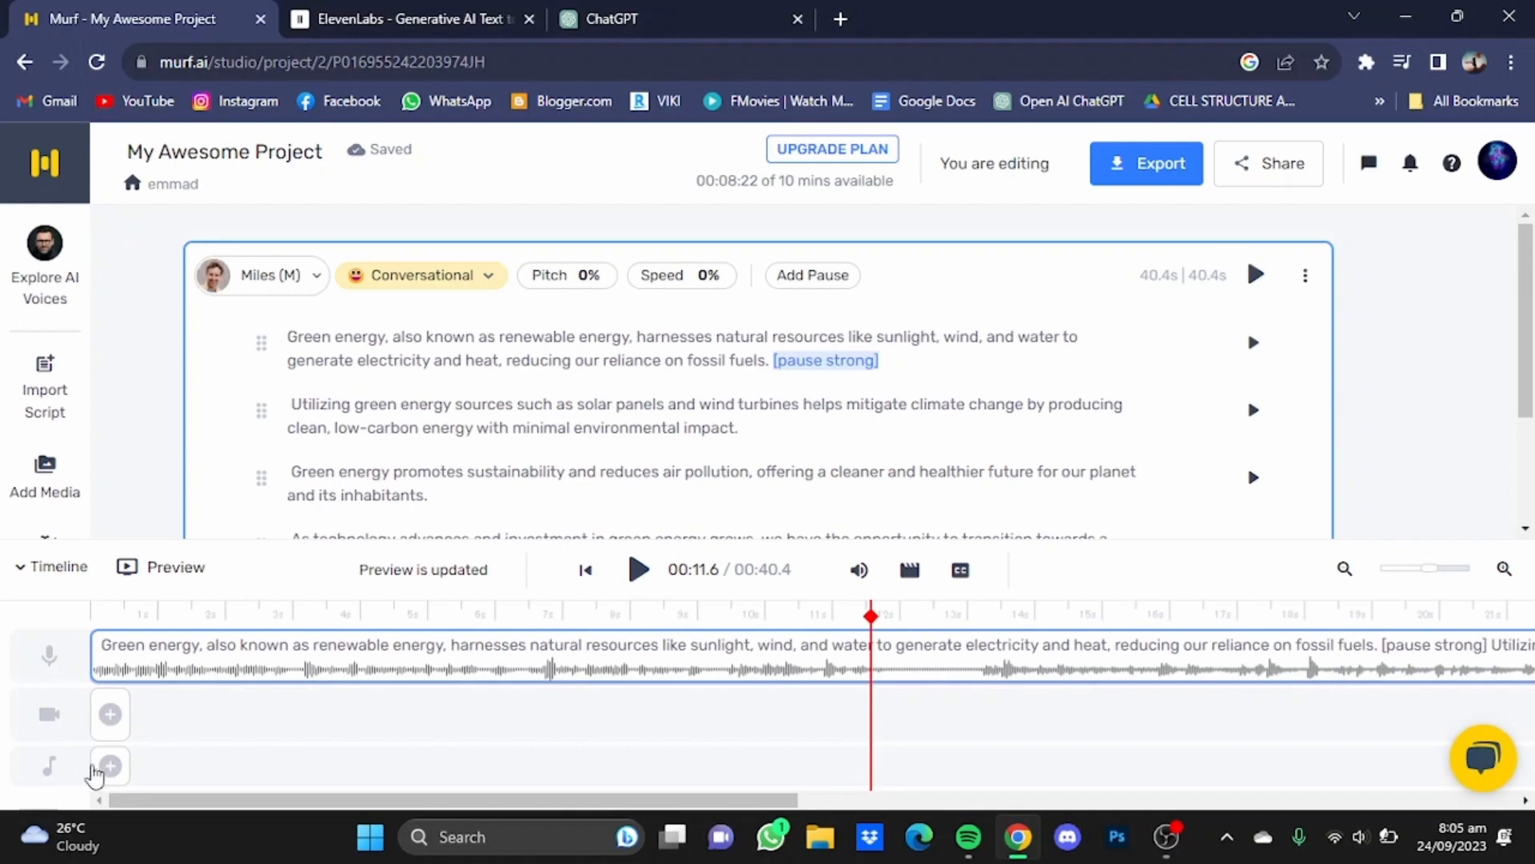
# Add the stock track Winter Train Home as a music block on the timeline's music row
pyautogui.click(111, 767)
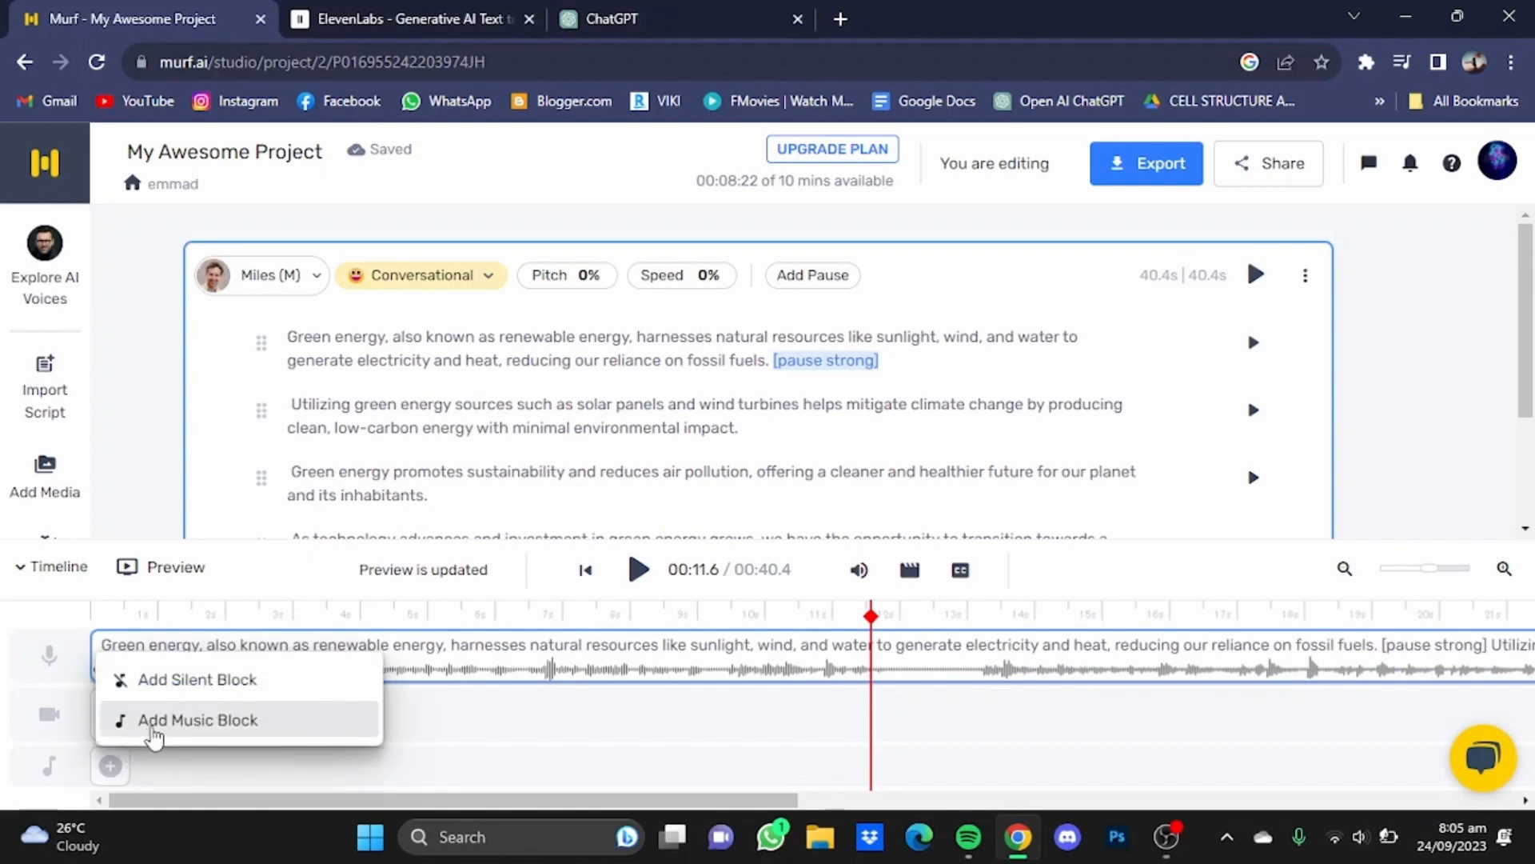
pyautogui.click(197, 720)
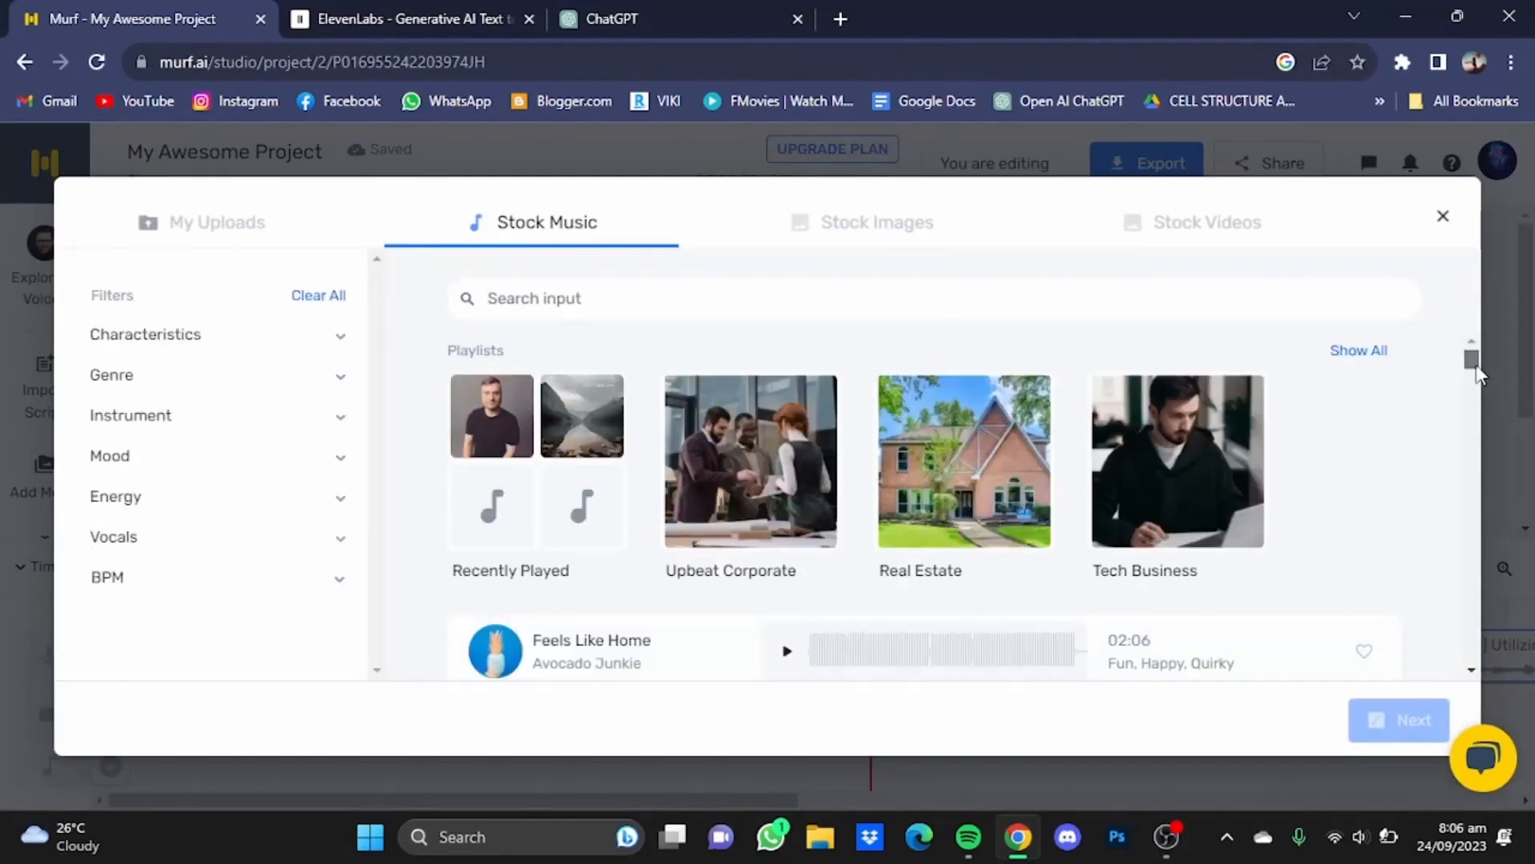
pyautogui.scroll(-3)
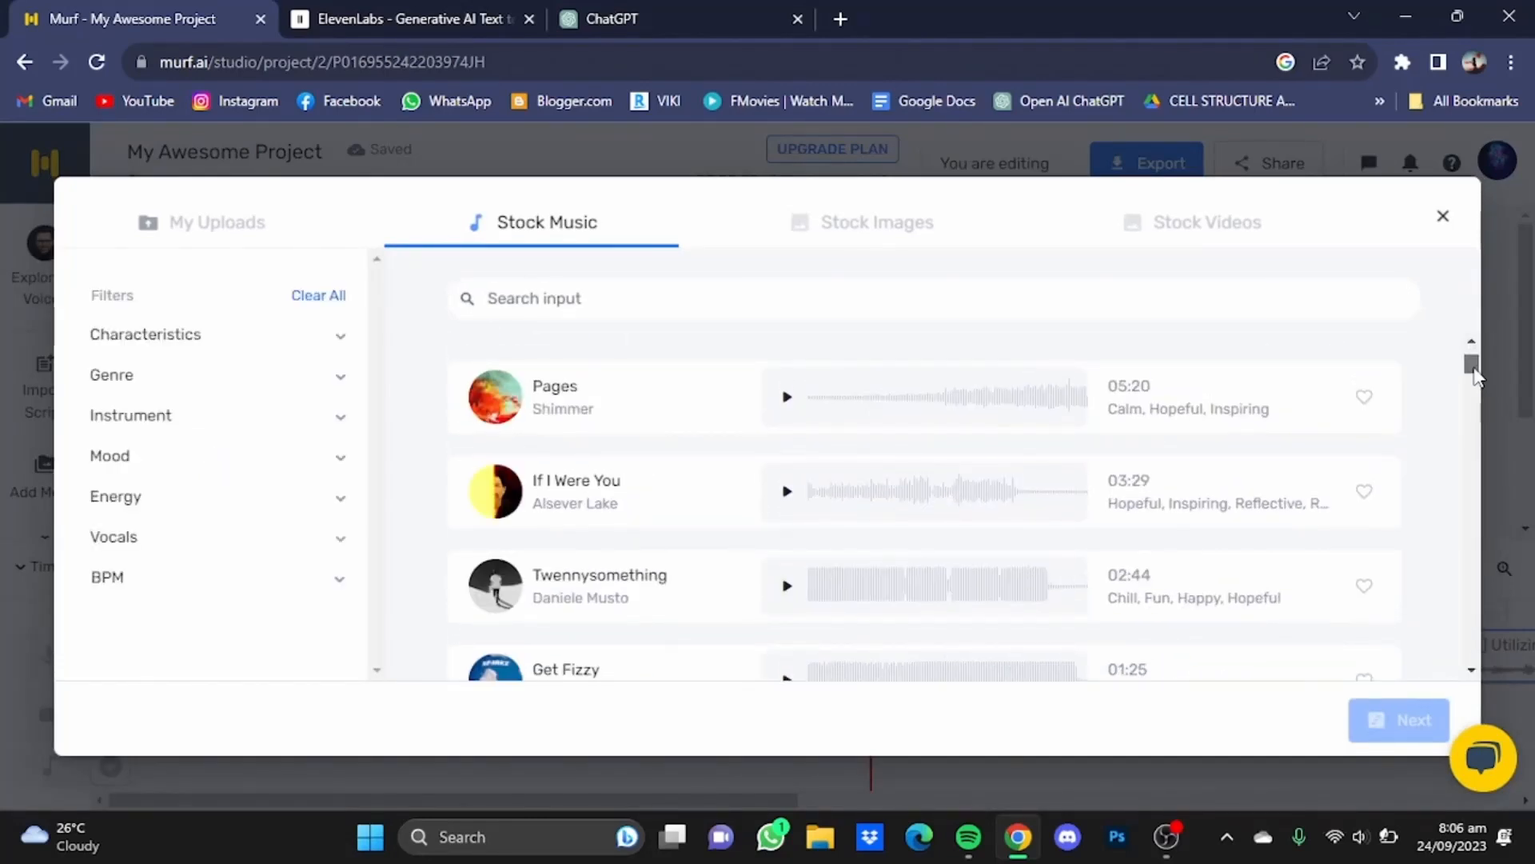
pyautogui.scroll(3)
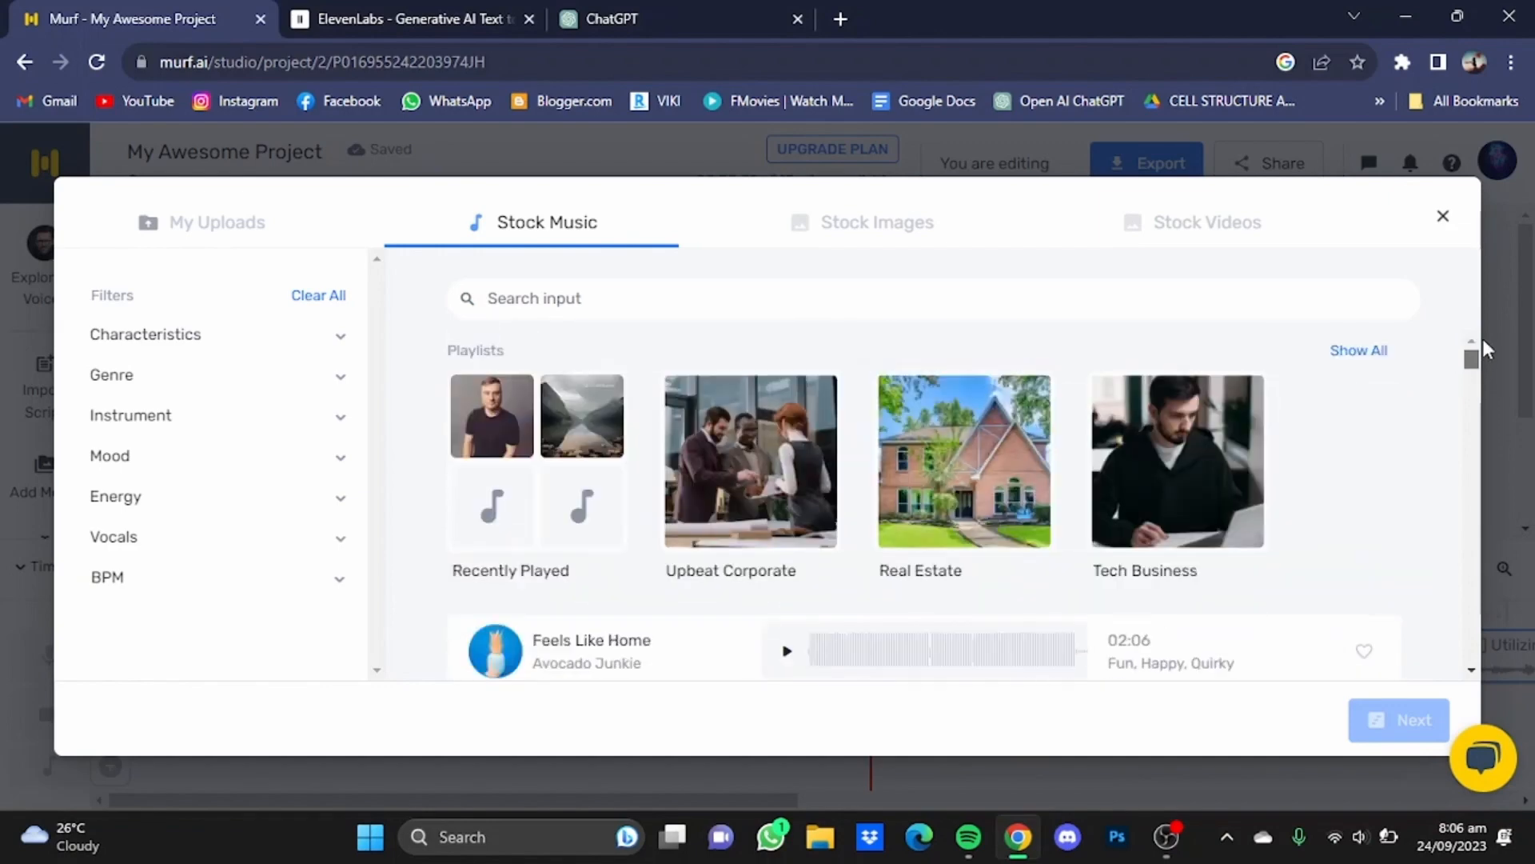
pyautogui.moveTo(597, 430)
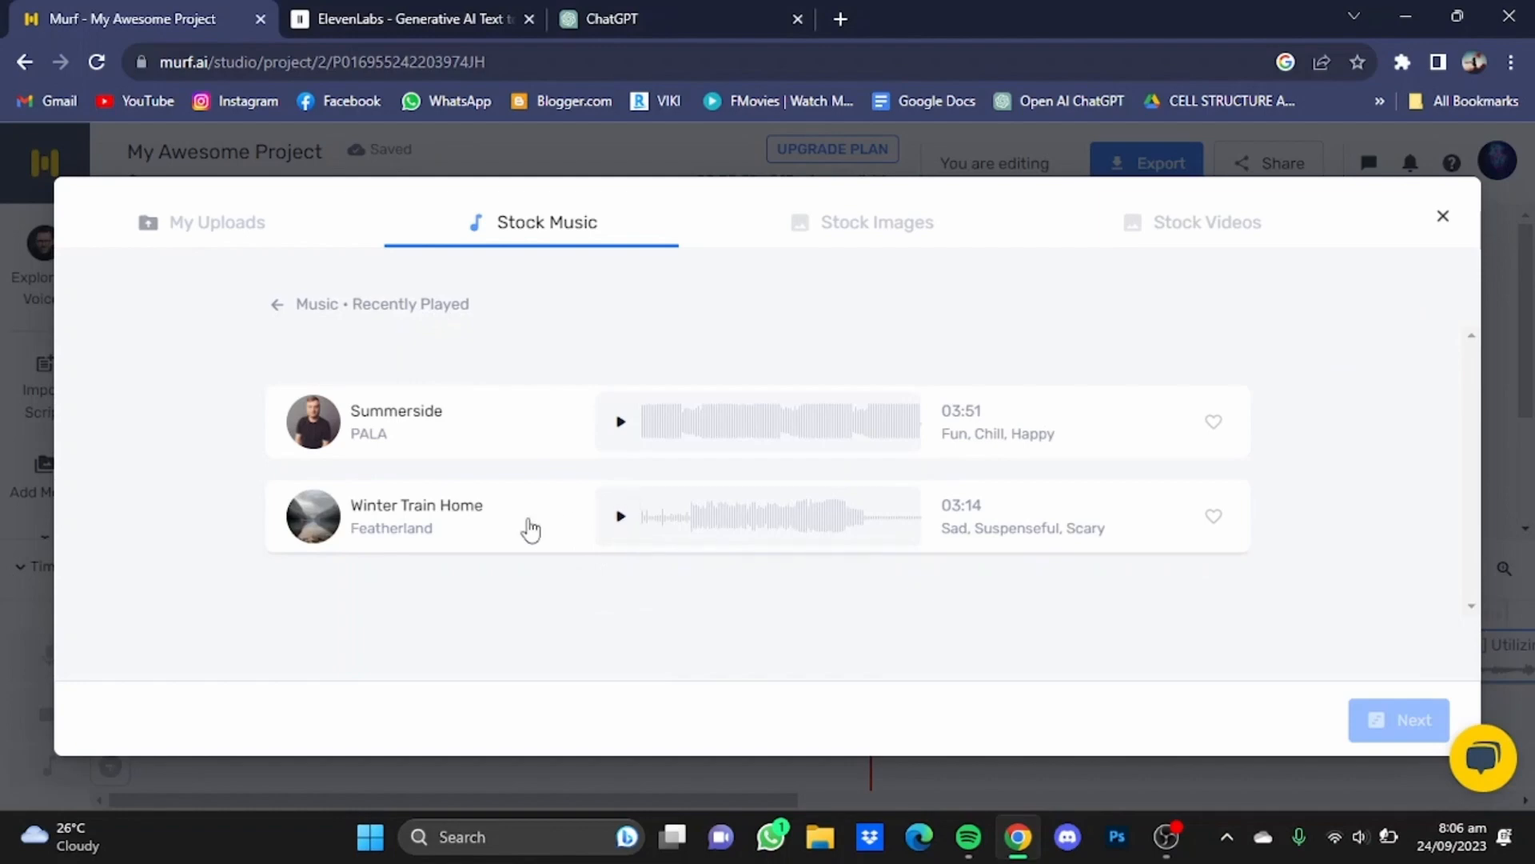
pyautogui.click(441, 517)
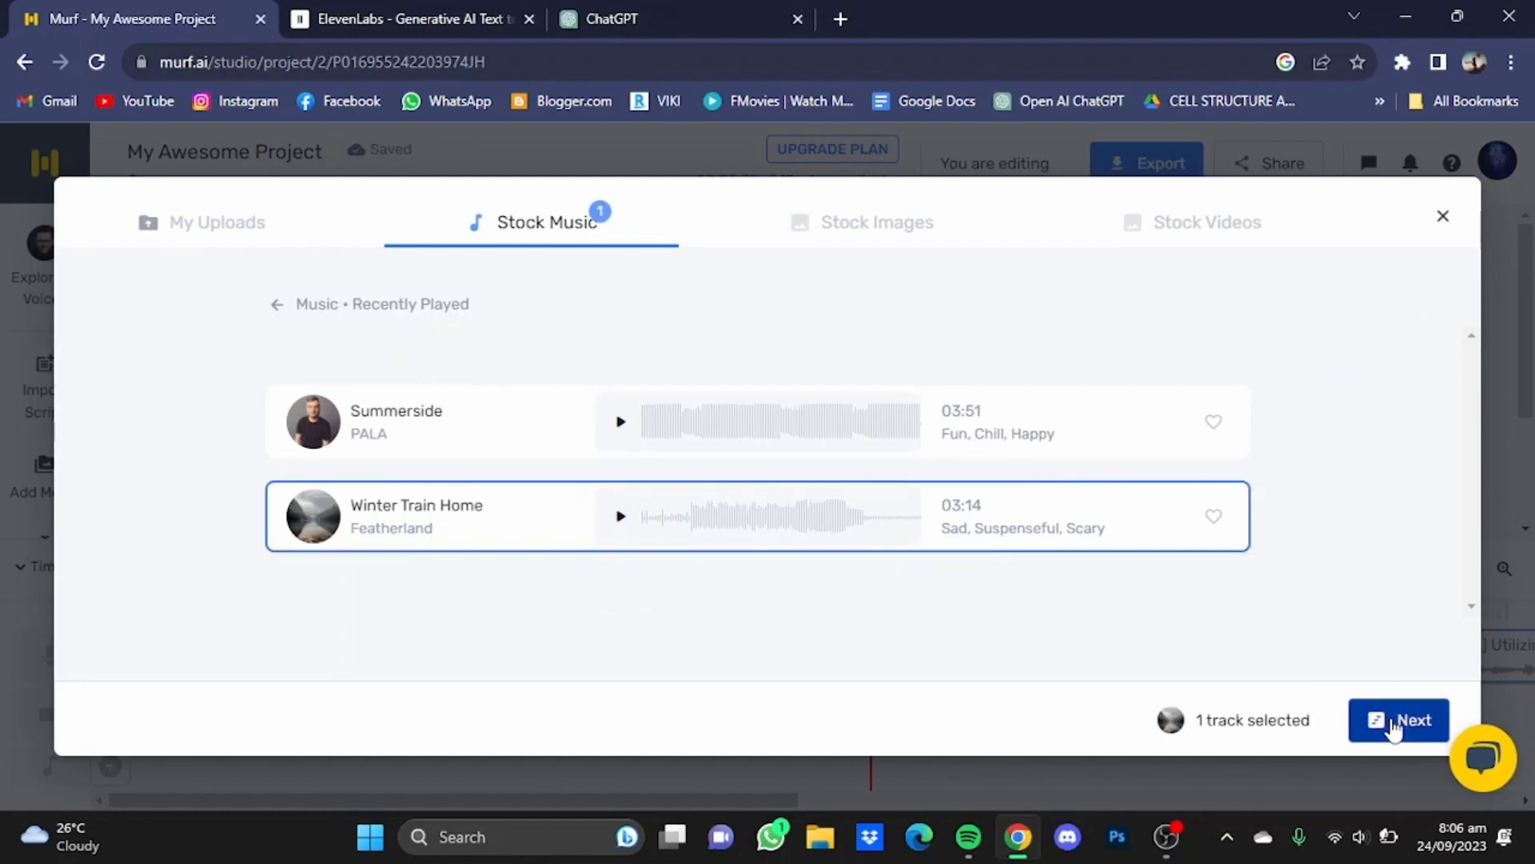
pyautogui.click(1398, 720)
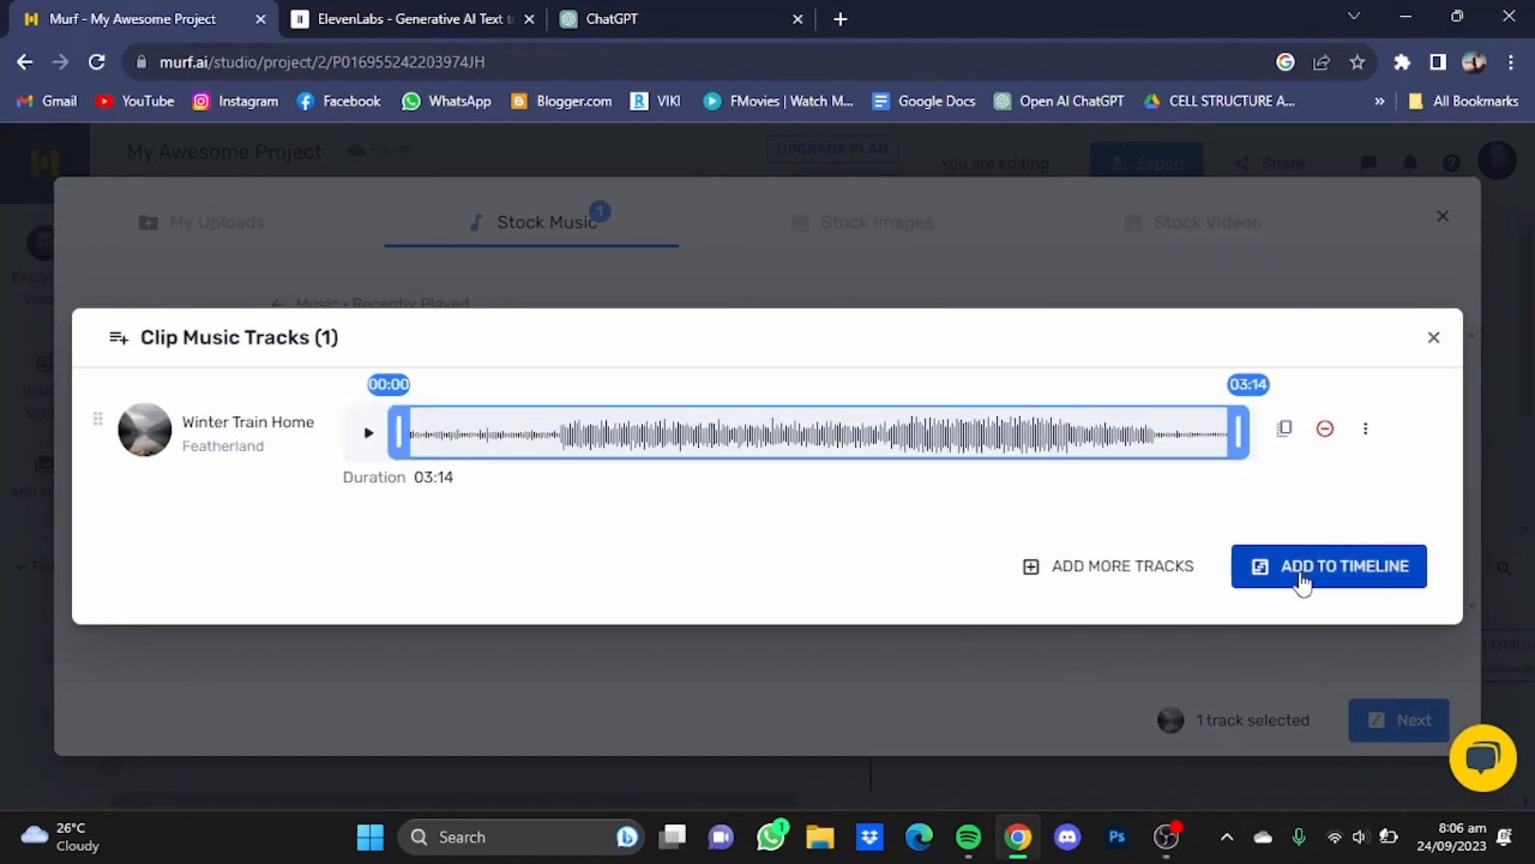
pyautogui.click(1328, 566)
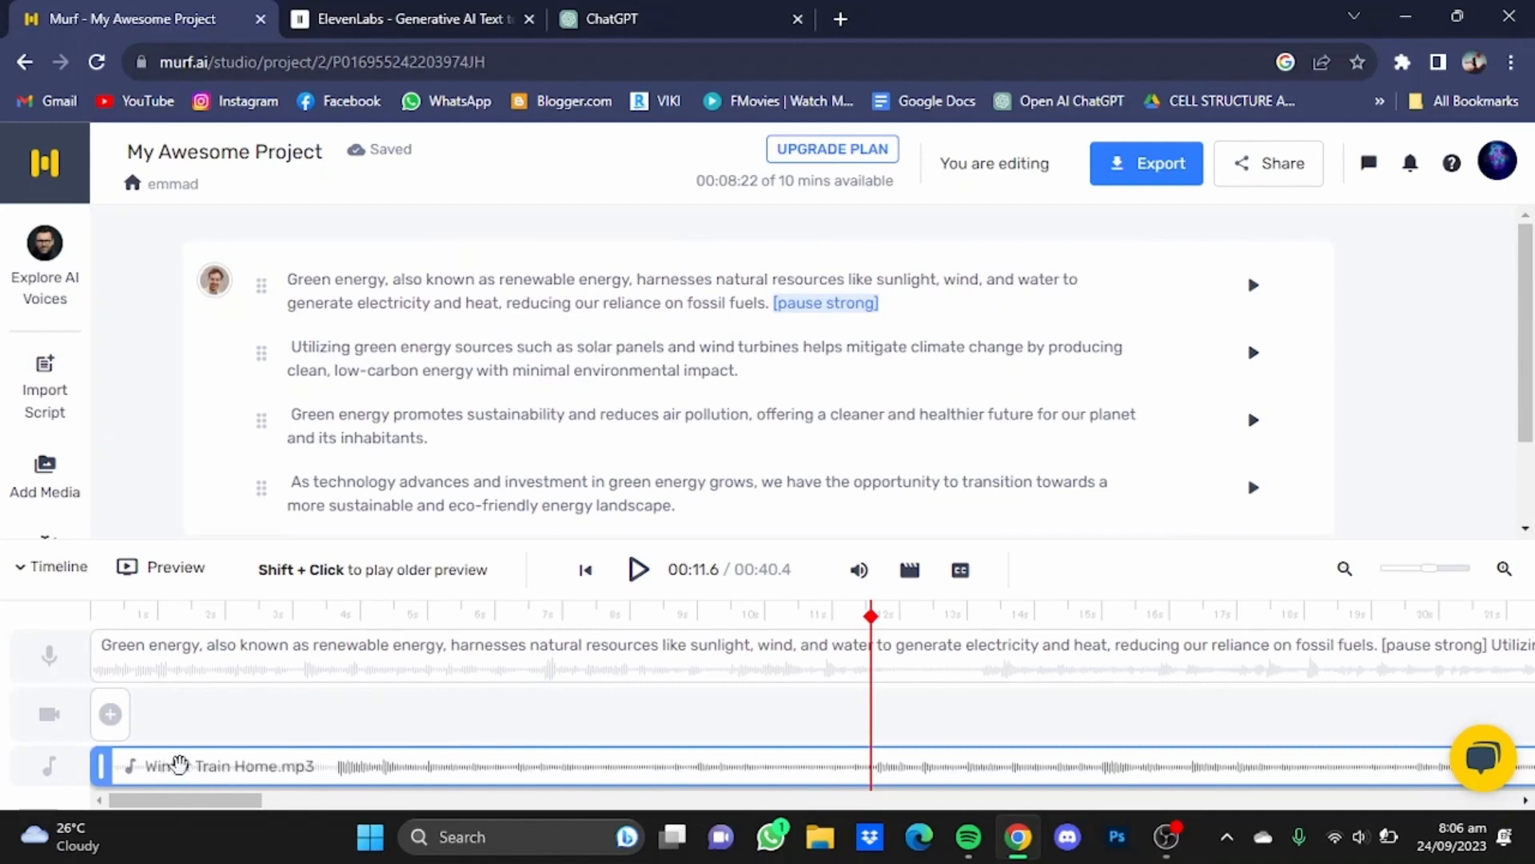
pyautogui.moveTo(1016, 609)
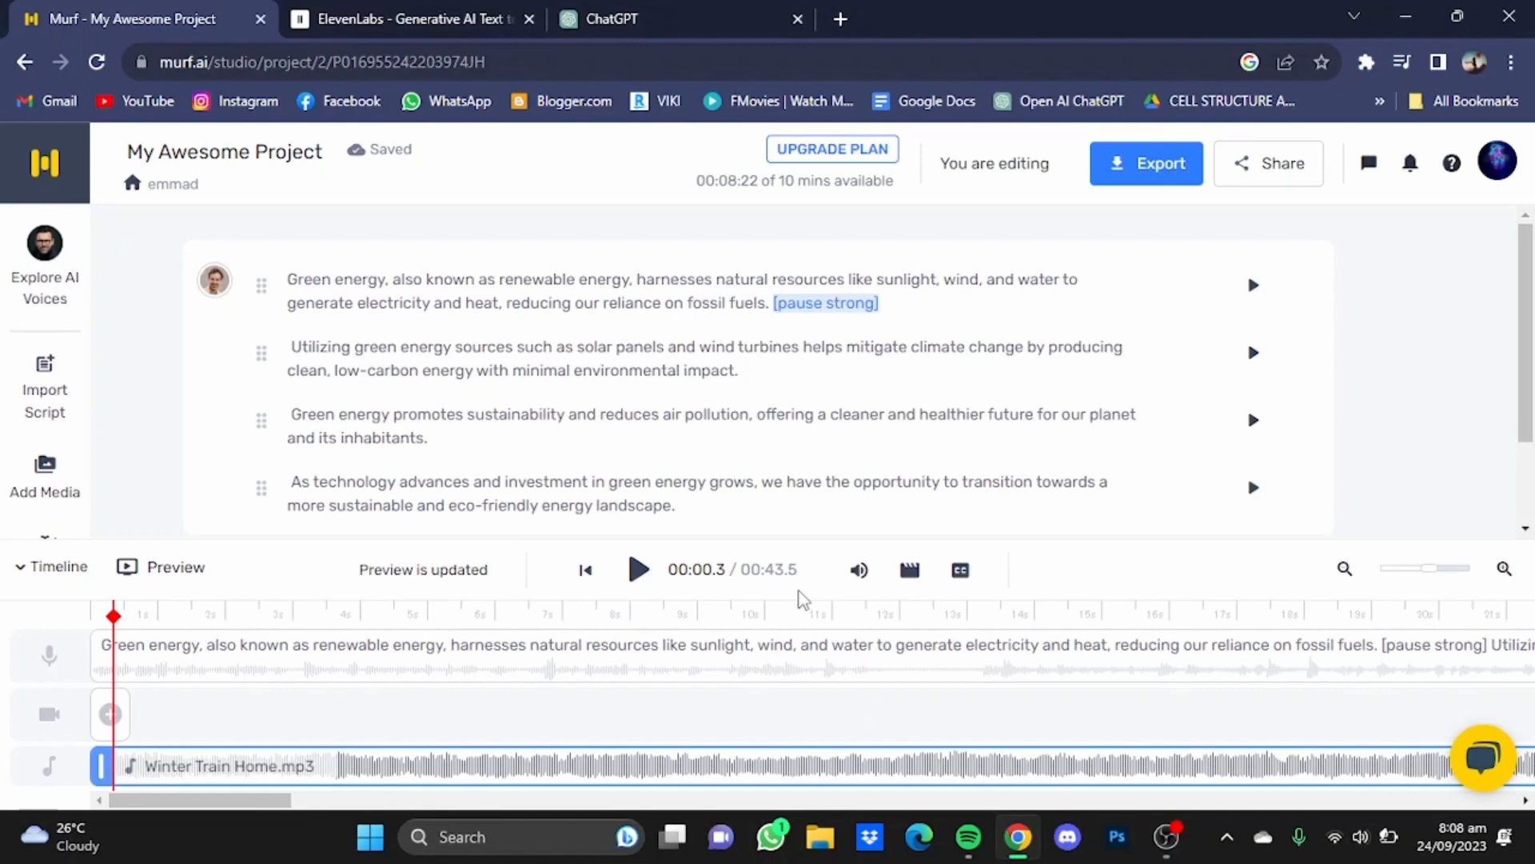
pyautogui.moveTo(817, 592)
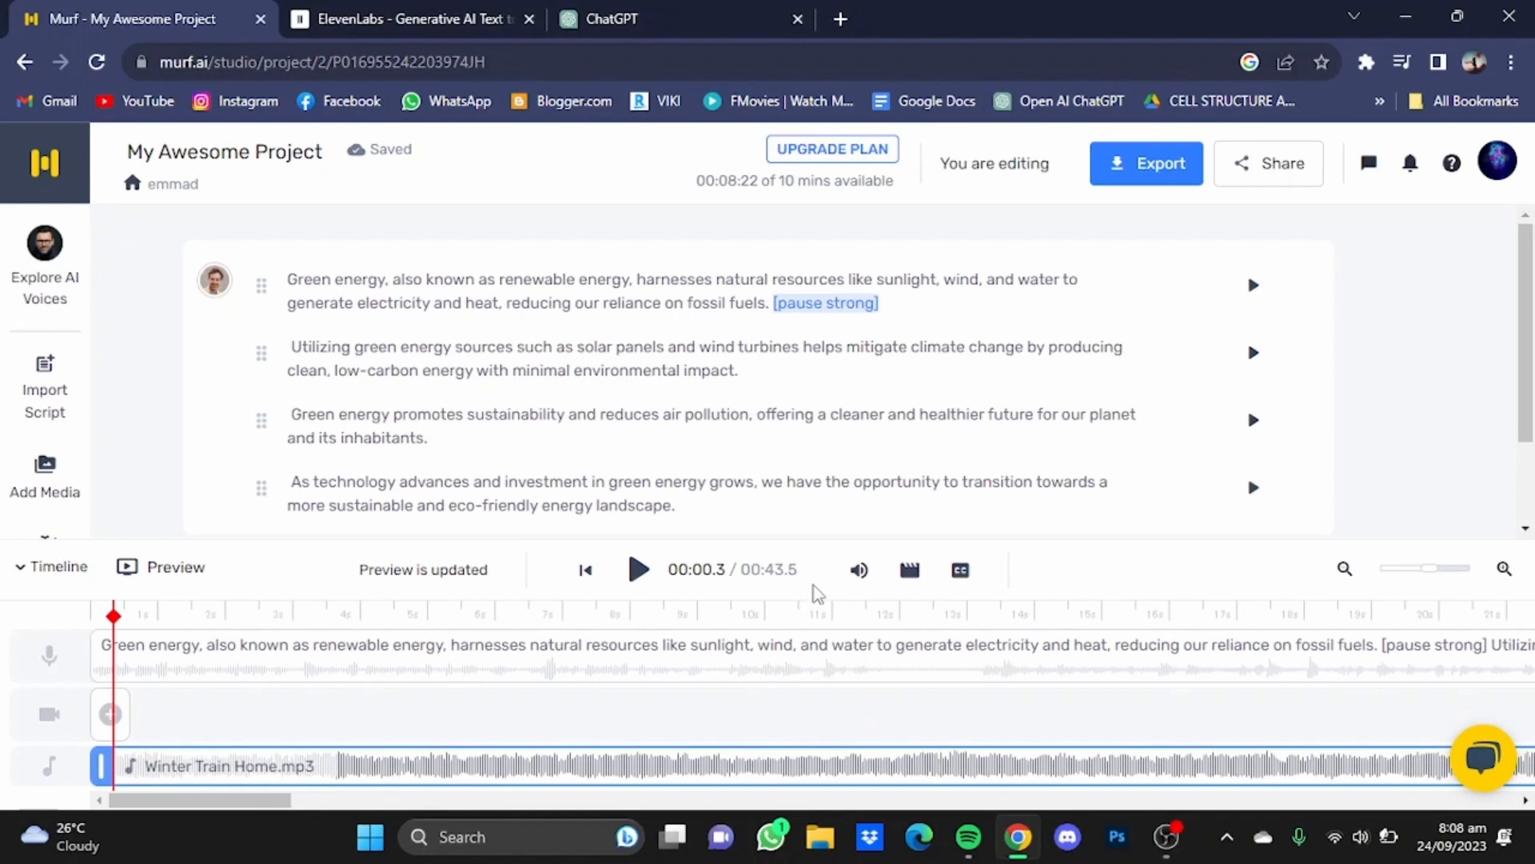
pyautogui.moveTo(858, 570)
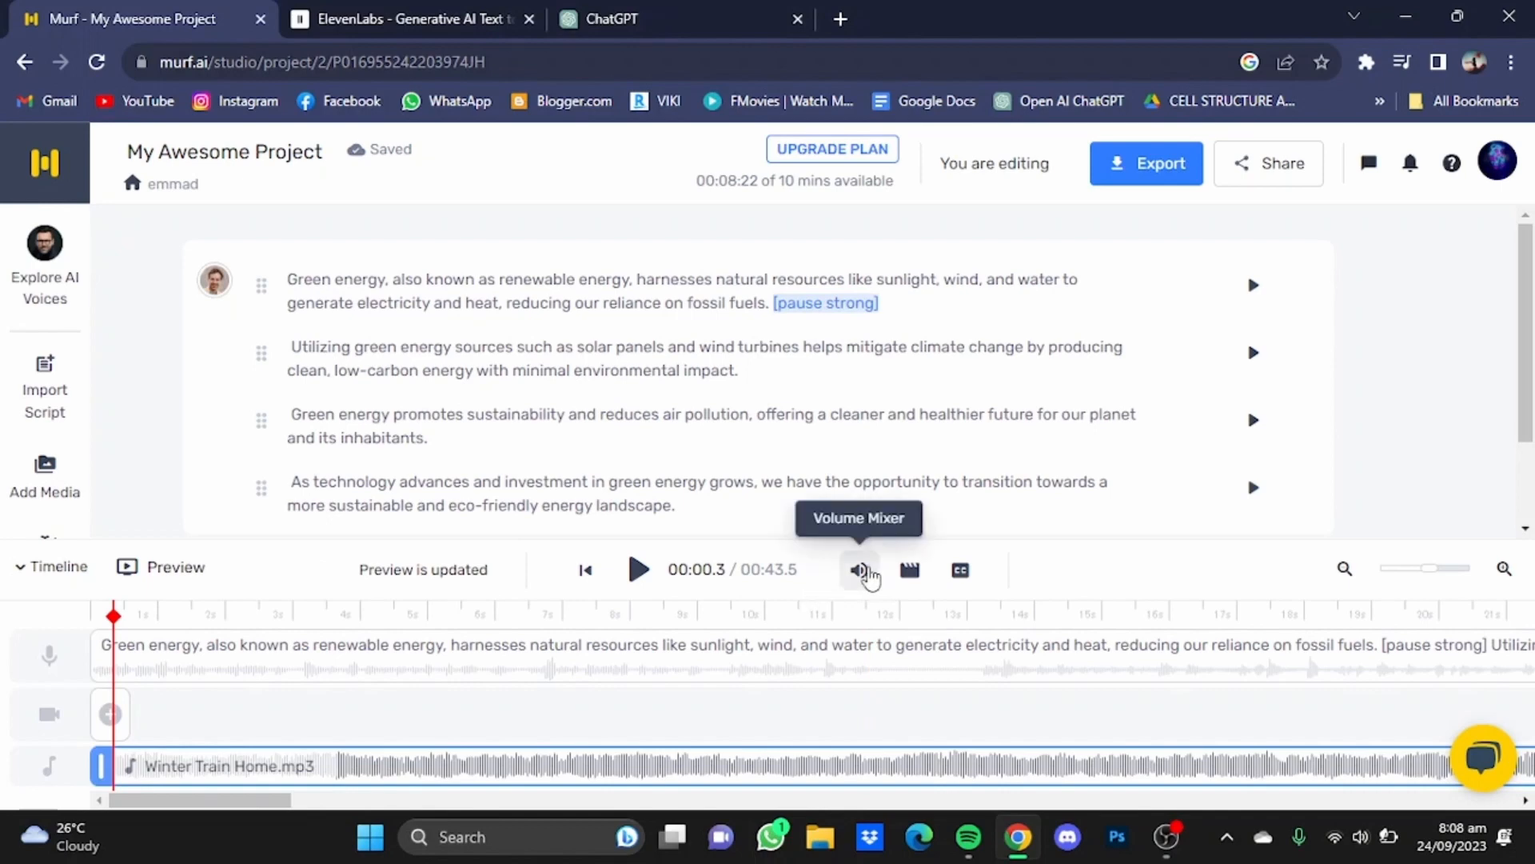
# Raise the background music volume near maximum in the Volume Mixer, then ease it slightly
pyautogui.click(861, 570)
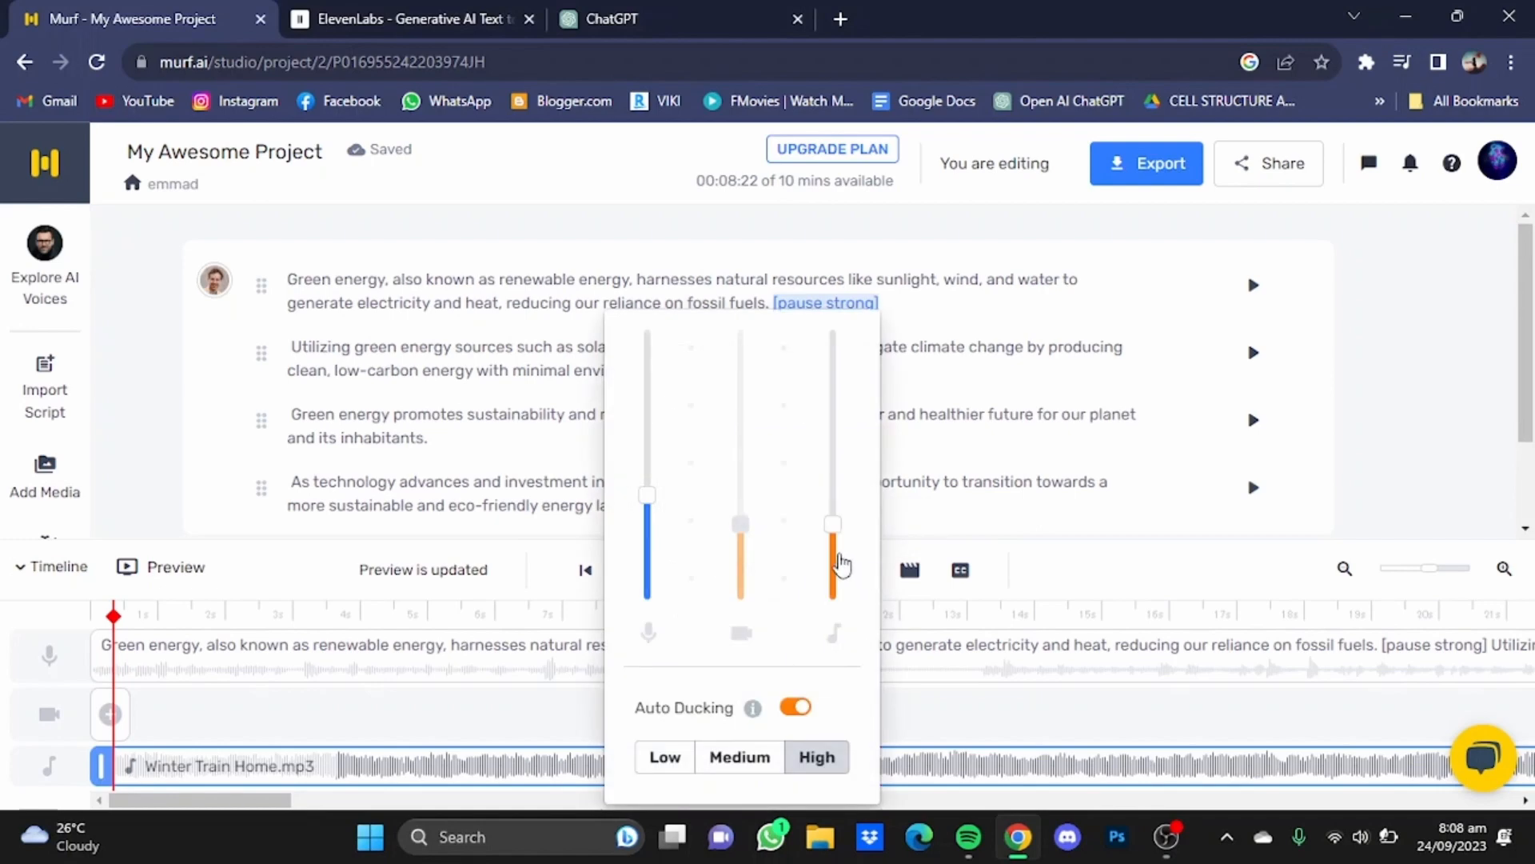
pyautogui.moveTo(832, 524); pyautogui.dragTo(832, 355)
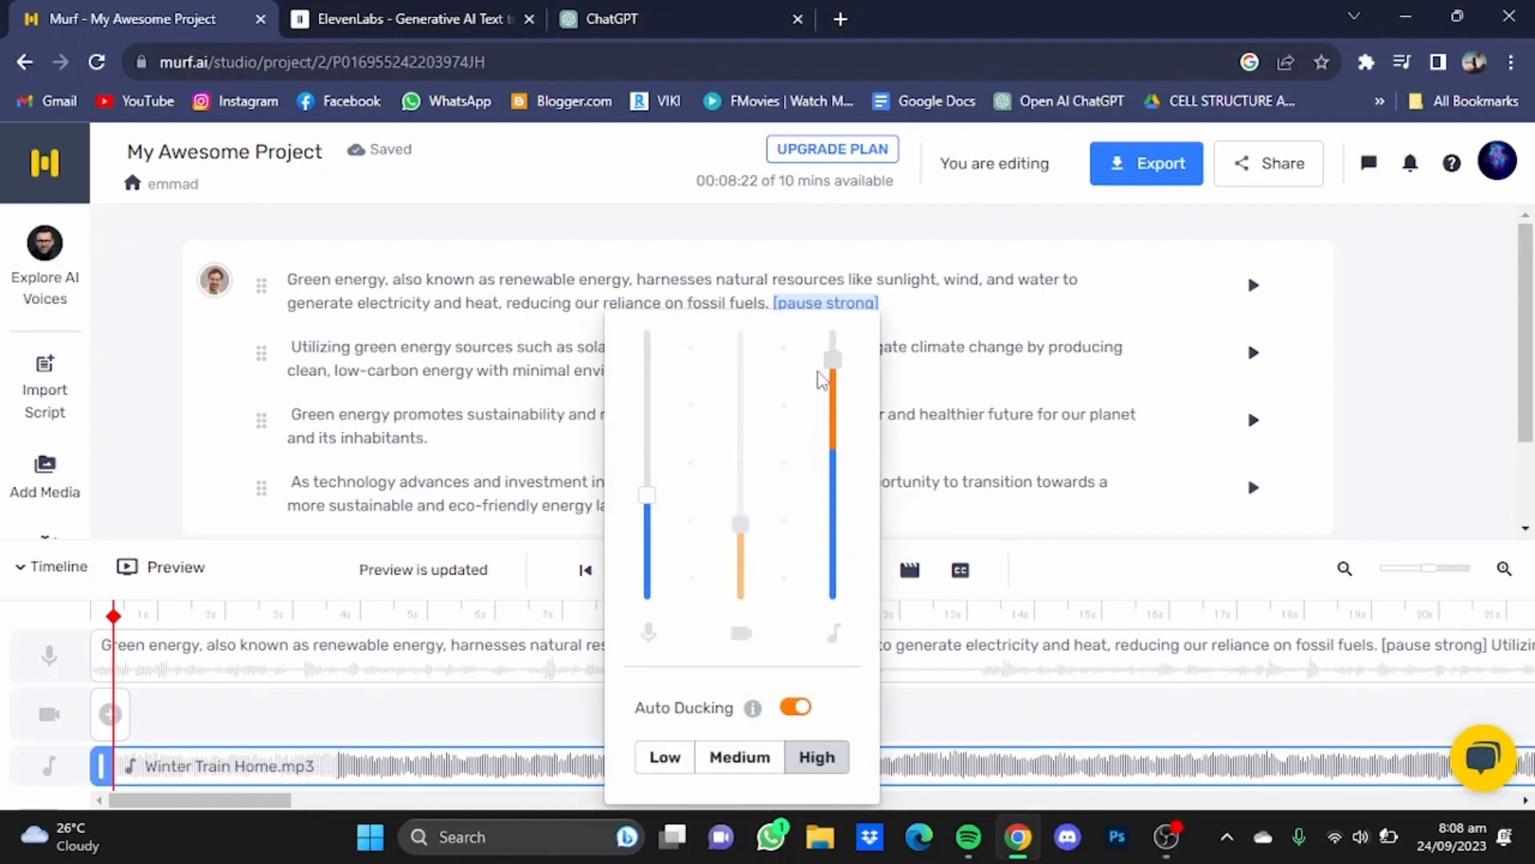
pyautogui.moveTo(834, 355); pyautogui.dragTo(833, 433)
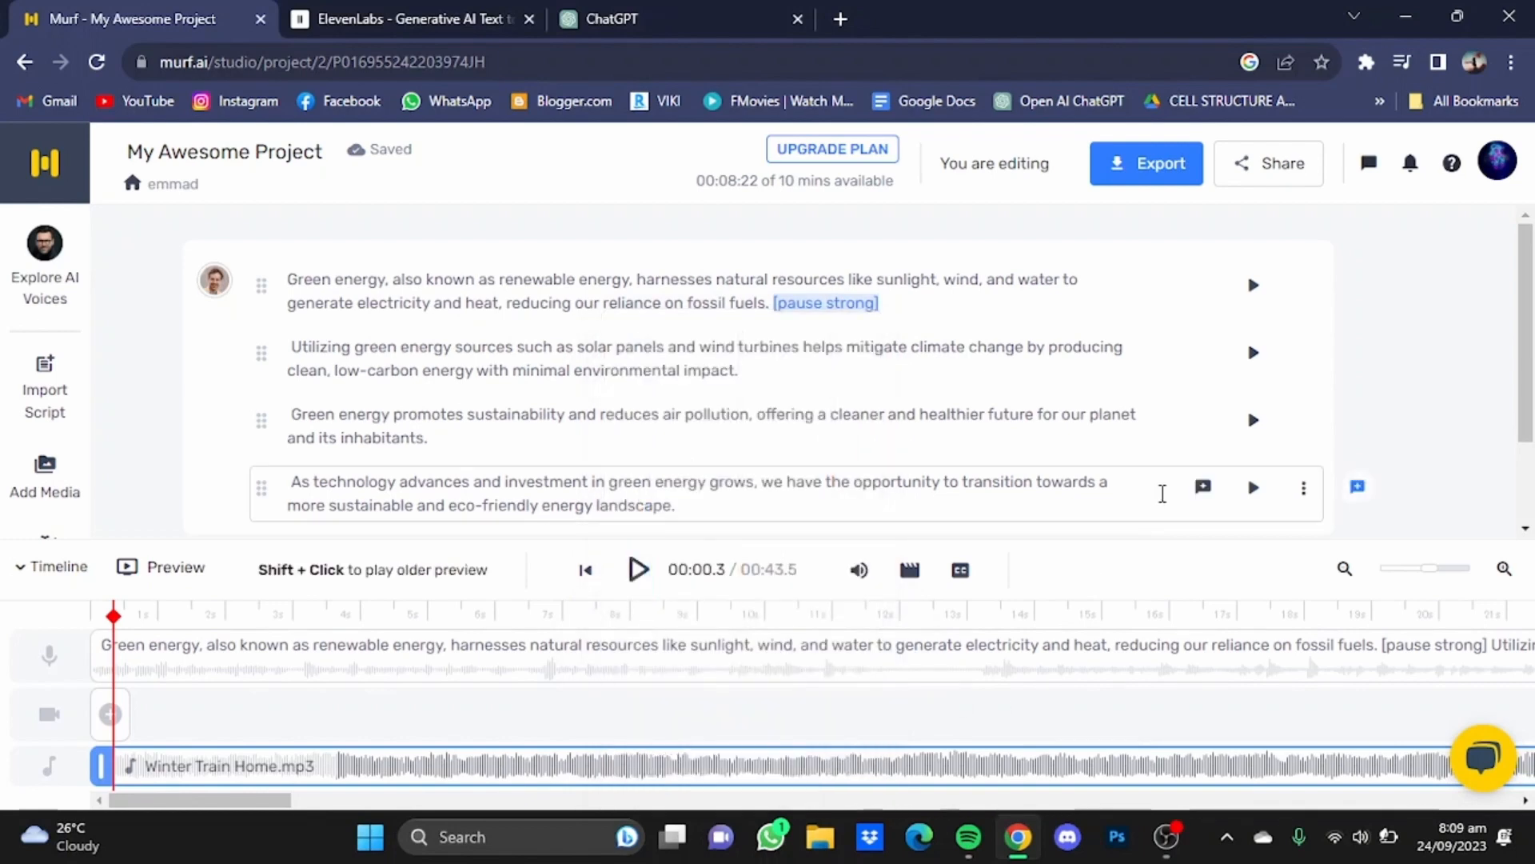
# Enter the four numbered green energy paragraphs into ElevenLabs Speech Synthesis with Adam as voice
pyautogui.click(411, 19)
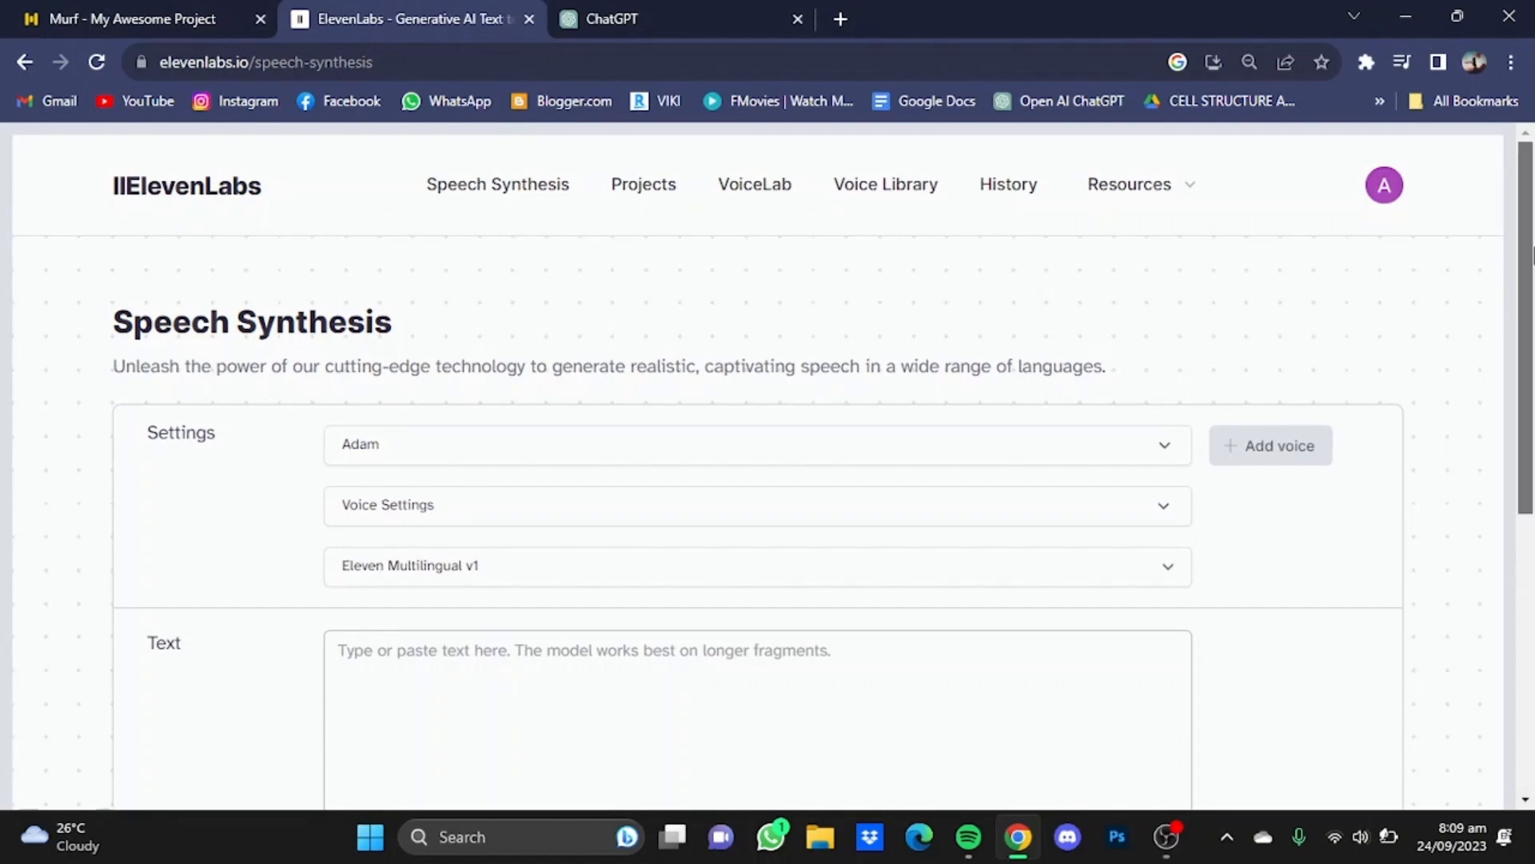
pyautogui.scroll(-3)
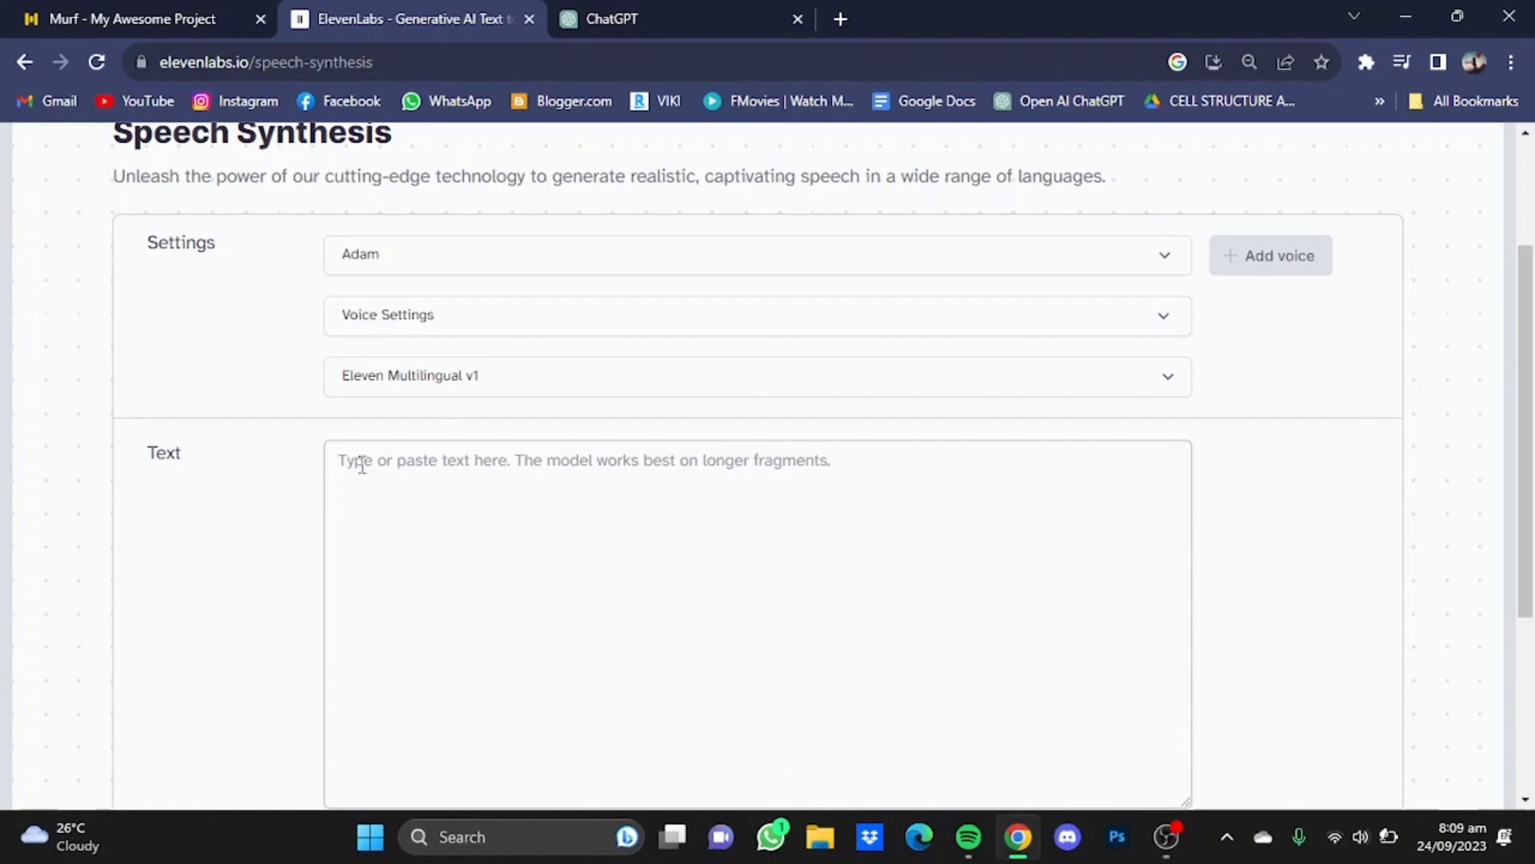
pyautogui.write('1. Green energy, also known as renewable energy, harnesses natural resources like sunlight, wind, and water to generate electricity and heat, reducing our reliance on fossil fuels.')
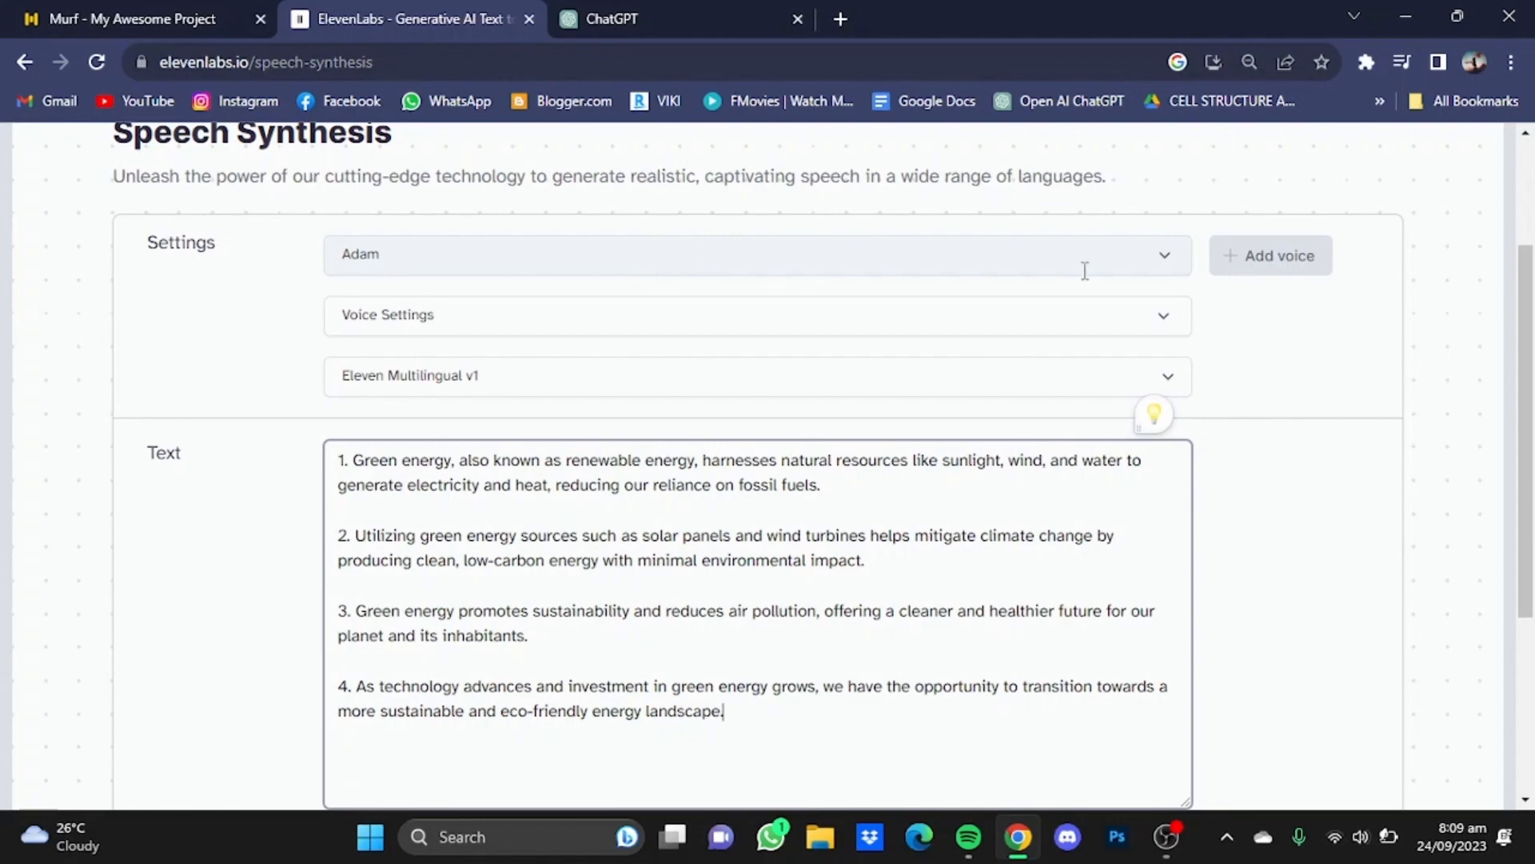
pyautogui.click(753, 254)
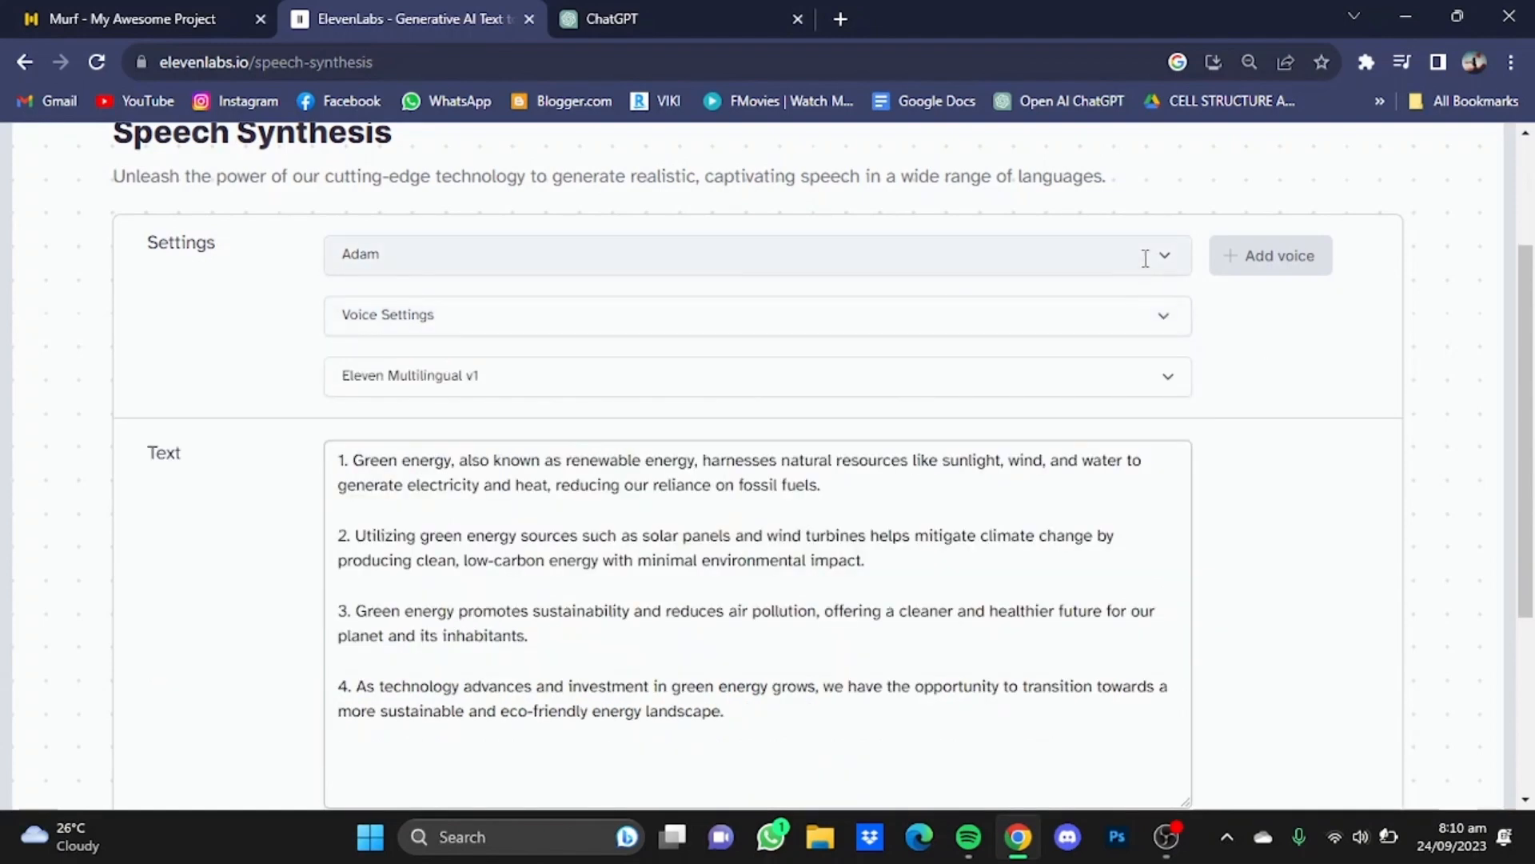
pyautogui.click(753, 254)
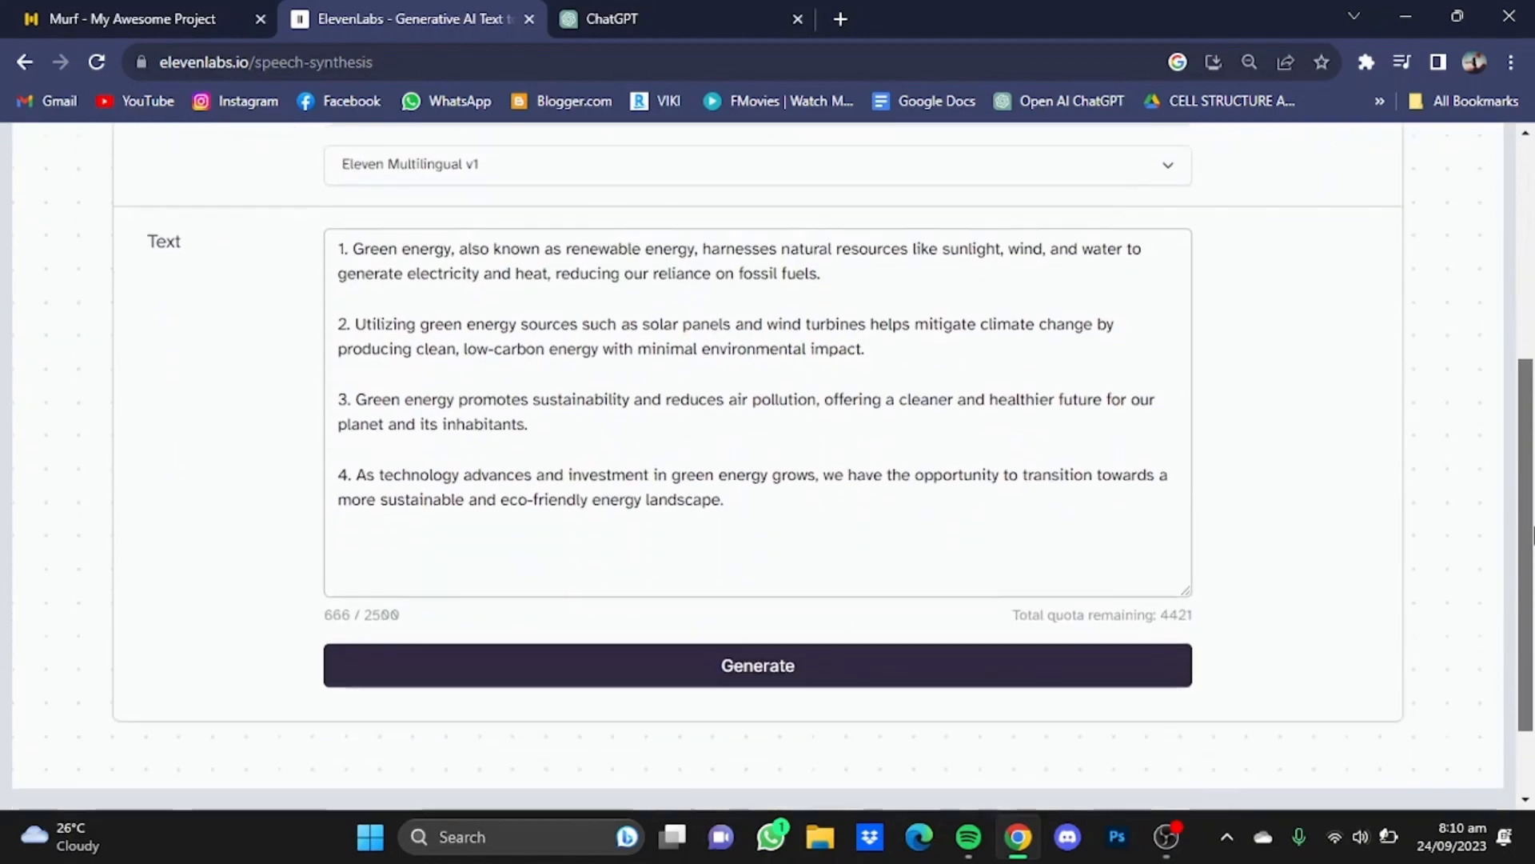
# Generate the Adam voiceover, stop its playback and return to the Murf AI project
pyautogui.click(757, 665)
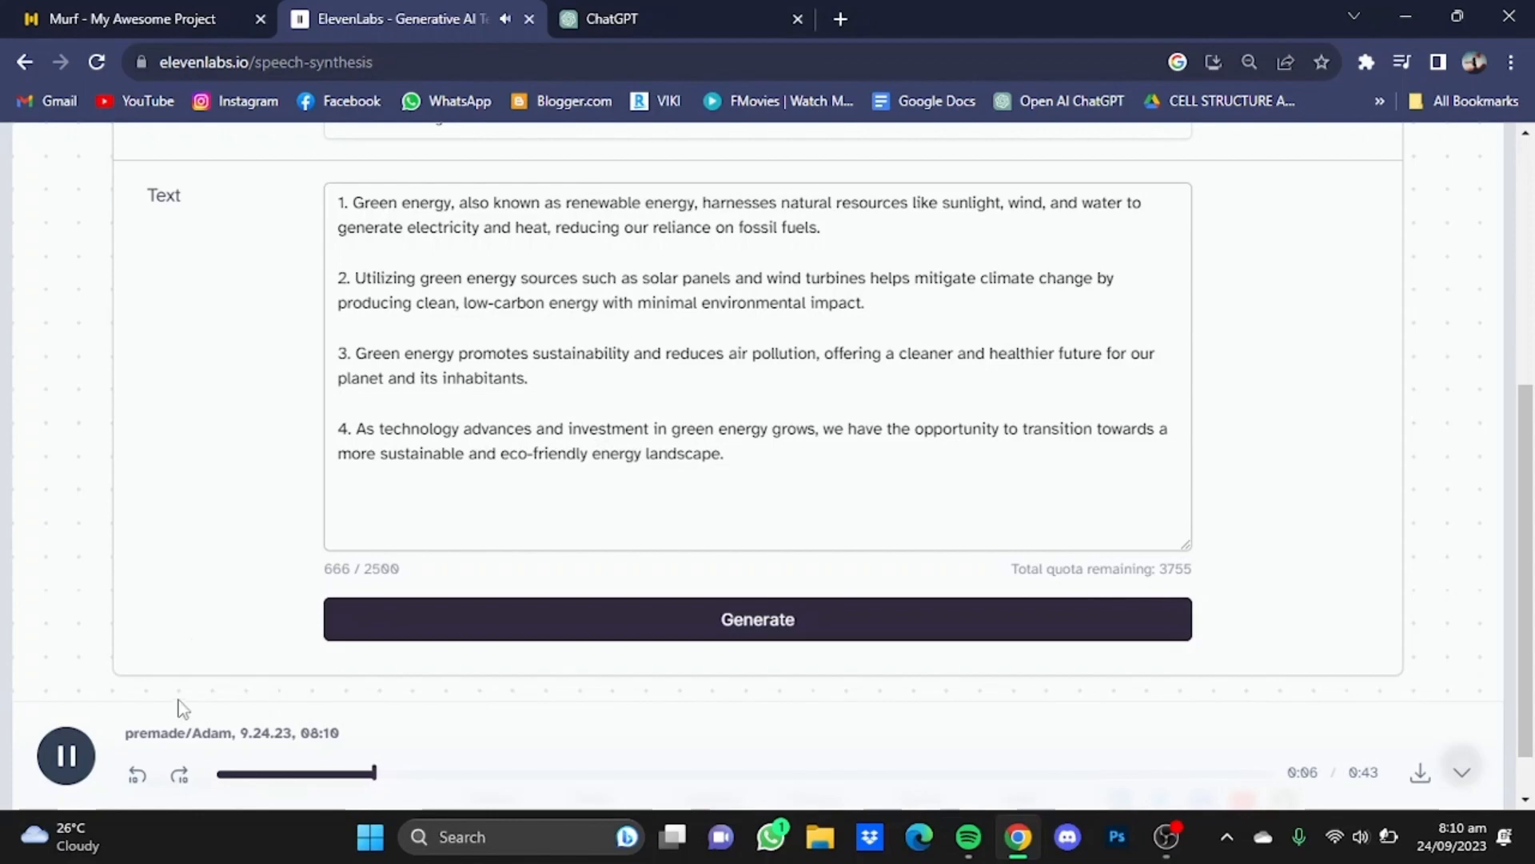
pyautogui.click(65, 755)
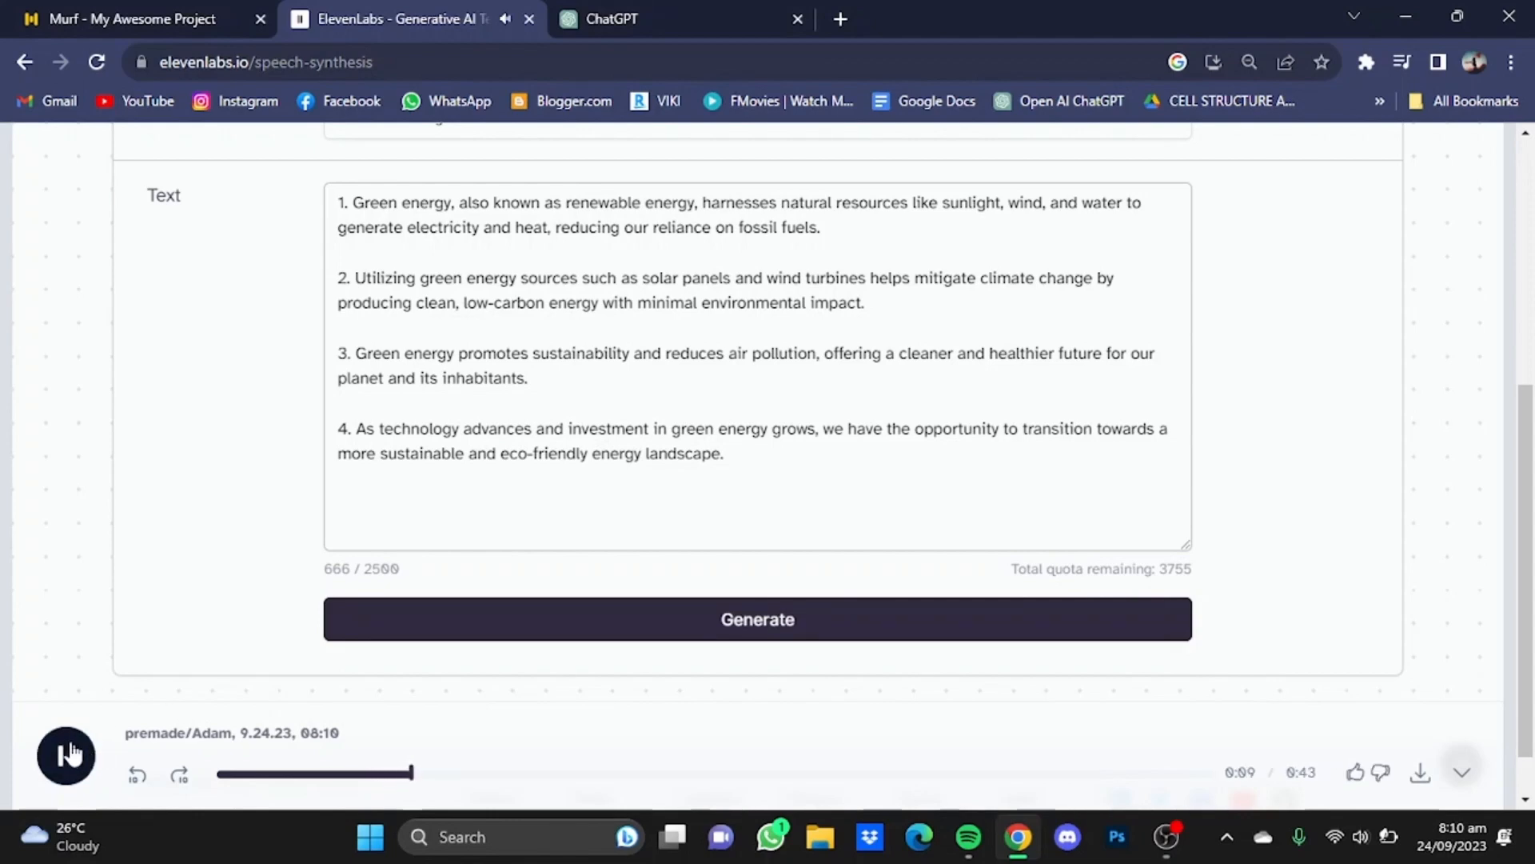
pyautogui.click(128, 19)
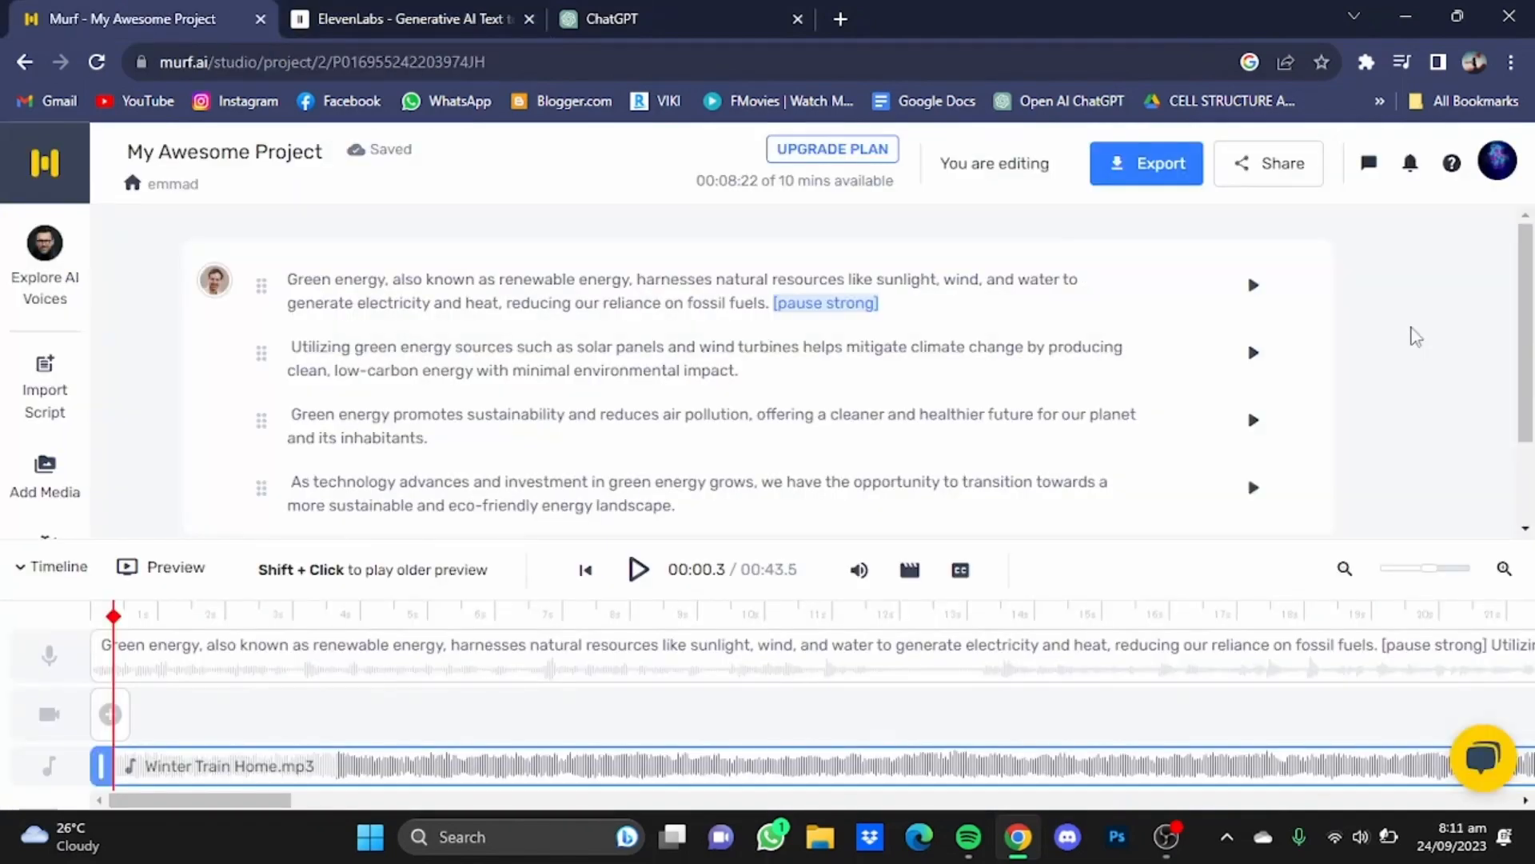